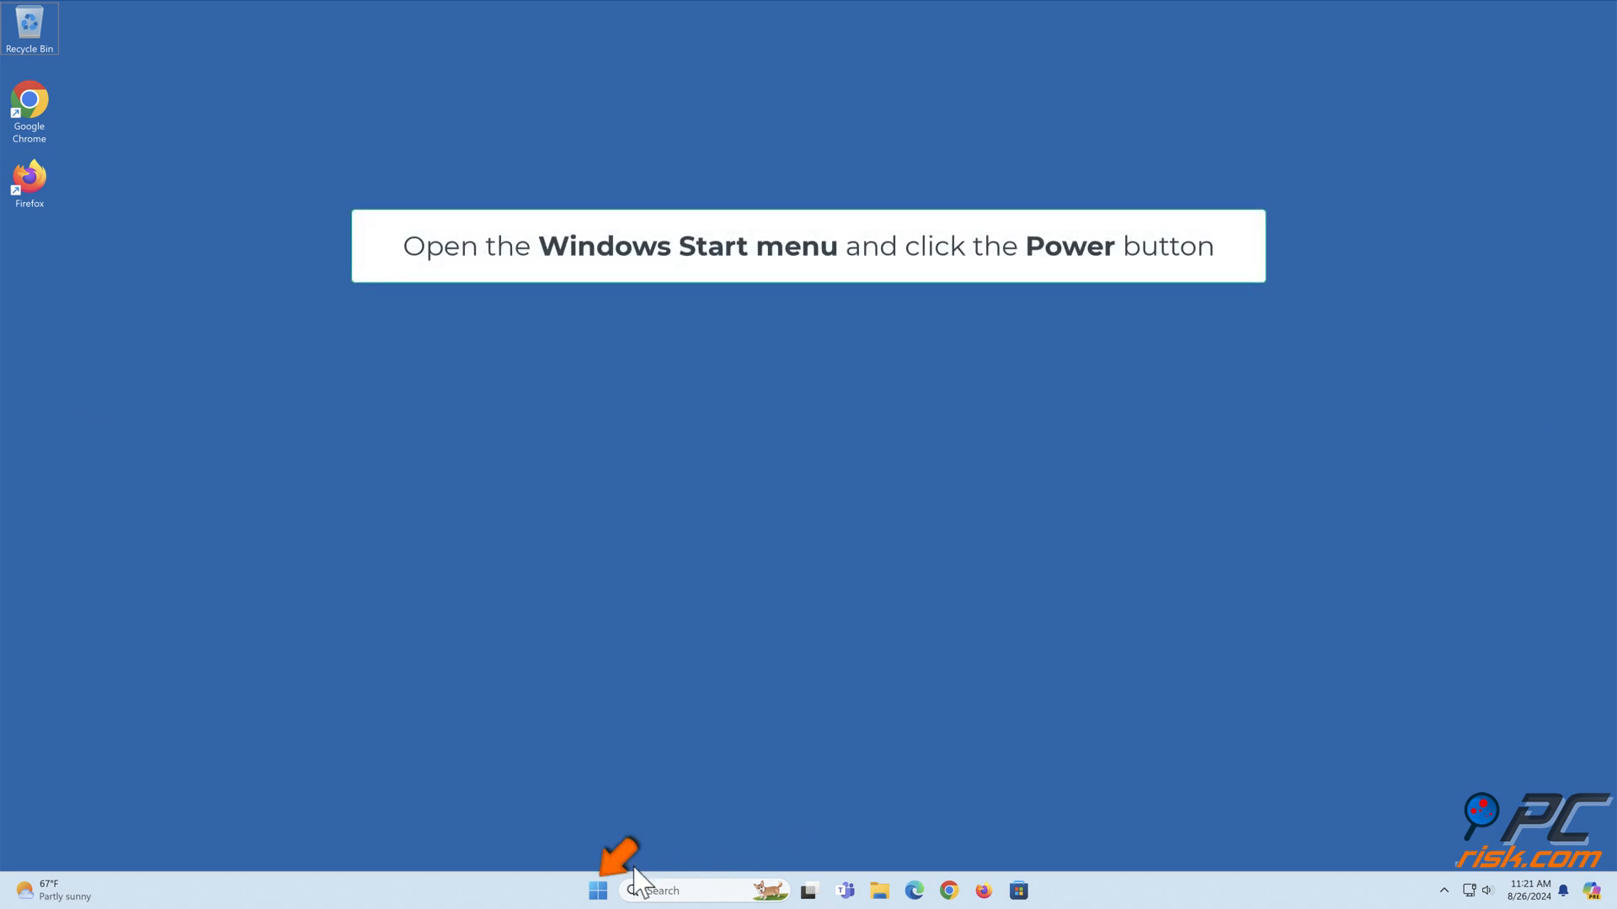
# Restart the PC from the Start menu's power options into the recovery screen
pyautogui.click(596, 889)
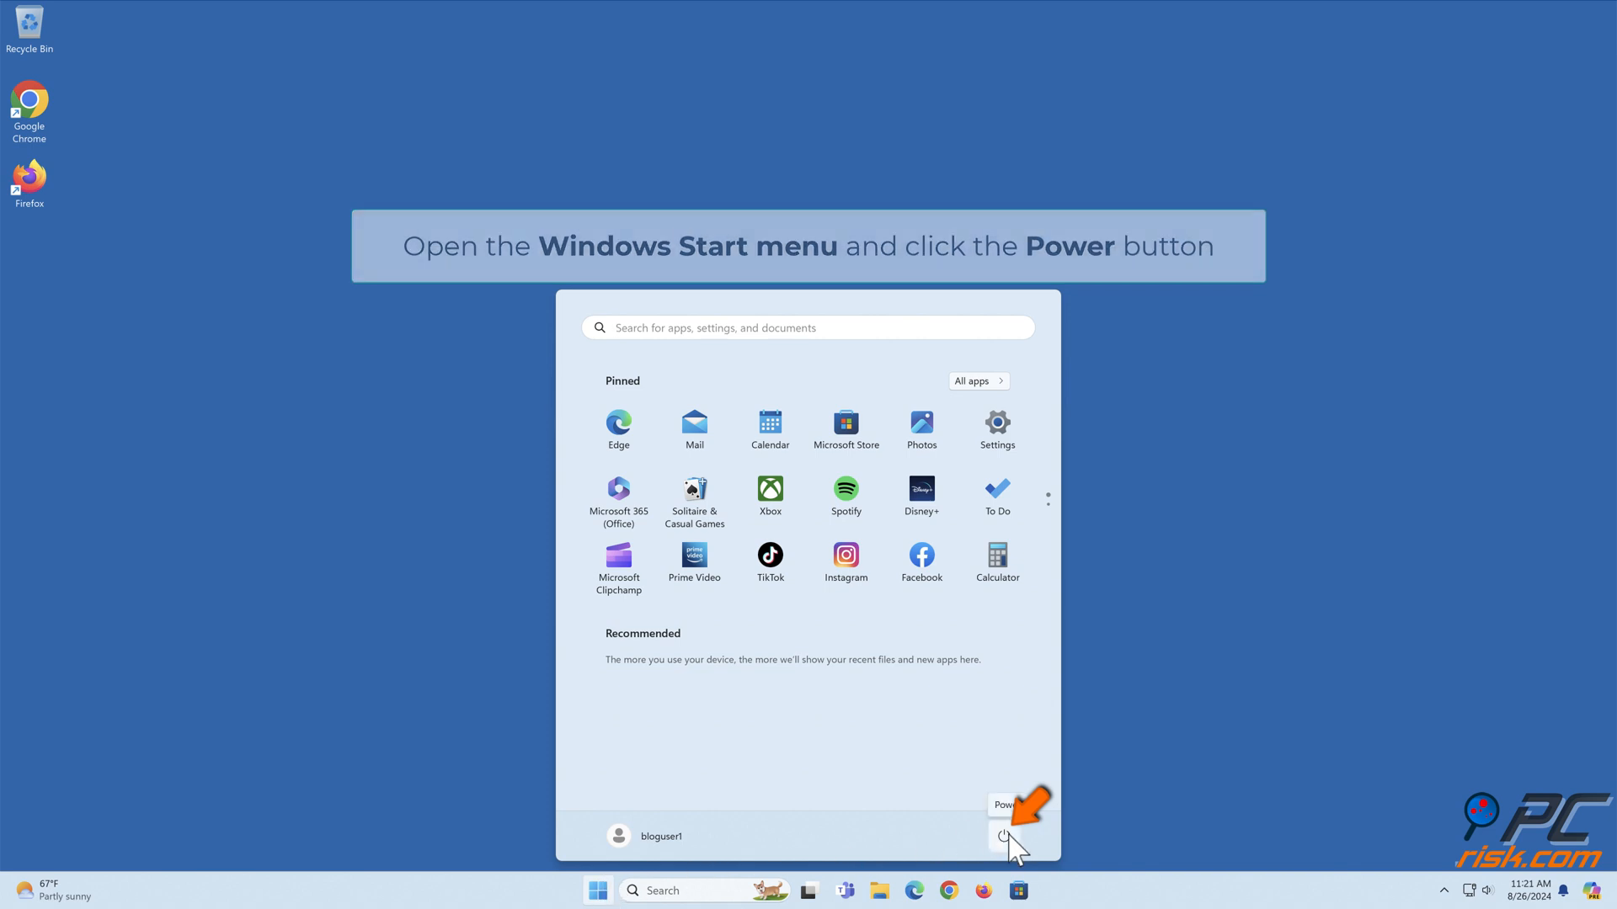
pyautogui.click(1004, 835)
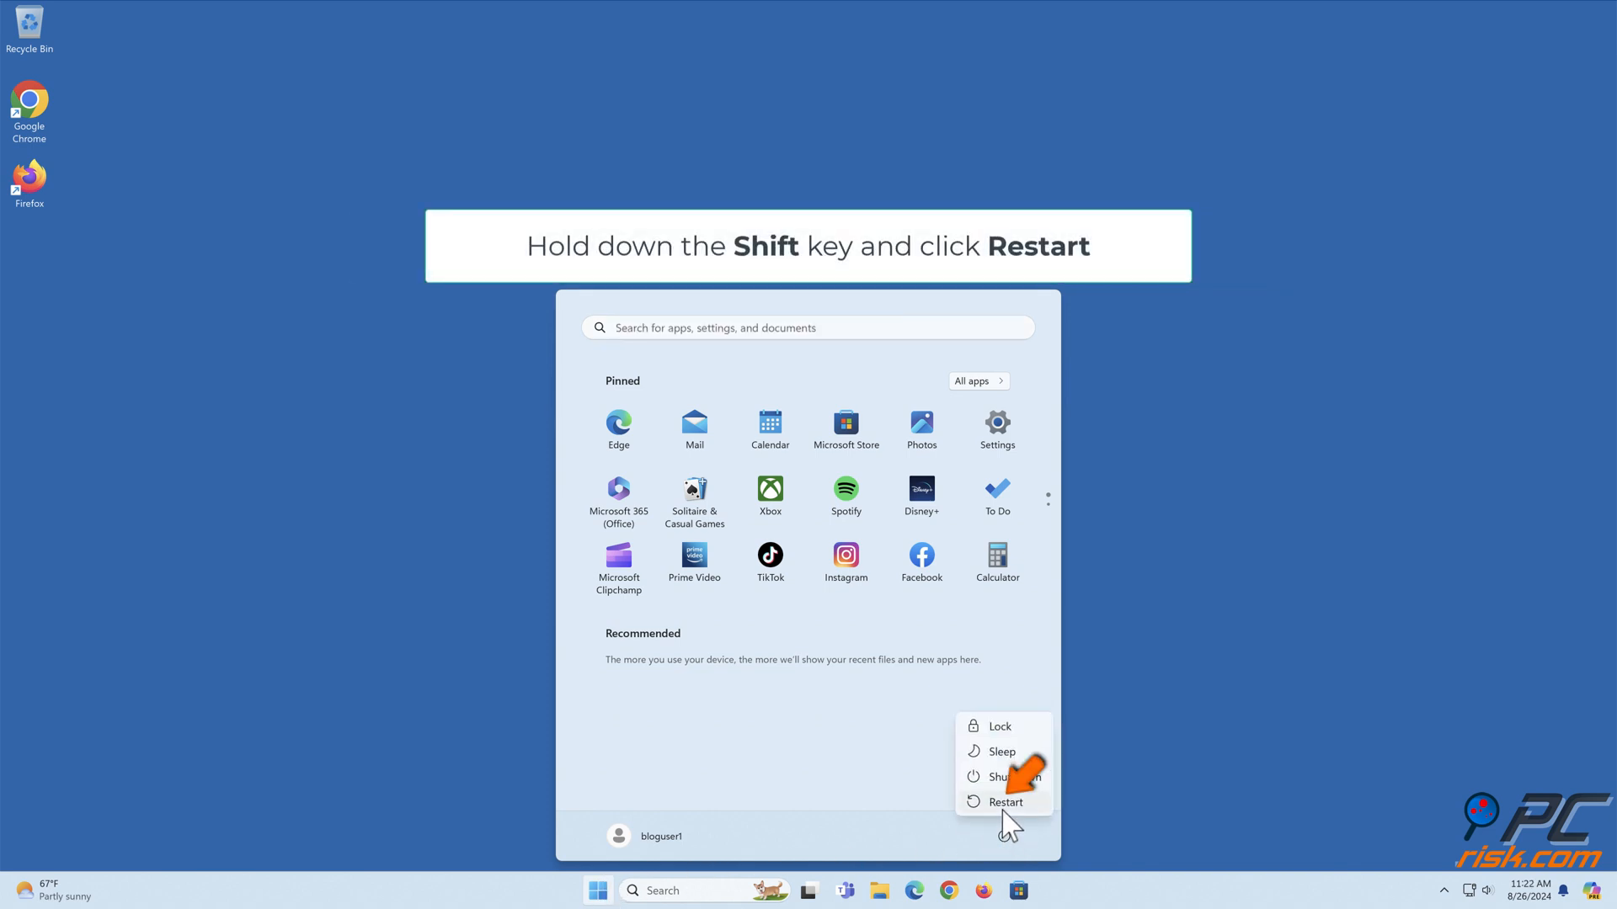
pyautogui.click(1003, 801)
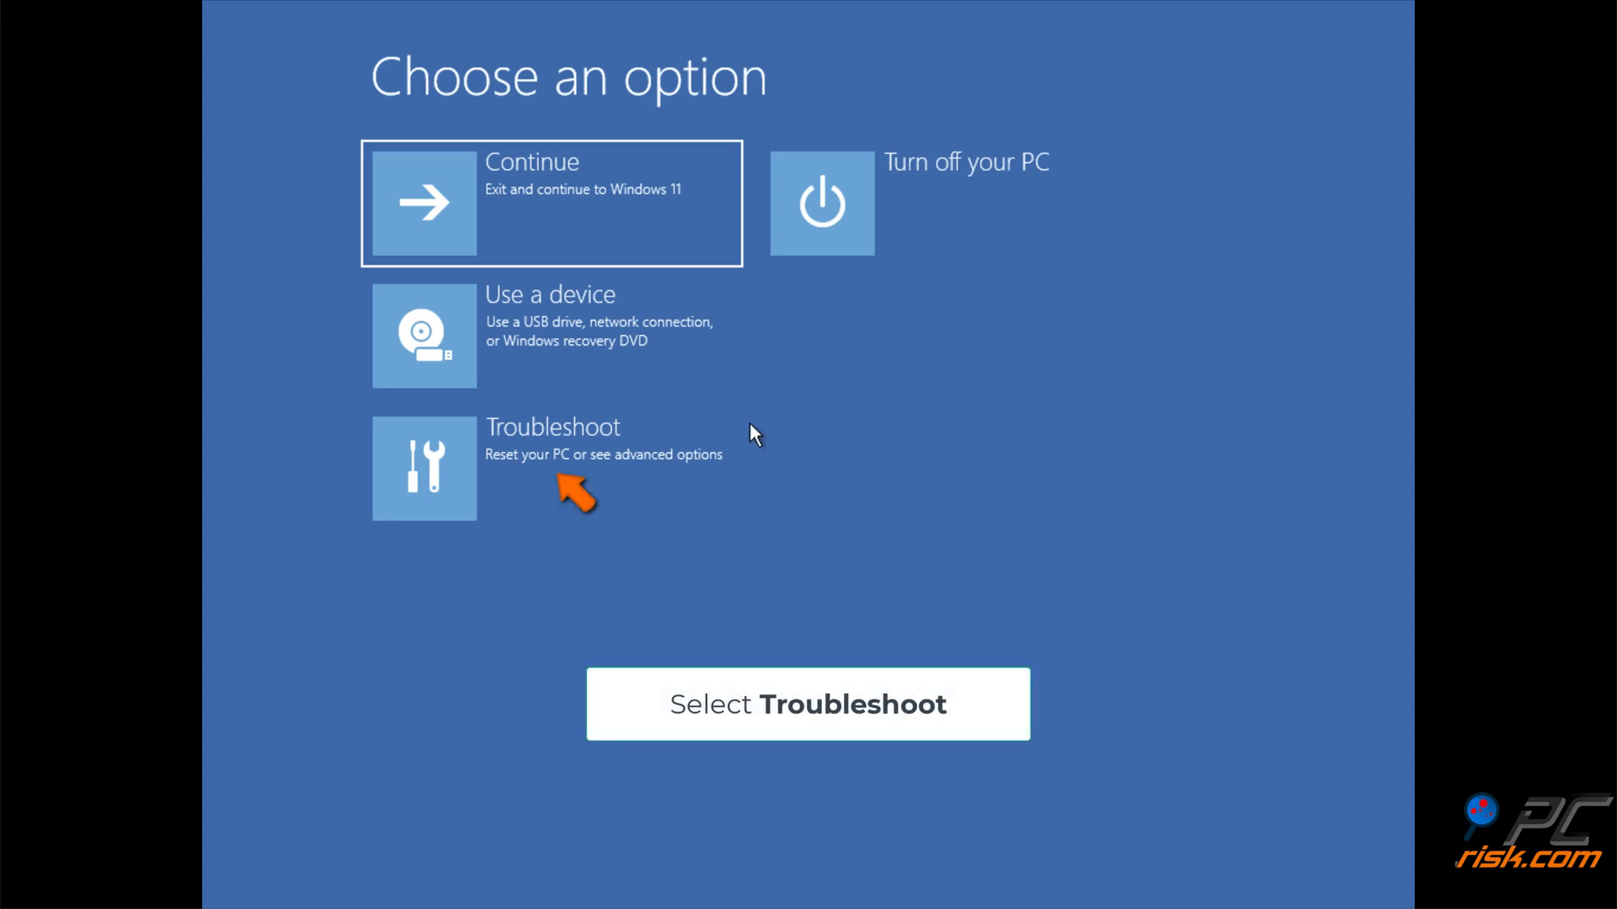
pyautogui.moveTo(551, 479)
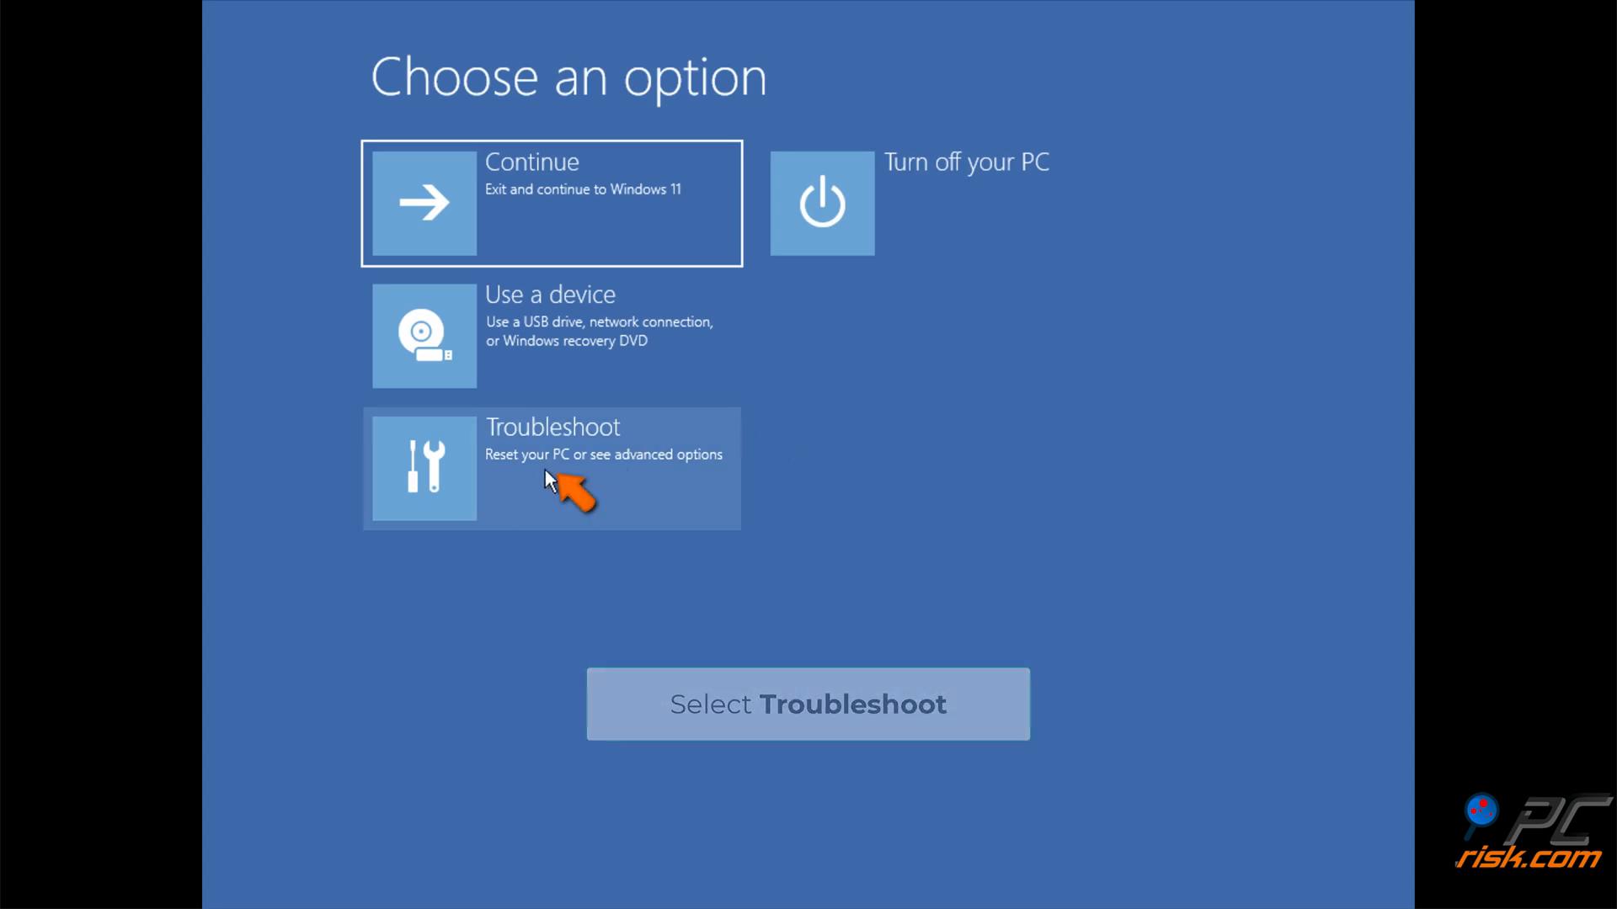
# Go through Troubleshoot and Advanced options to Startup Settings and restart
pyautogui.click(551, 468)
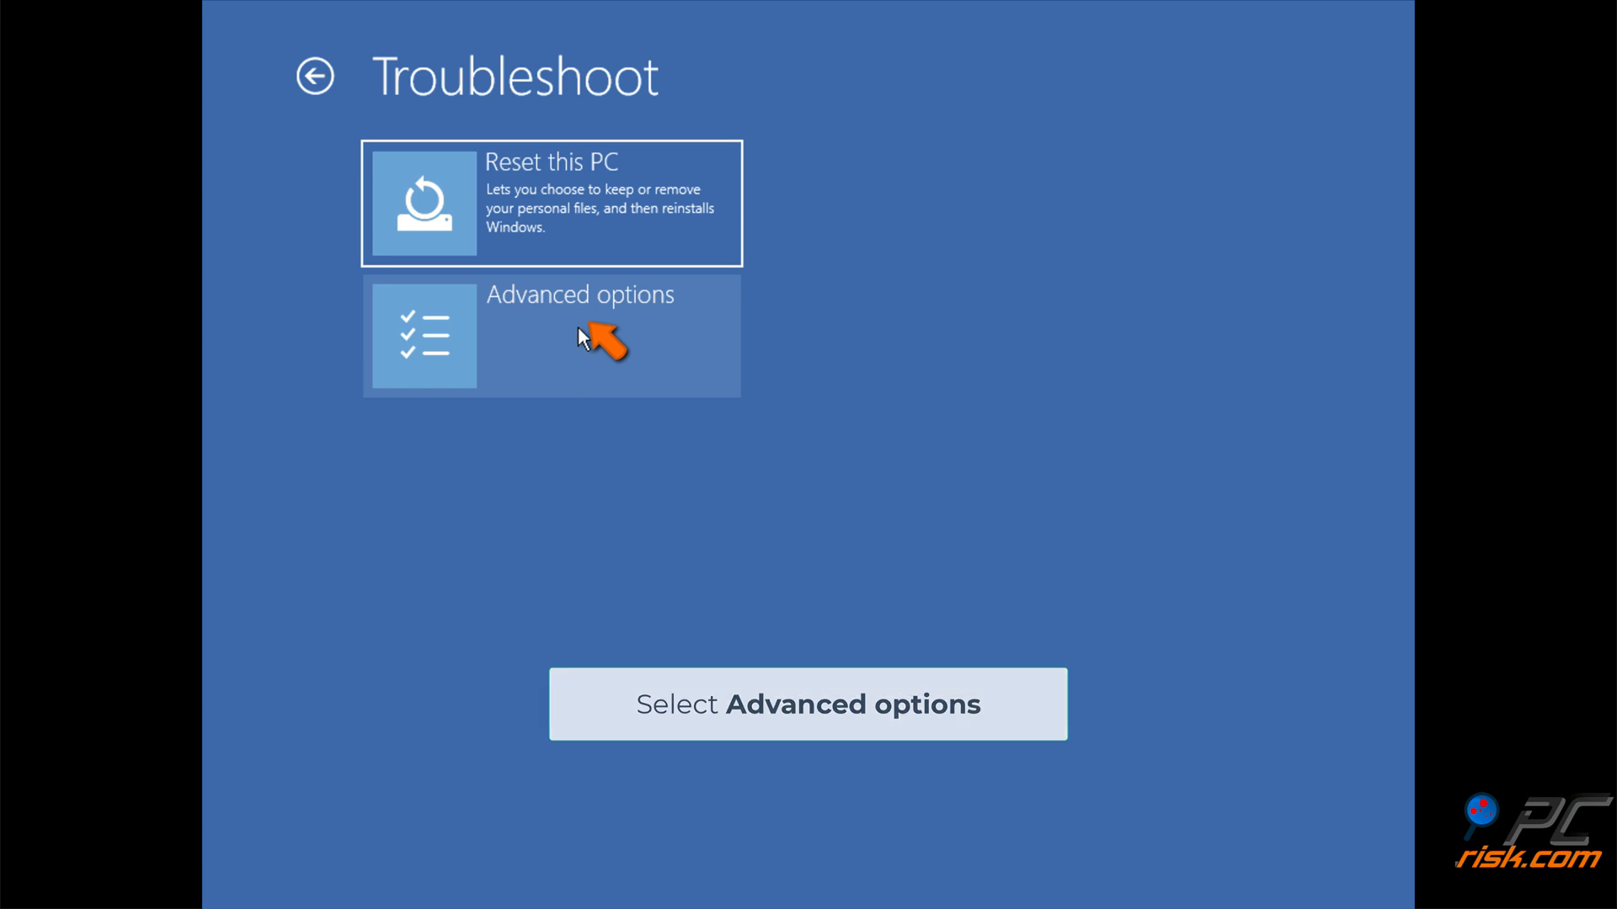
pyautogui.click(581, 333)
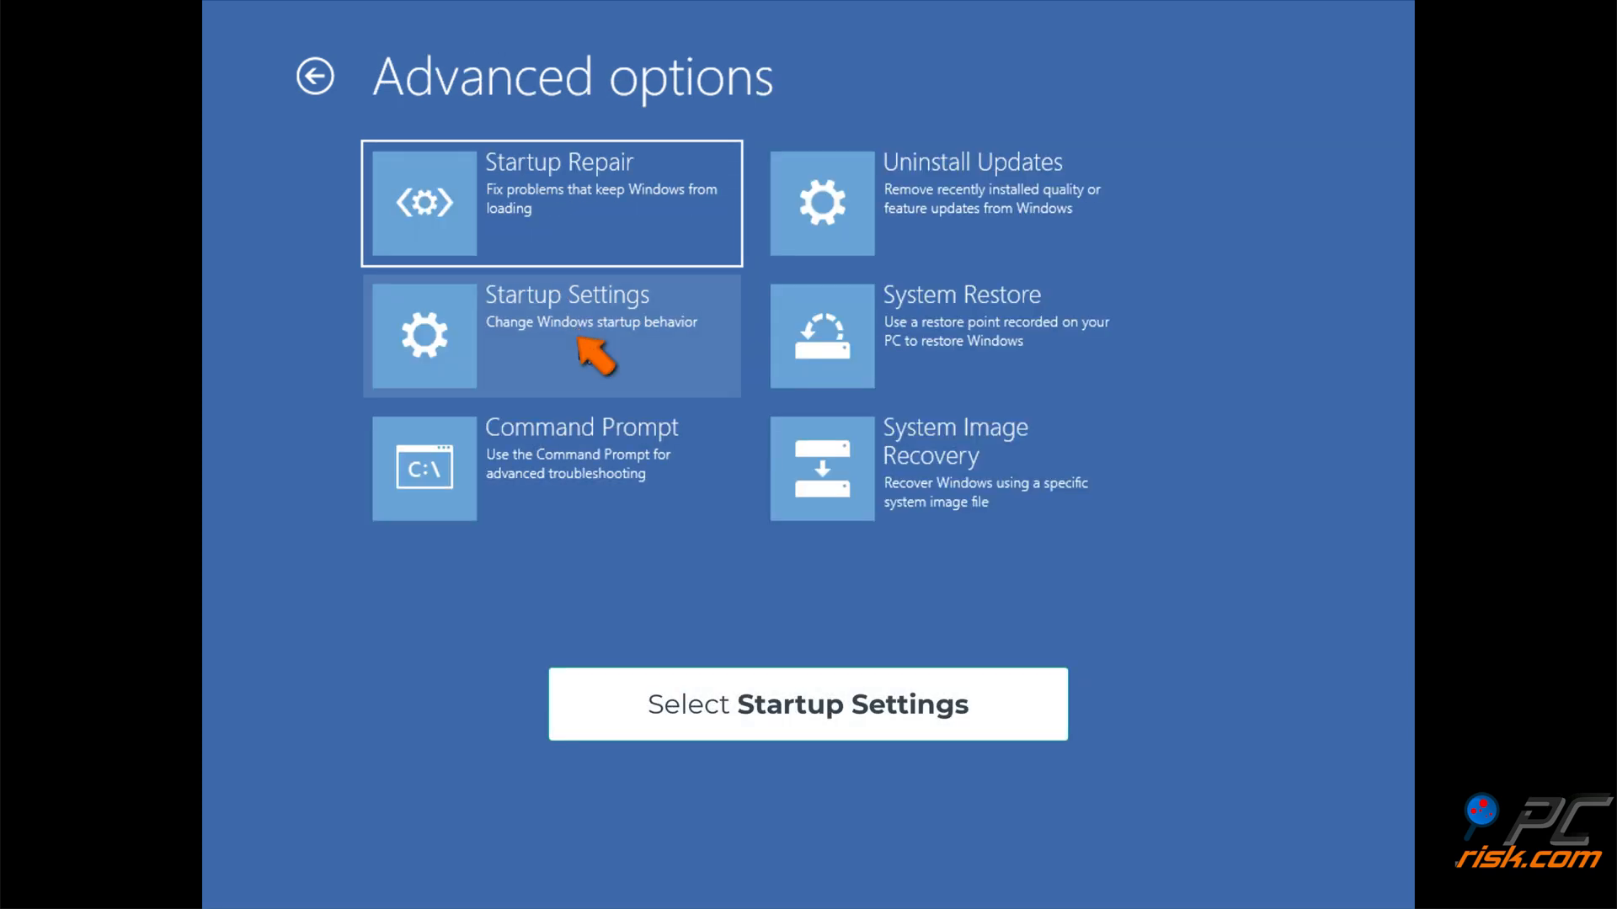
pyautogui.click(807, 704)
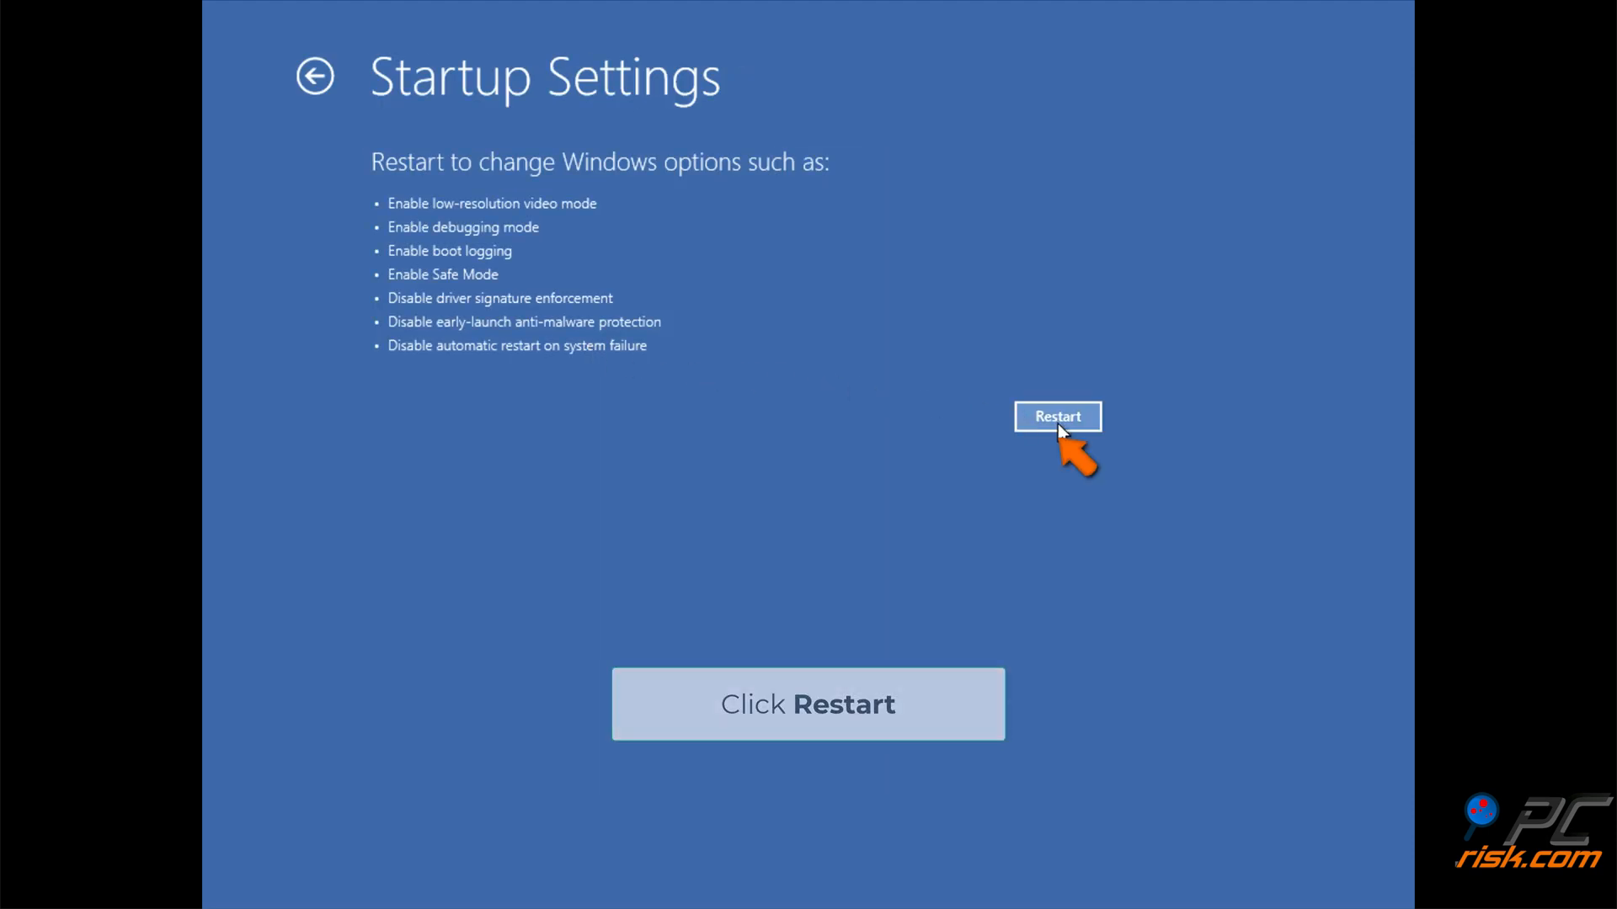
pyautogui.click(1057, 415)
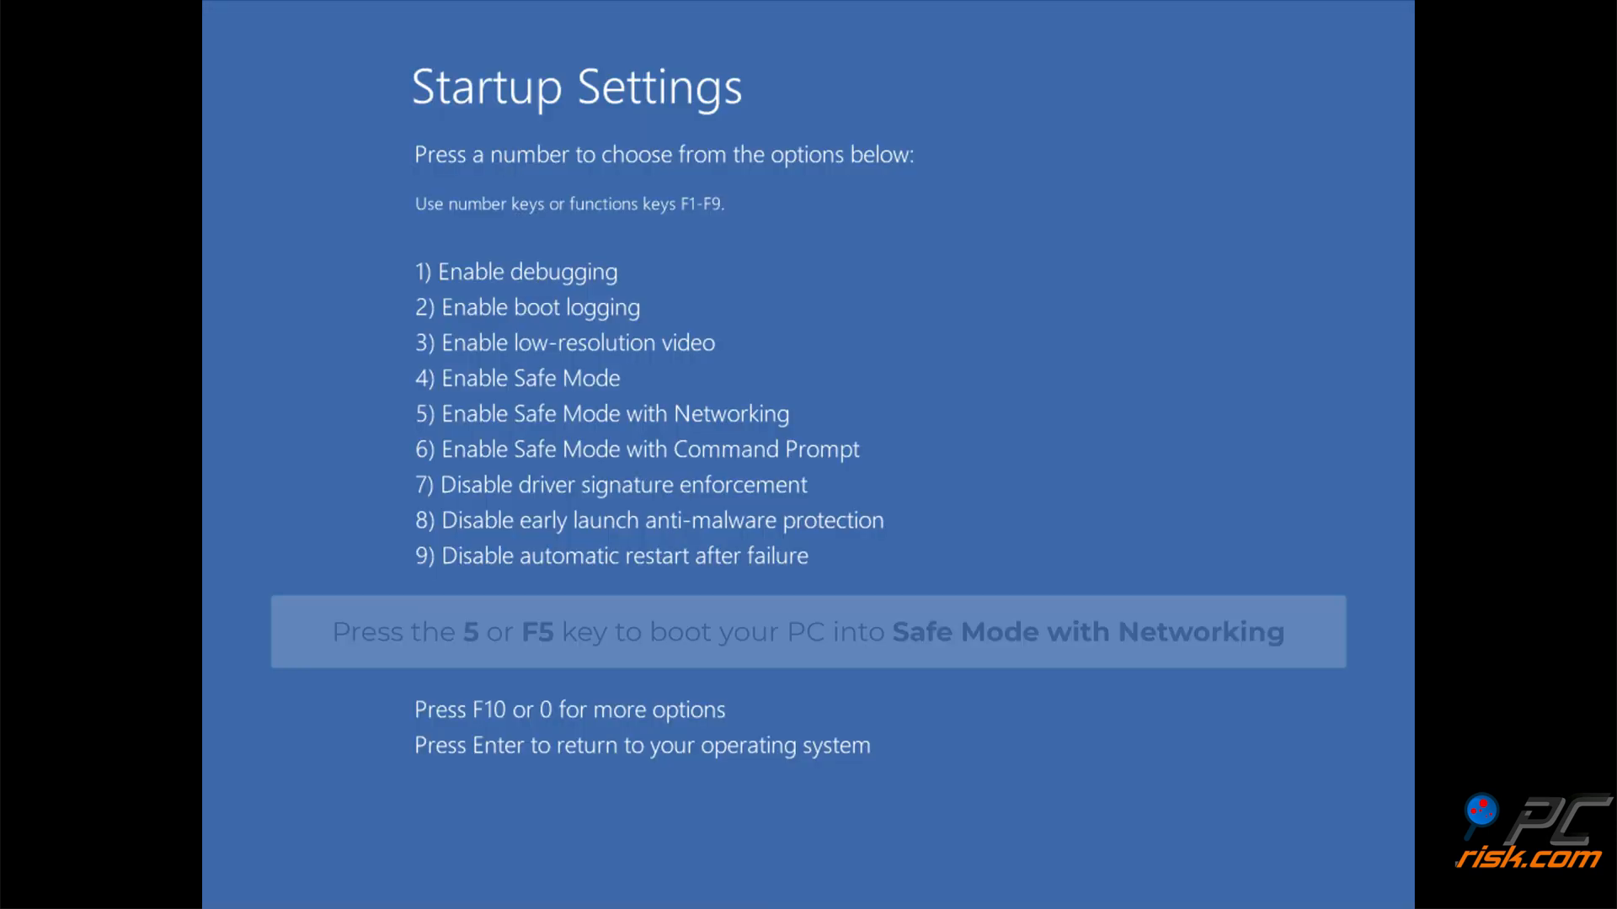
# Choose option 5 to boot into Safe Mode with Networking
pyautogui.press('5')
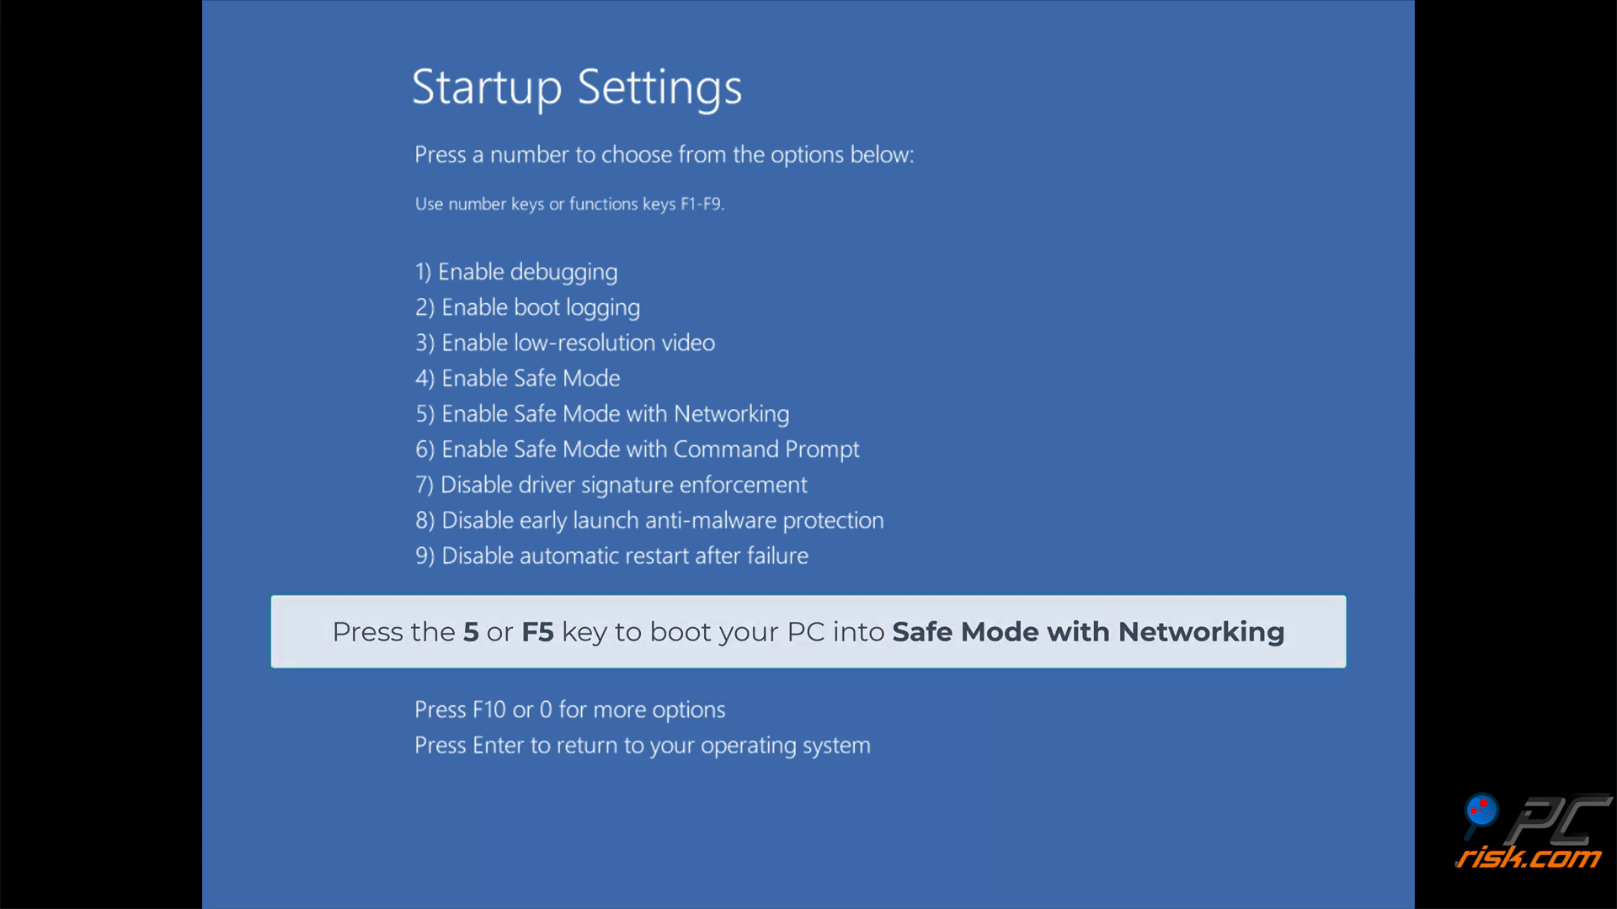
pyautogui.press('5')
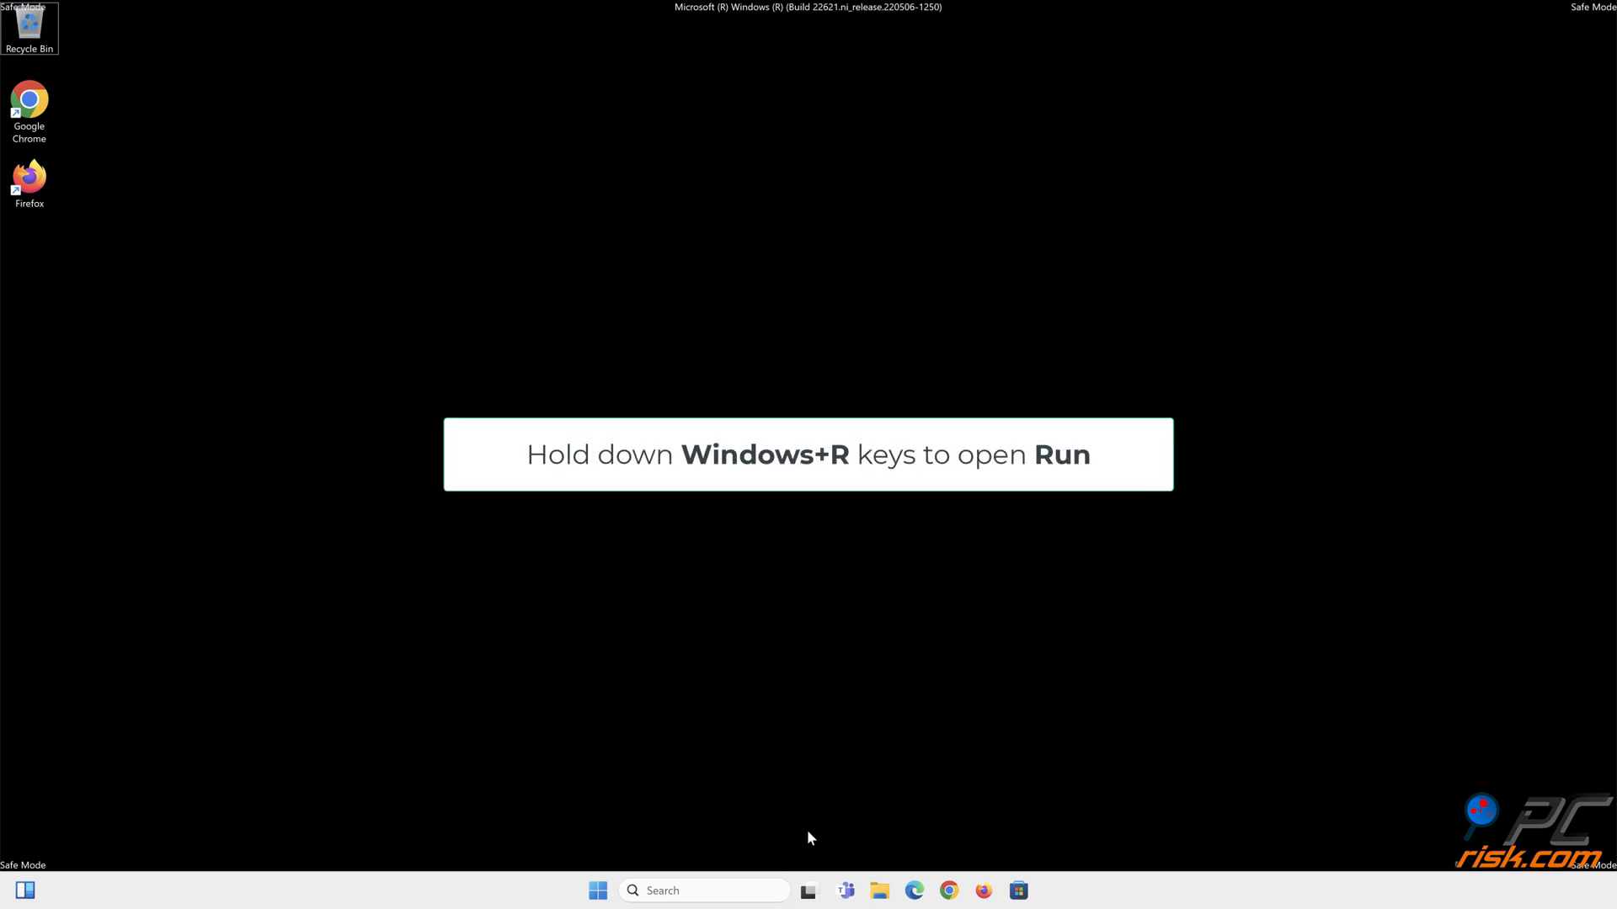
# Launch Control Panel from the Run dialog with 'control panel'
pyautogui.press('win+r')
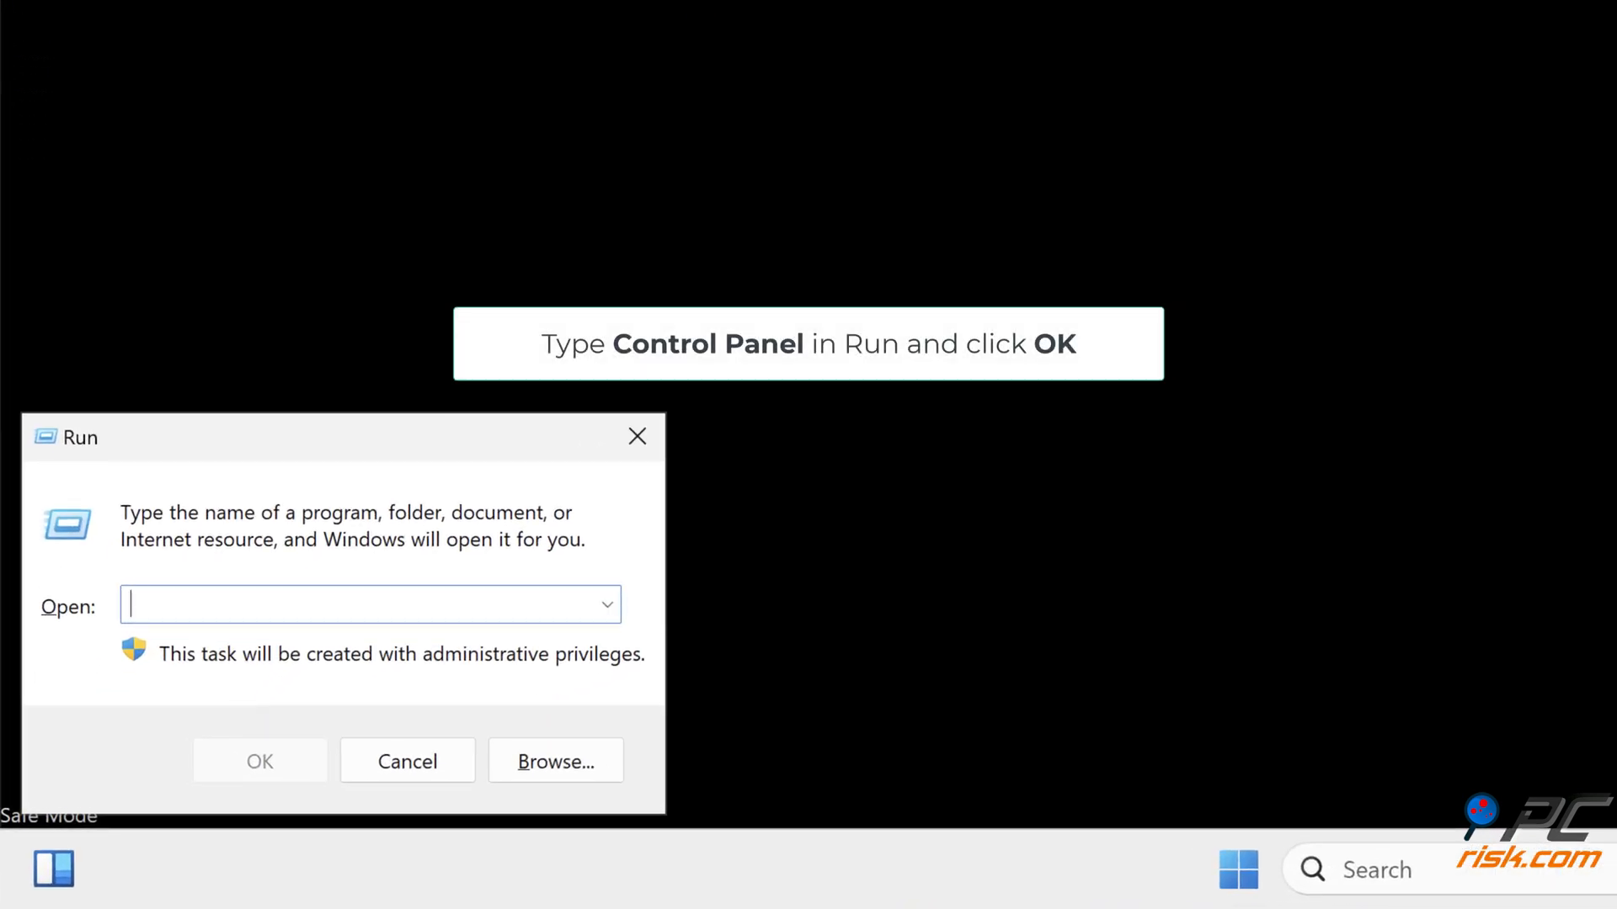
pyautogui.write('control panel')
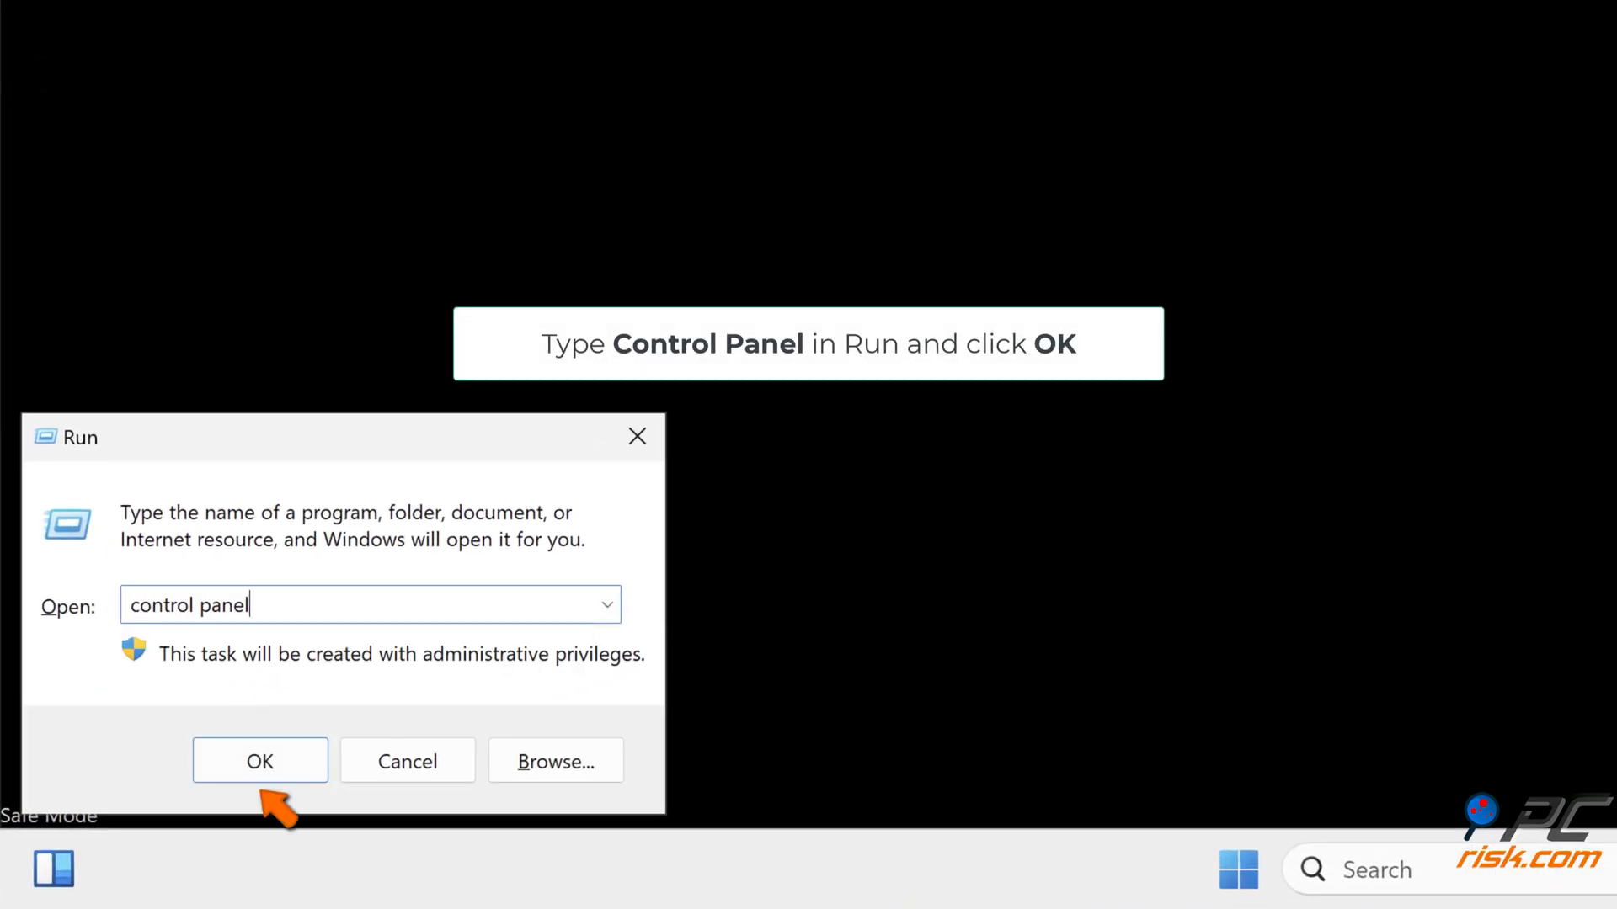
pyautogui.moveTo(505, 755)
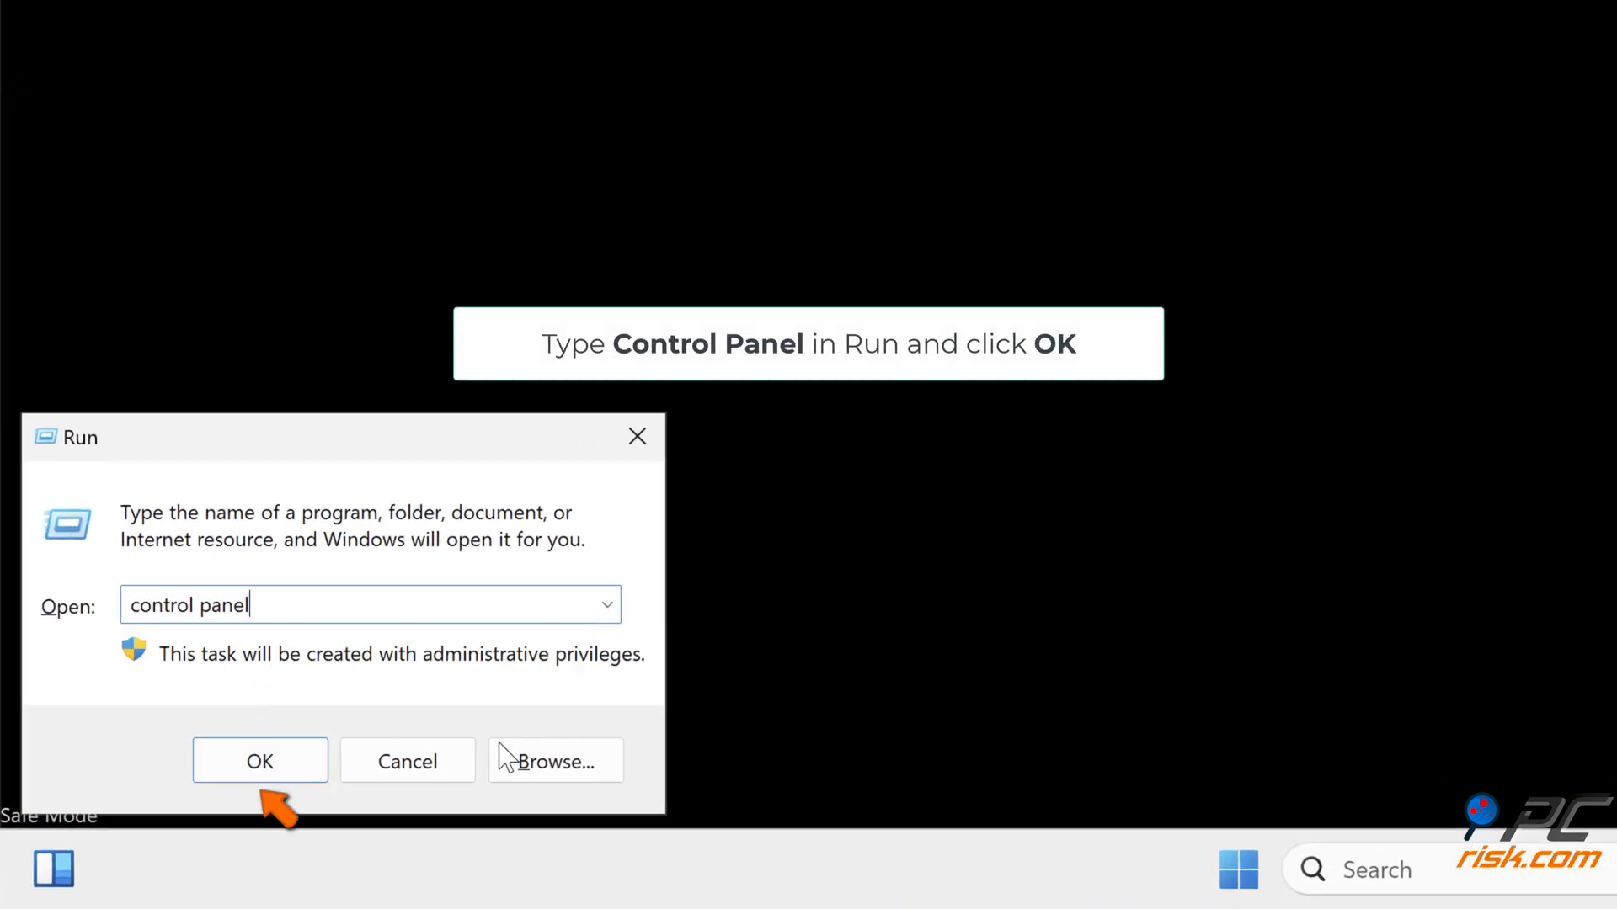
pyautogui.click(259, 761)
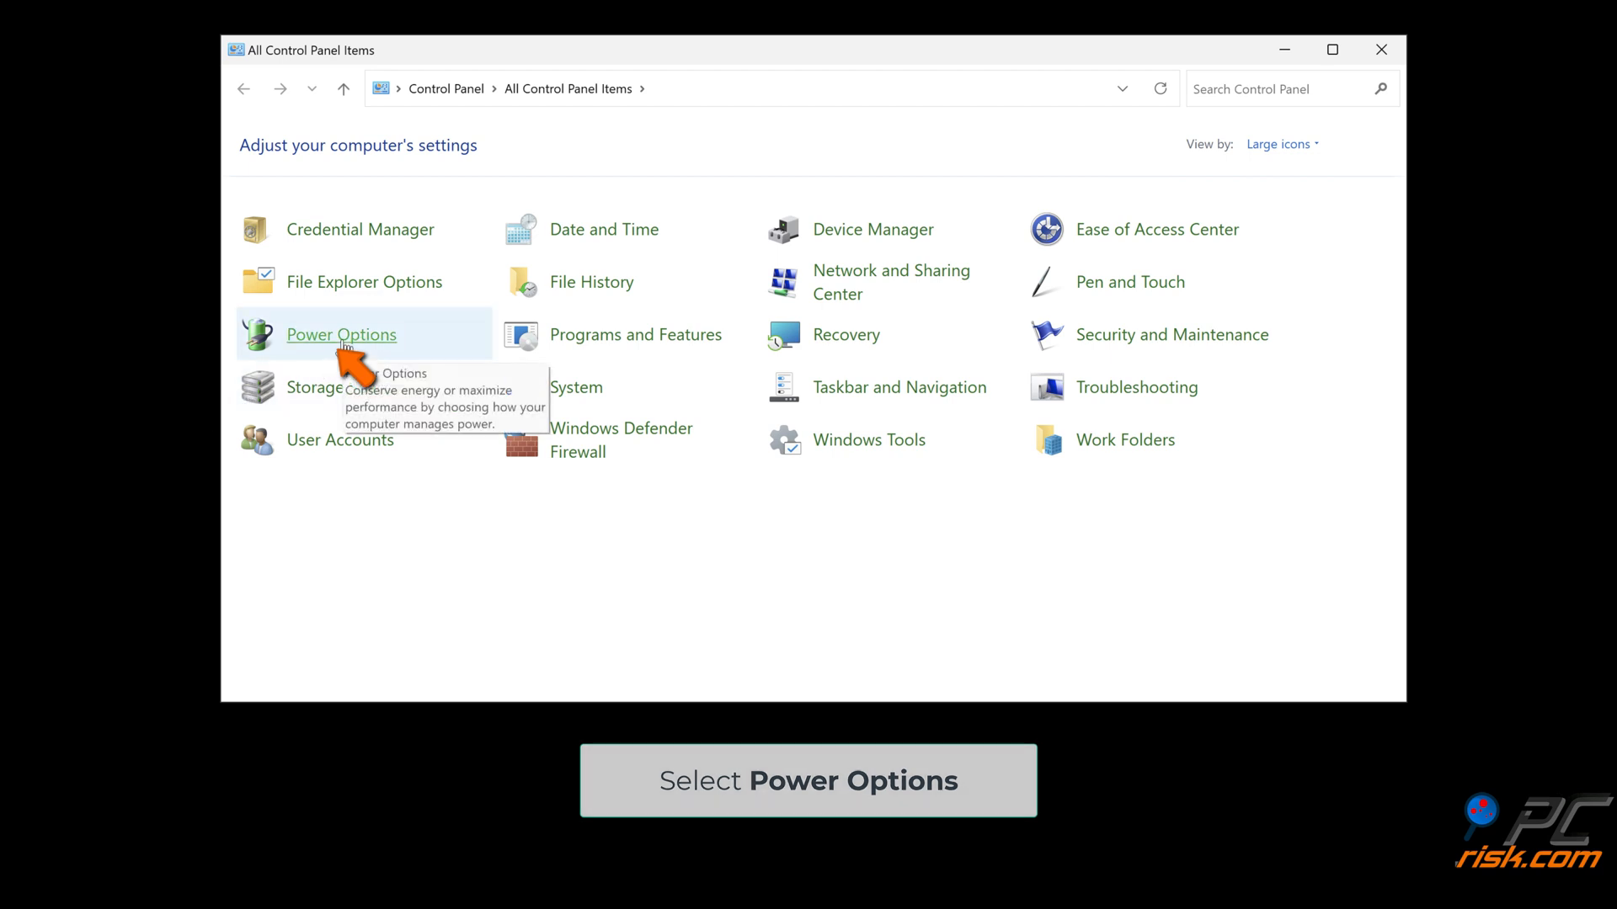
# Turn off fast start-up in the Power Options shutdown settings
pyautogui.click(340, 334)
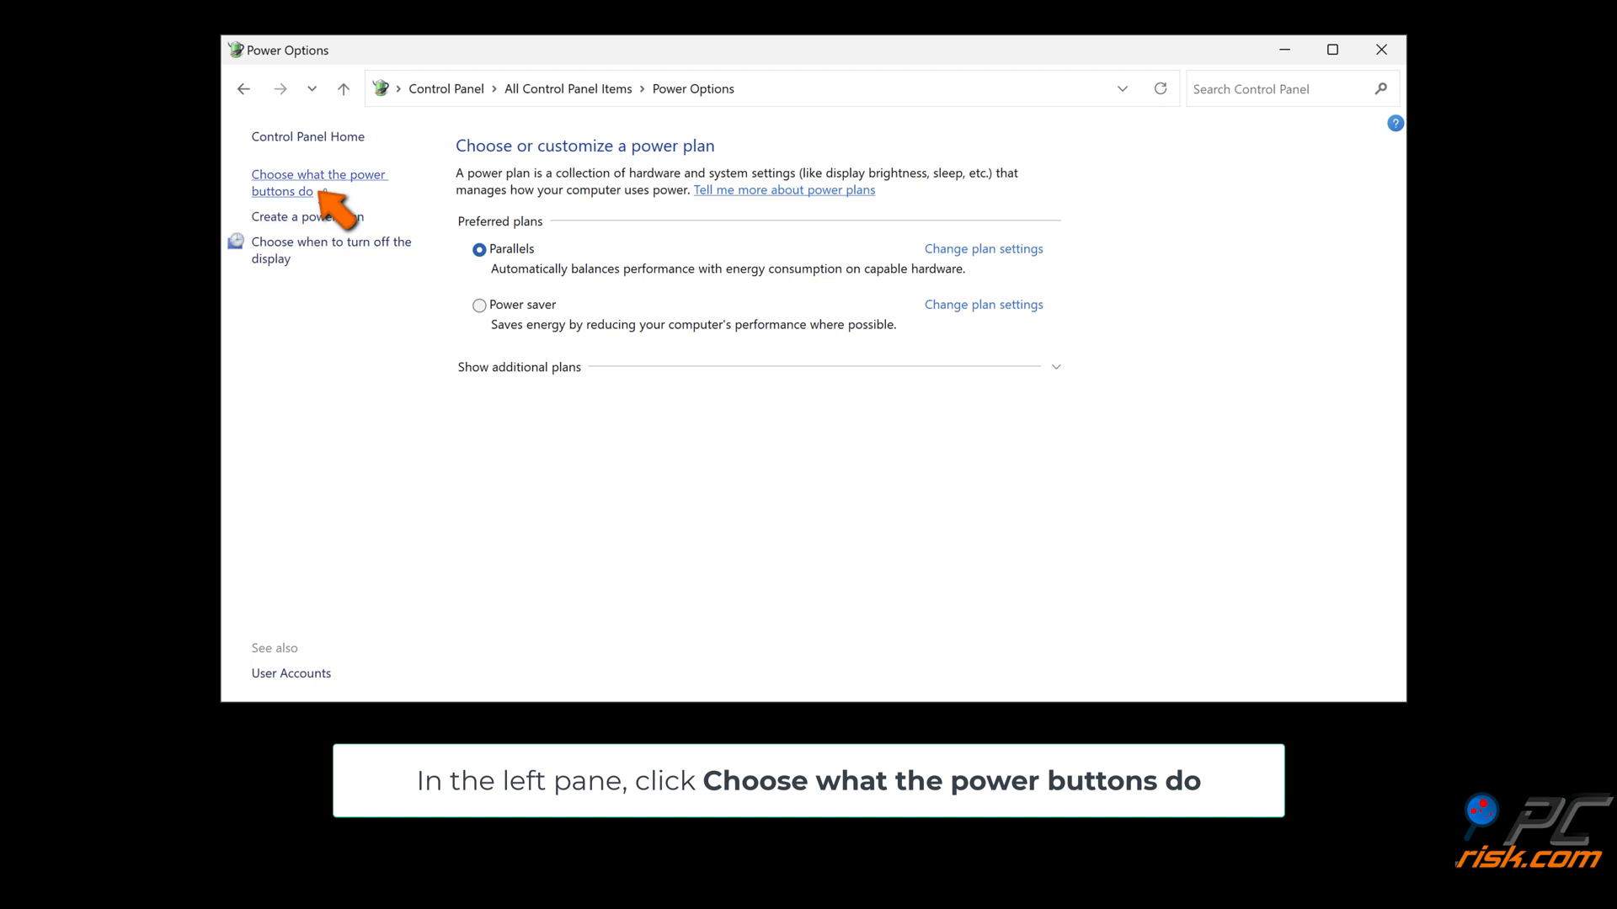
pyautogui.click(318, 182)
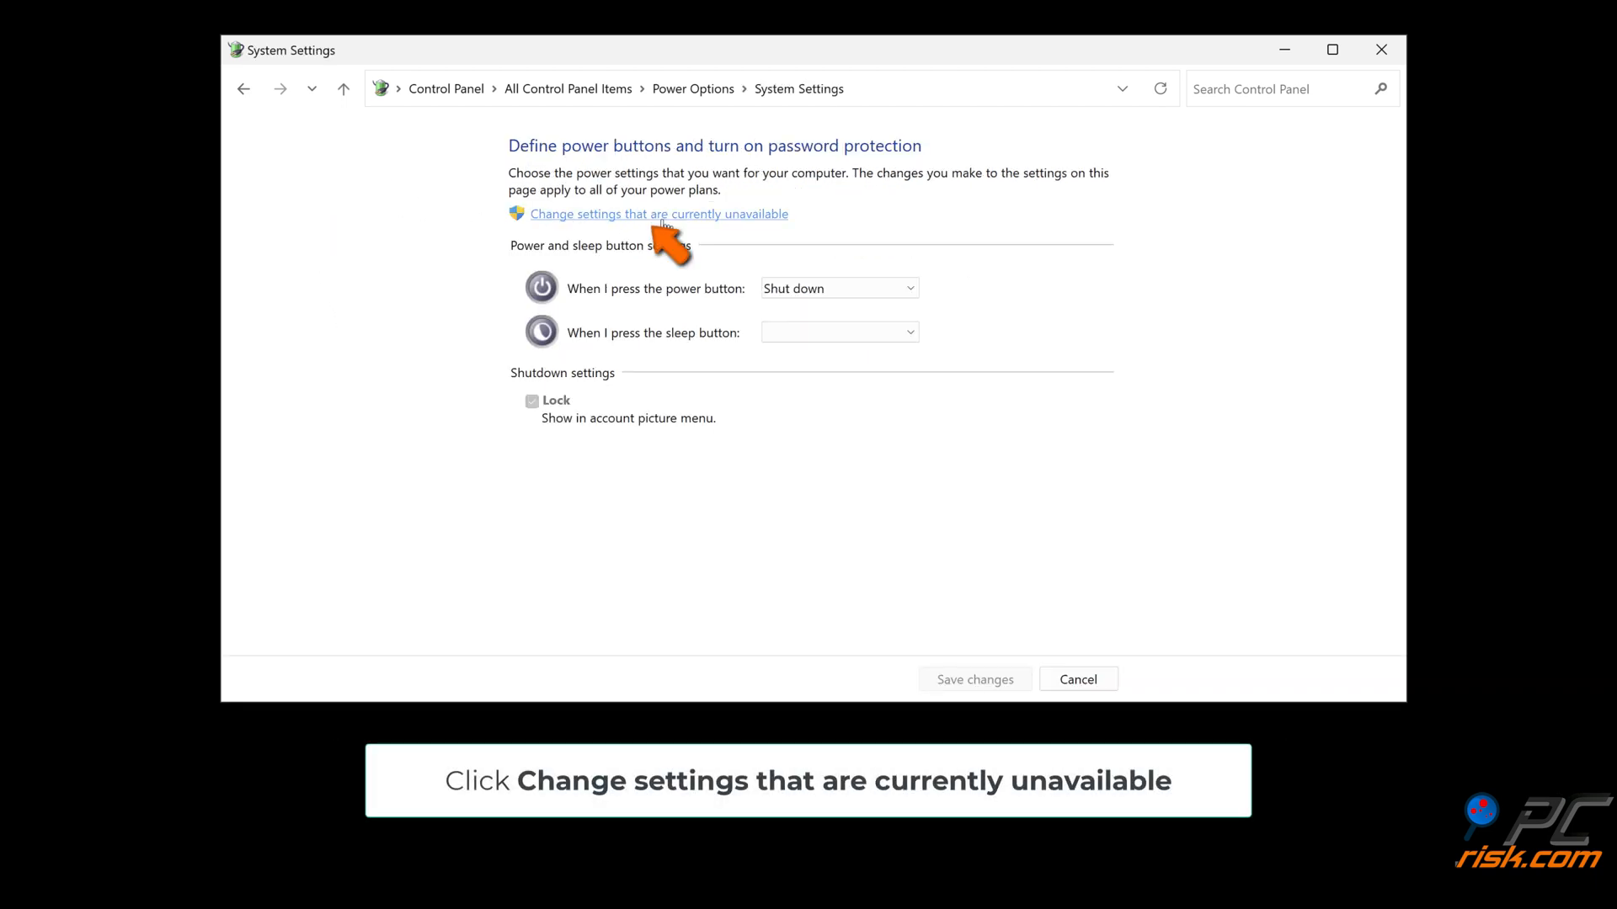
pyautogui.click(658, 214)
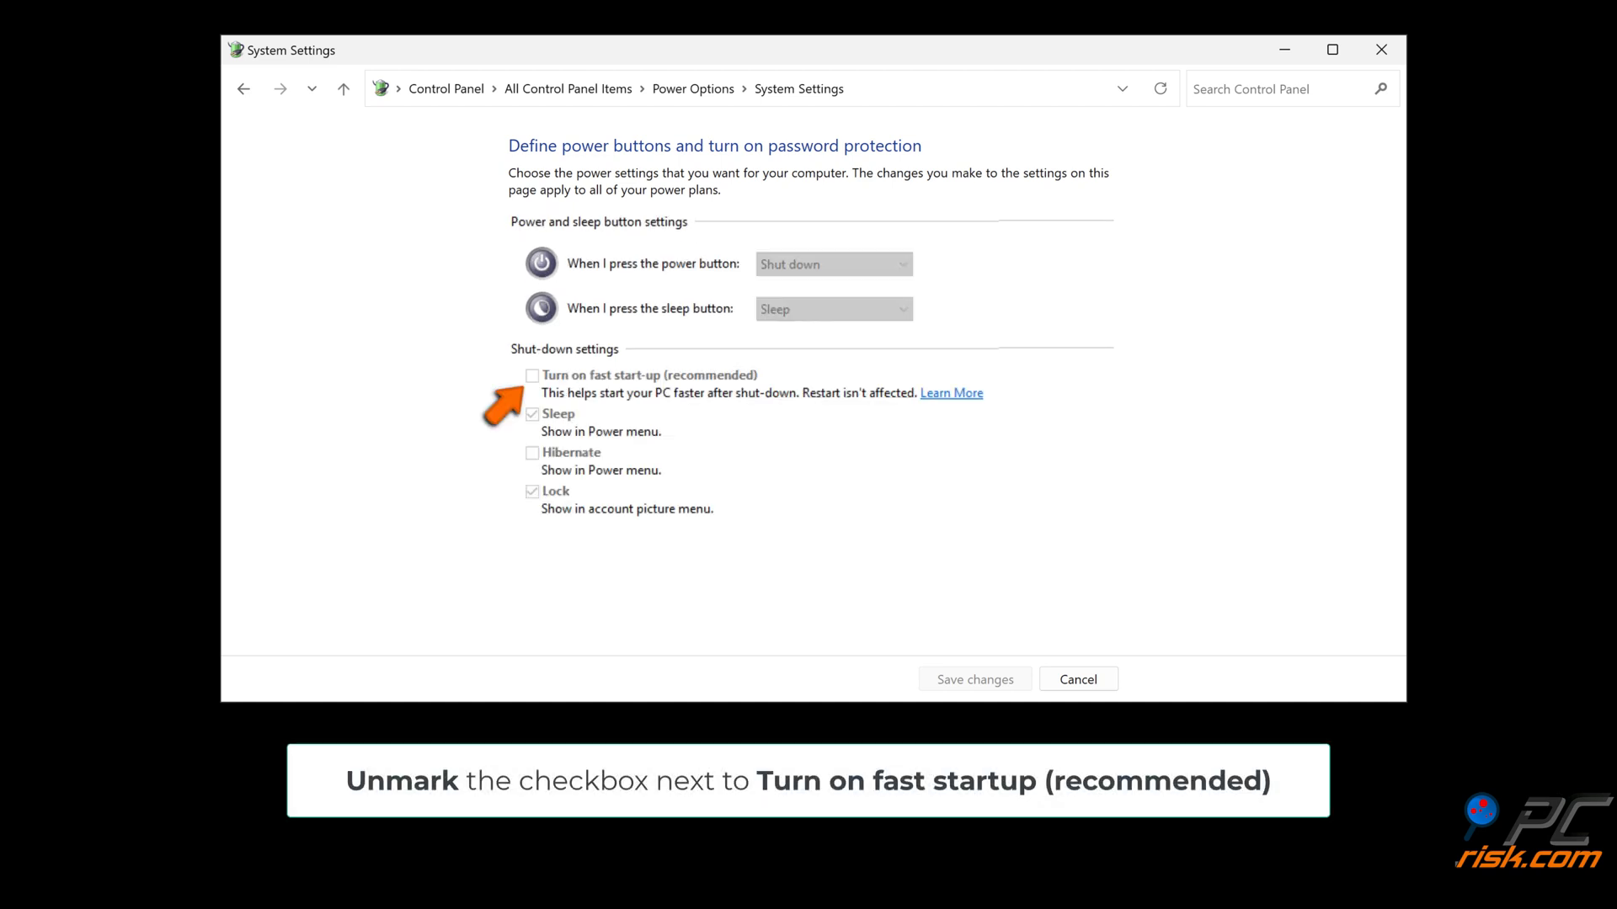
pyautogui.click(532, 374)
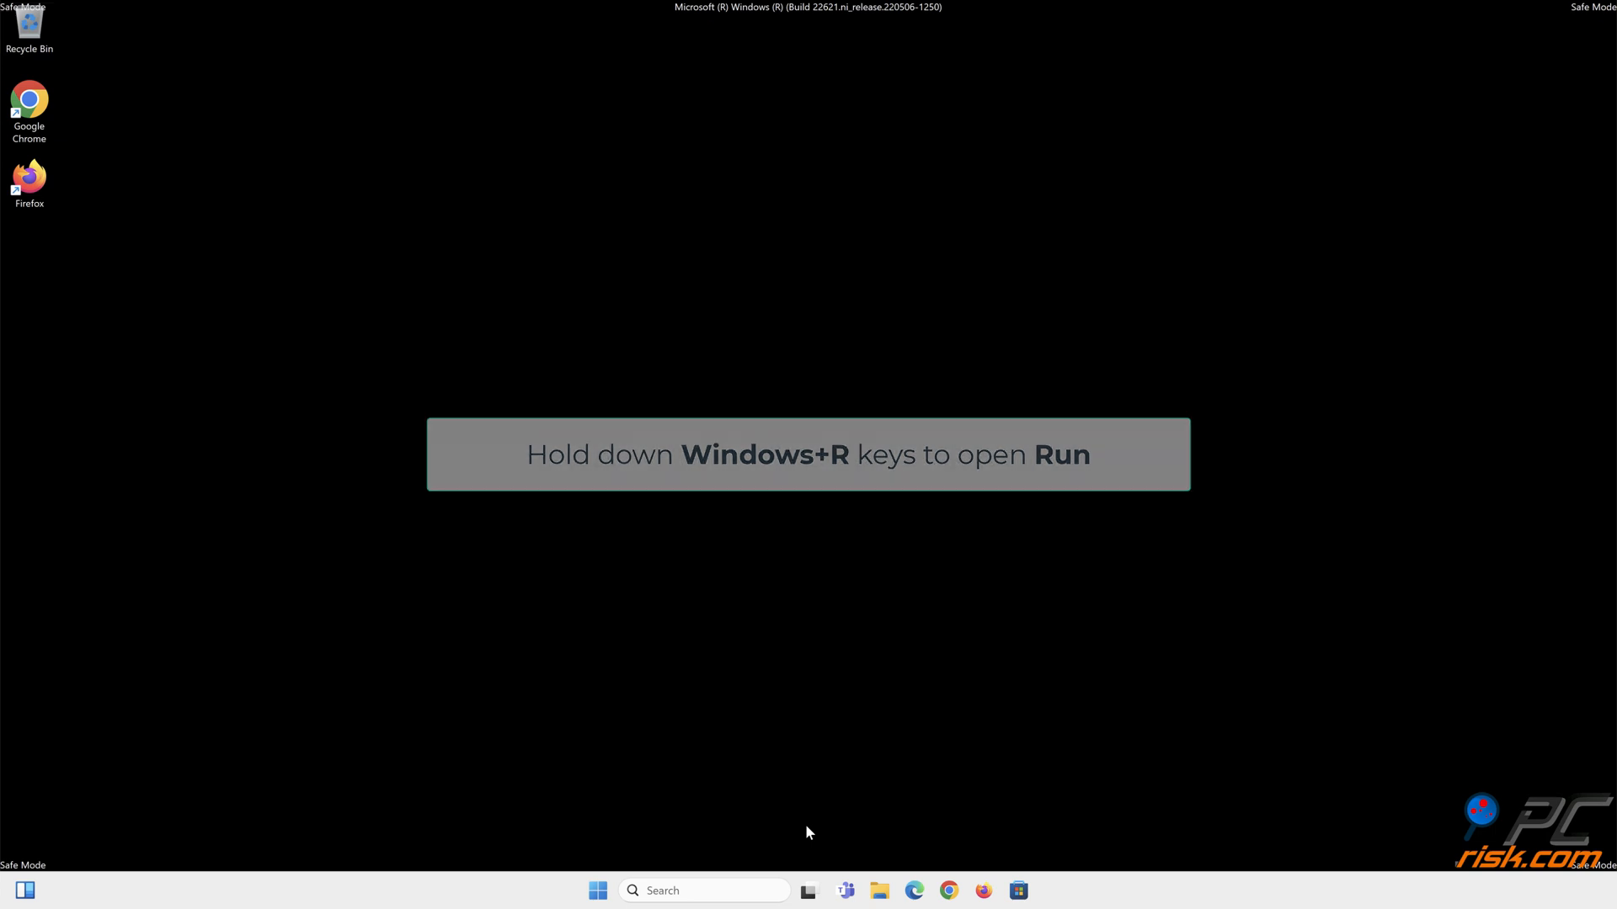
# Launch Windows Memory Diagnostic from the Run dialog with mdsched
pyautogui.press('win+r')
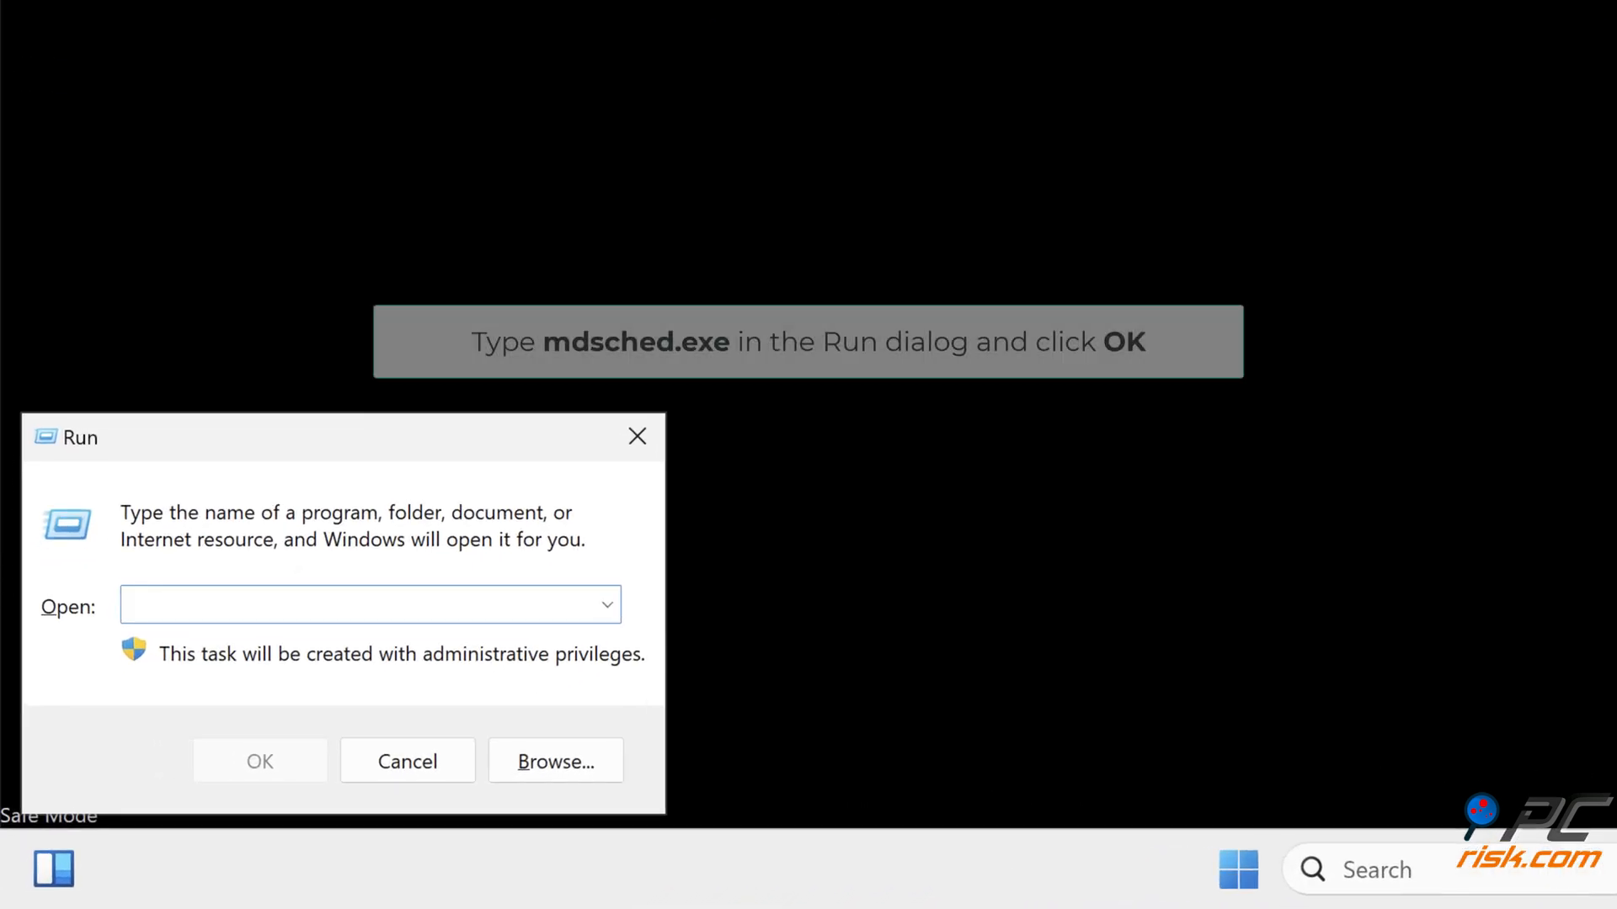
pyautogui.write('mdsched.exe')
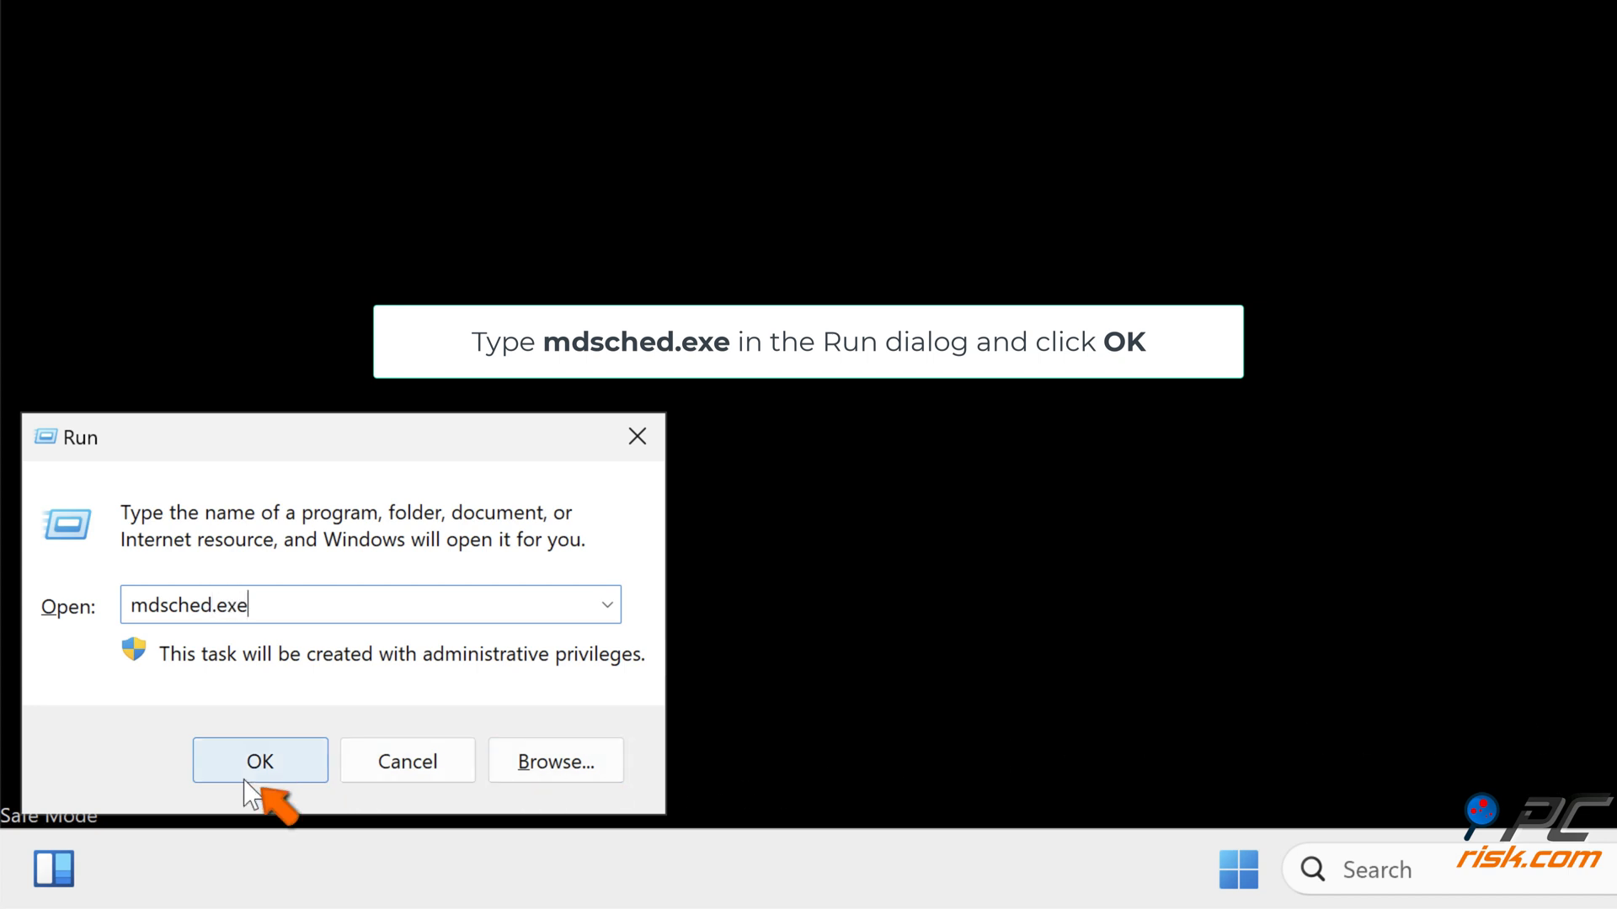
pyautogui.click(260, 761)
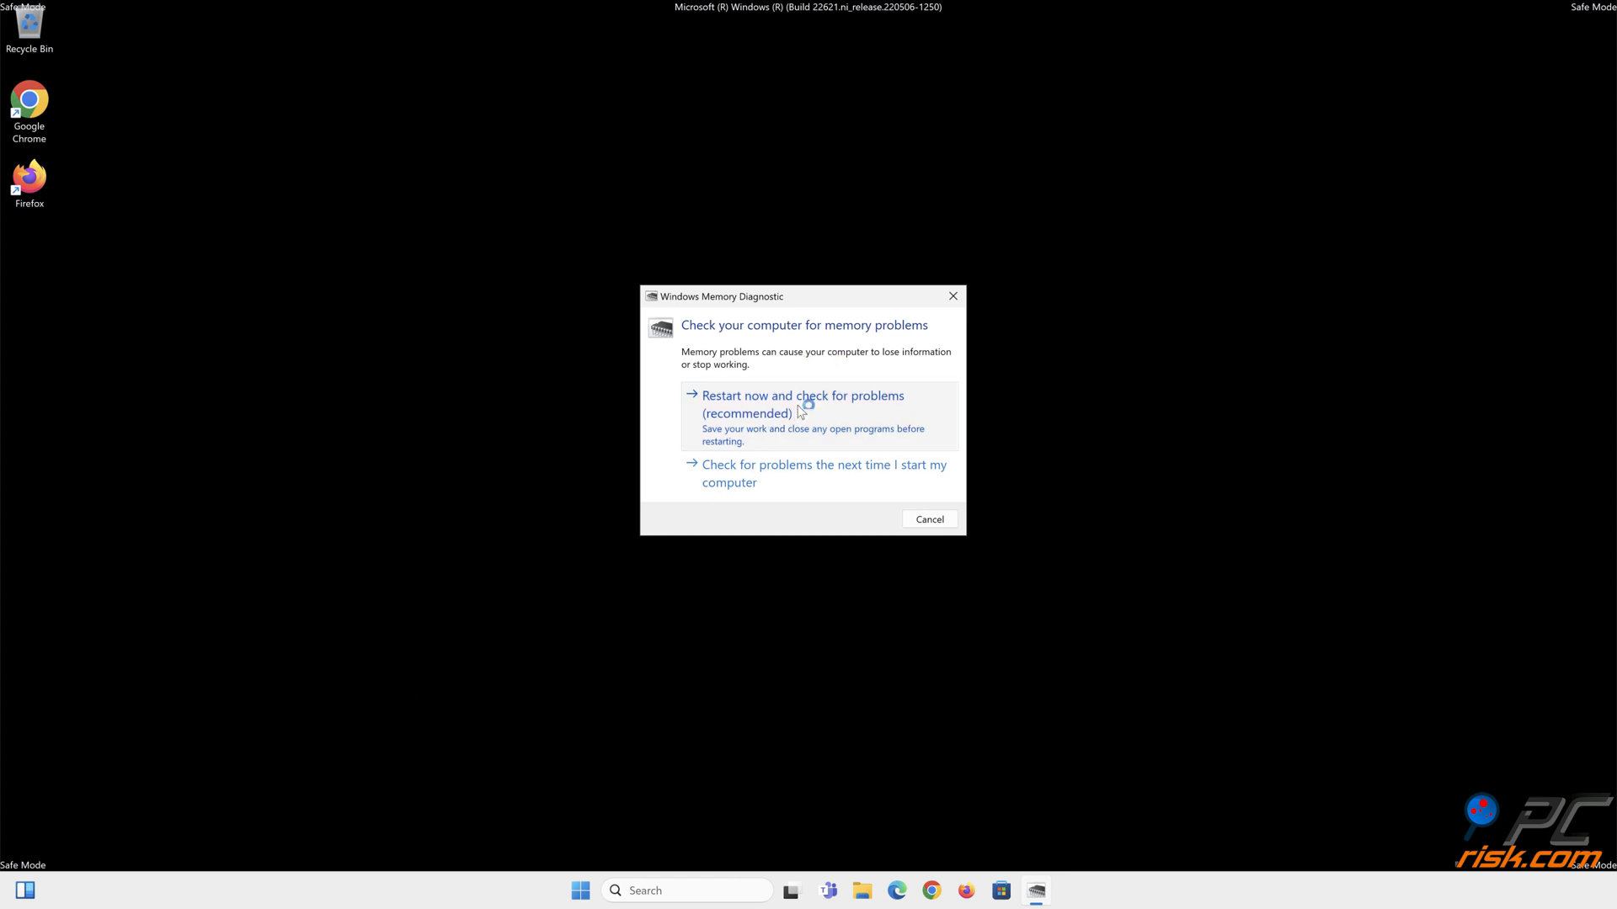
# Restart now to check the memory for problems
pyautogui.click(801, 405)
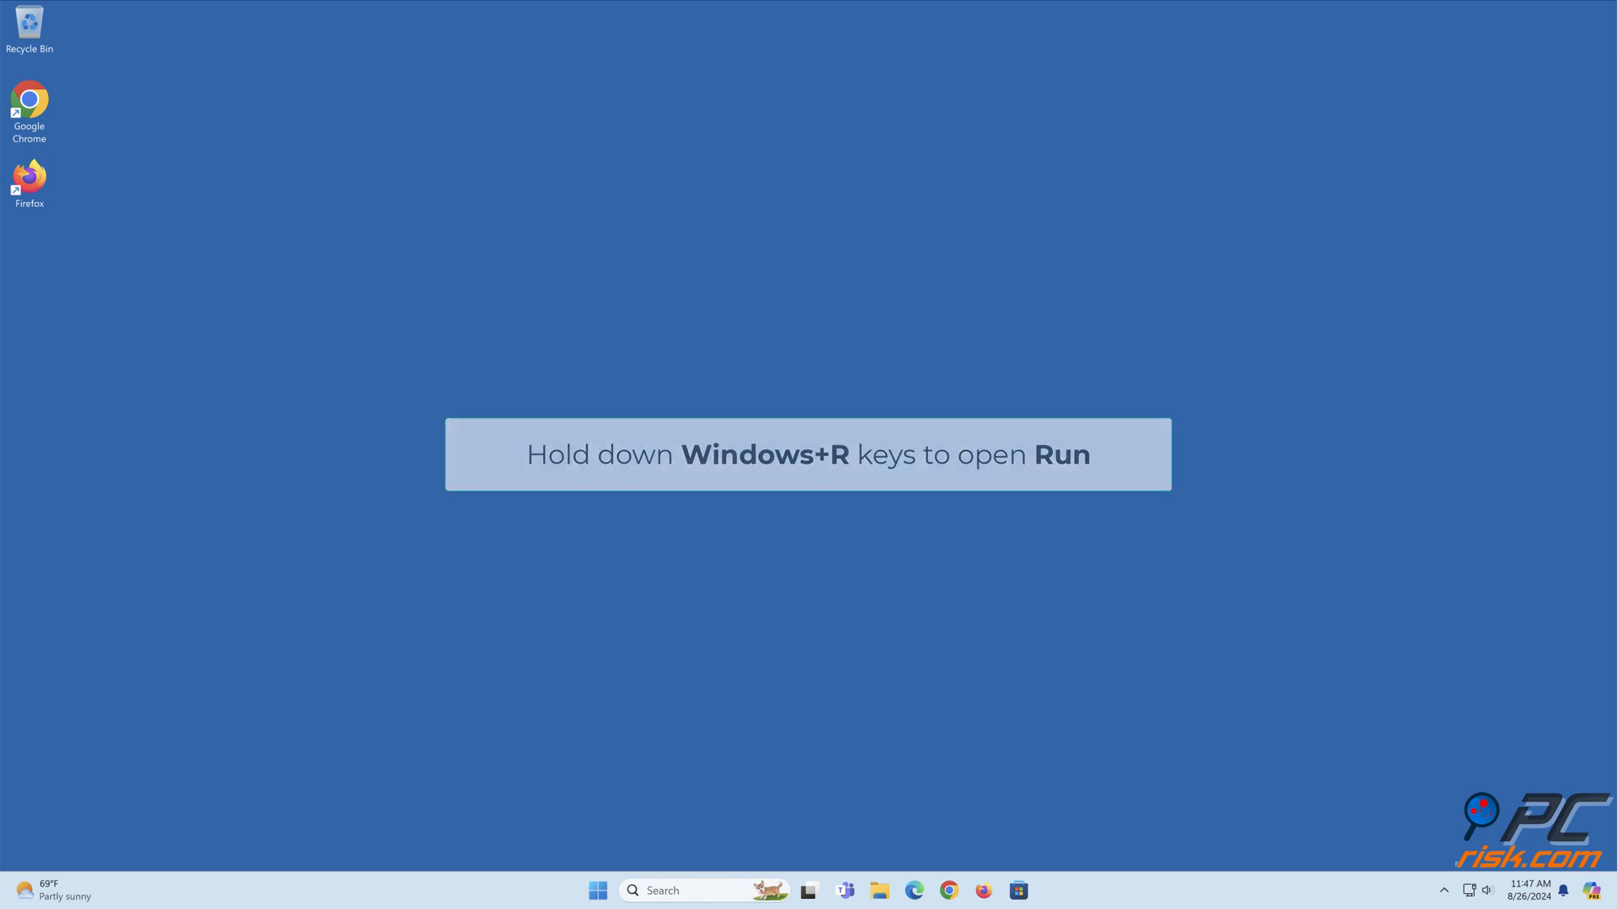
# Launch Event Viewer from the Run dialog with eventvwr
pyautogui.press('Win+r')
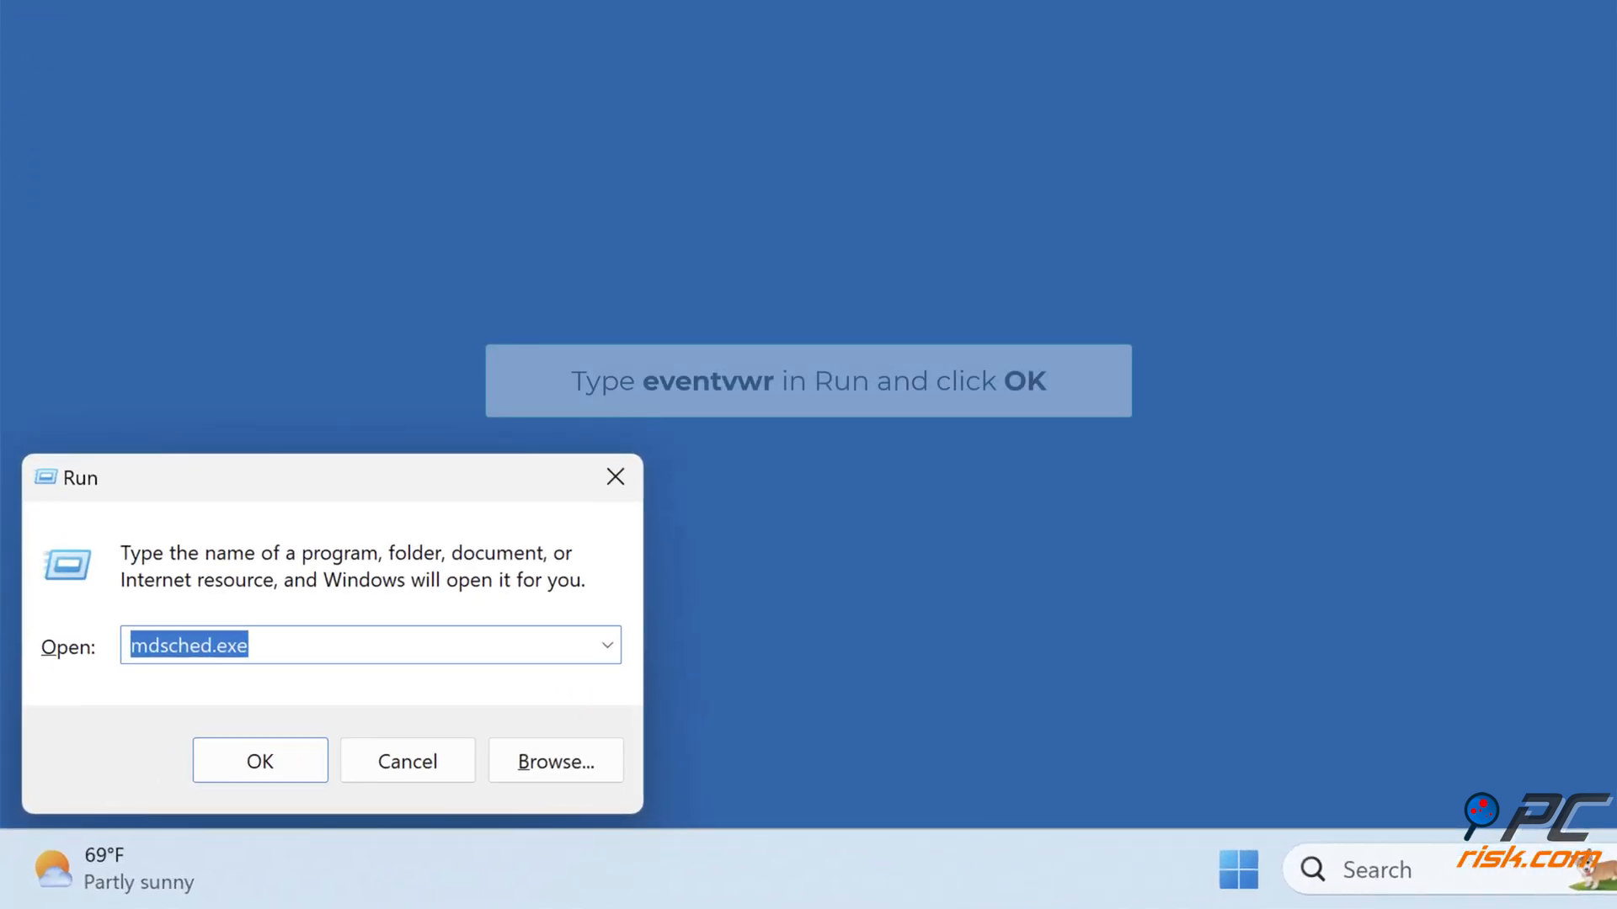
pyautogui.write('eventvwr')
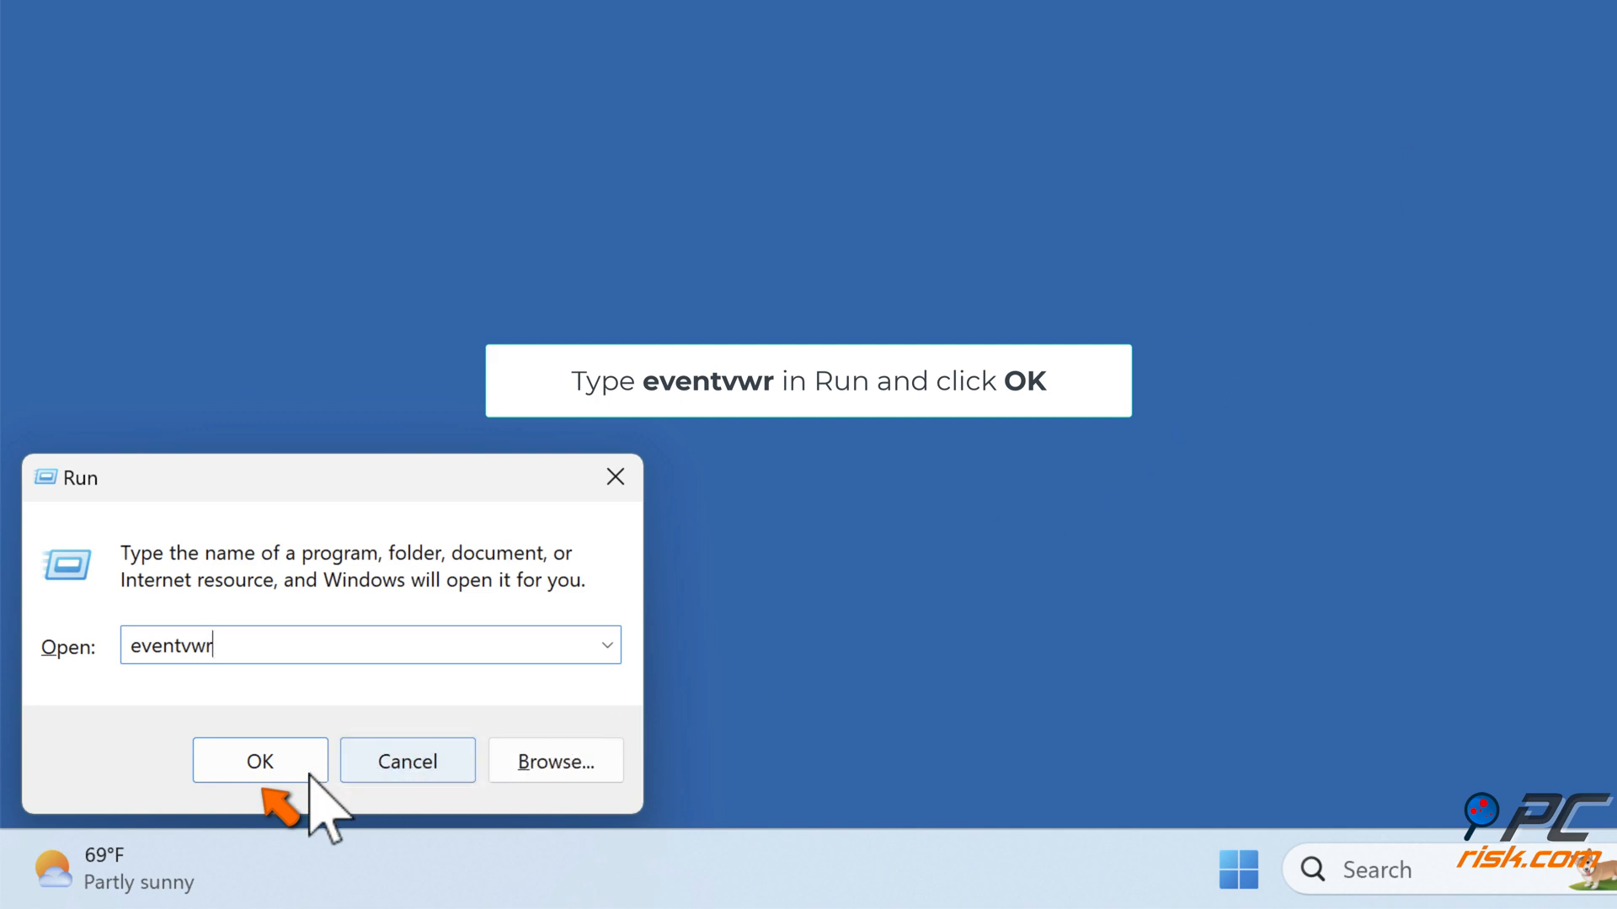
pyautogui.click(259, 761)
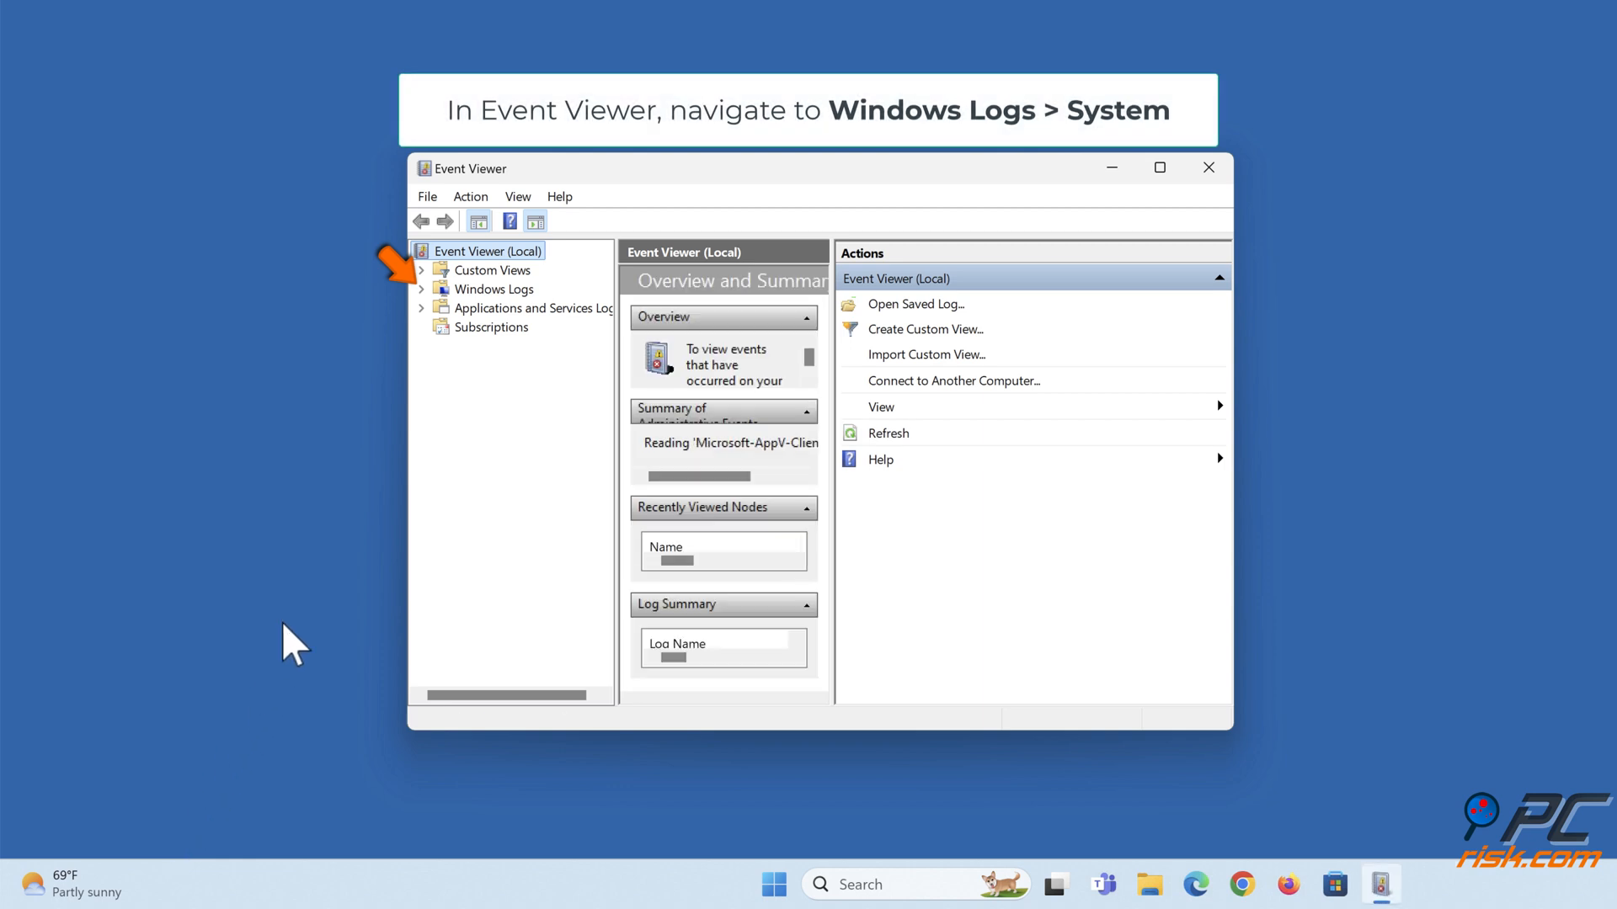
# Filter the Windows System log to MemoryDiagnostics-Results events
pyautogui.click(421, 288)
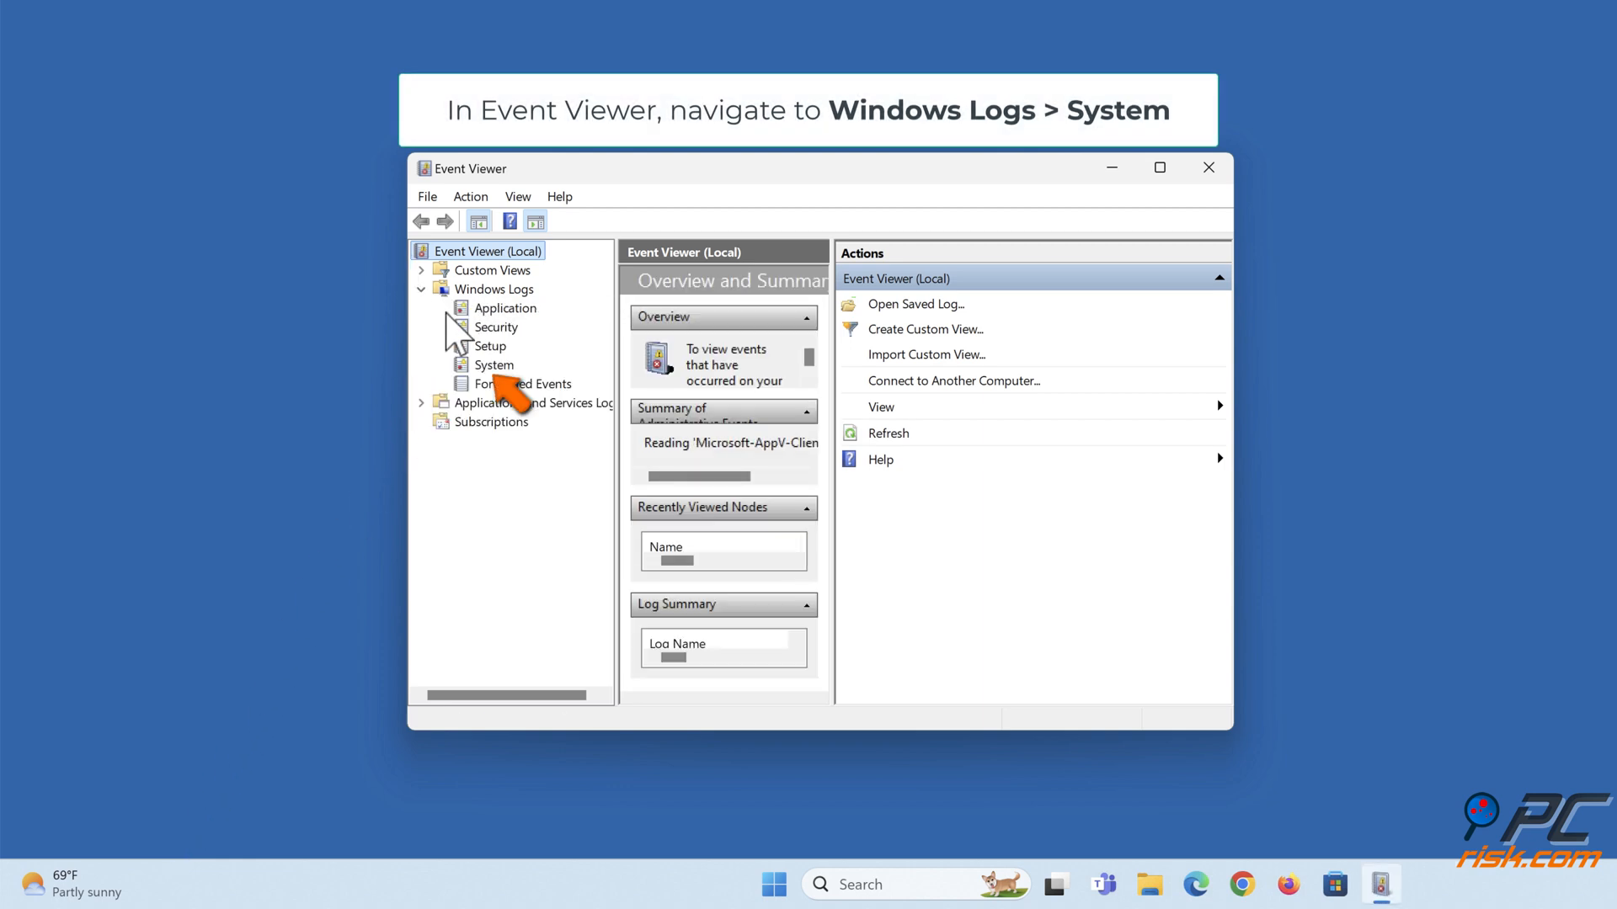
pyautogui.click(493, 363)
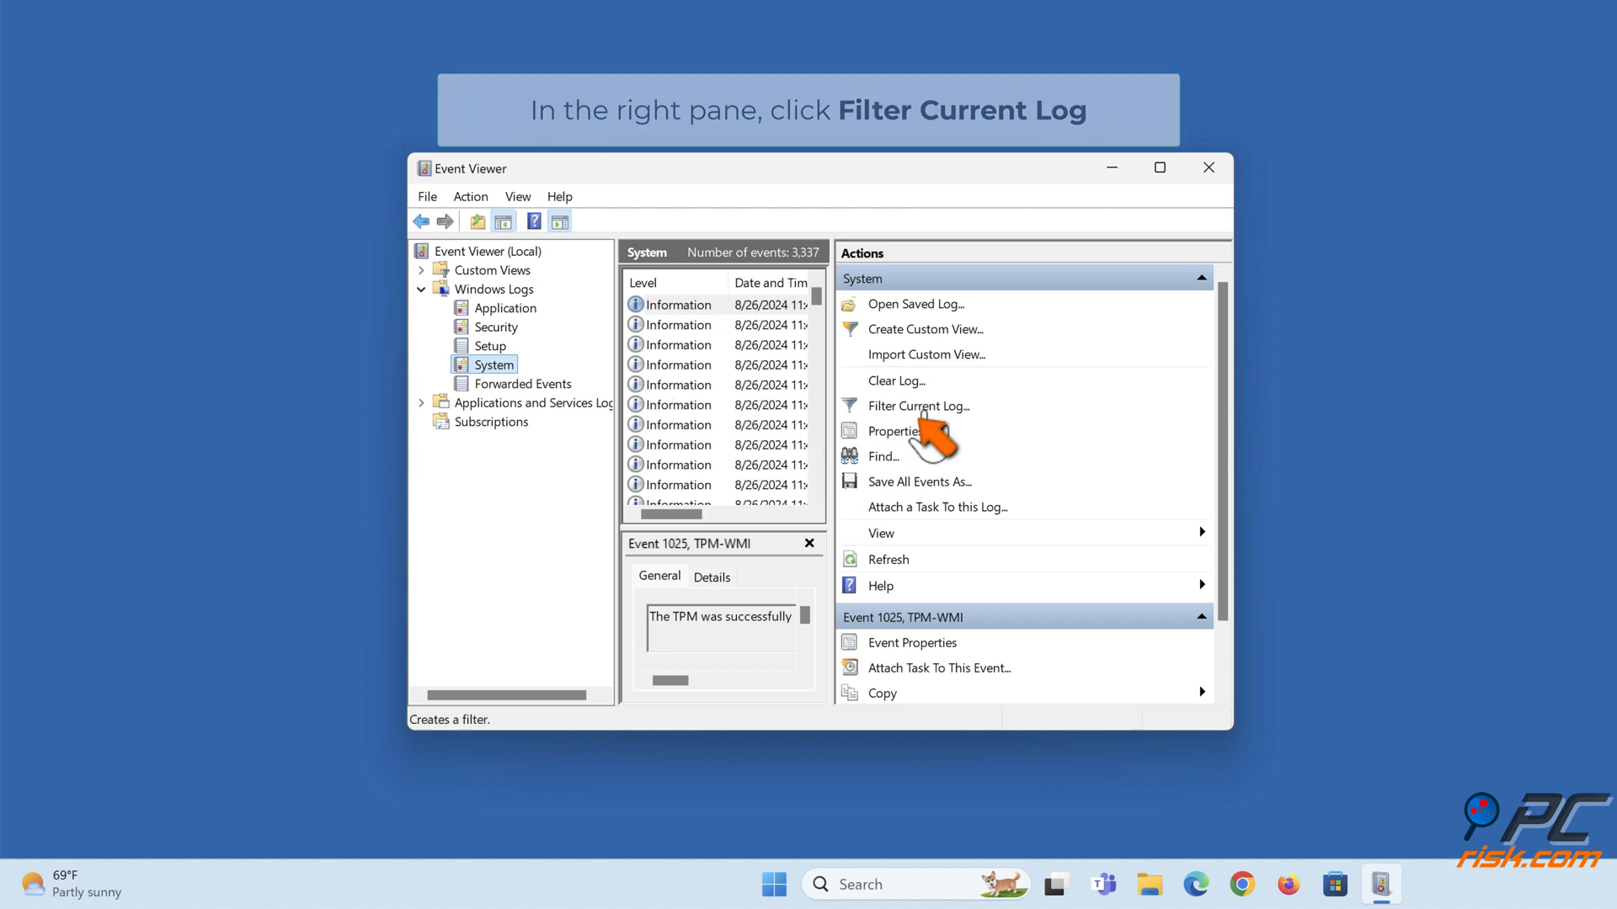
pyautogui.click(916, 406)
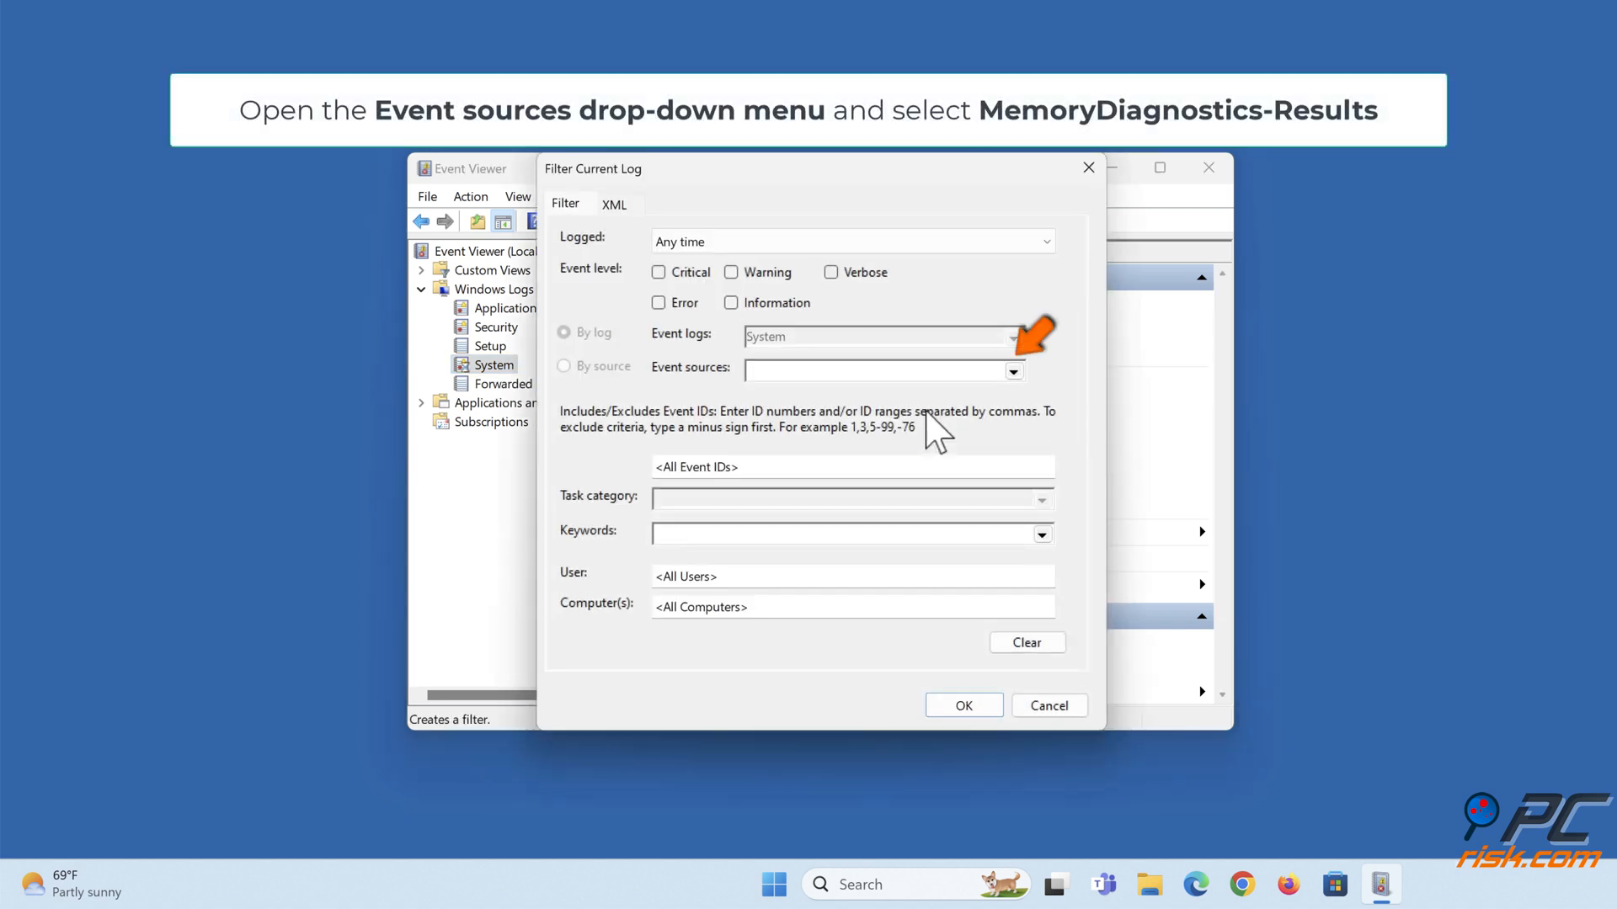
pyautogui.click(1012, 371)
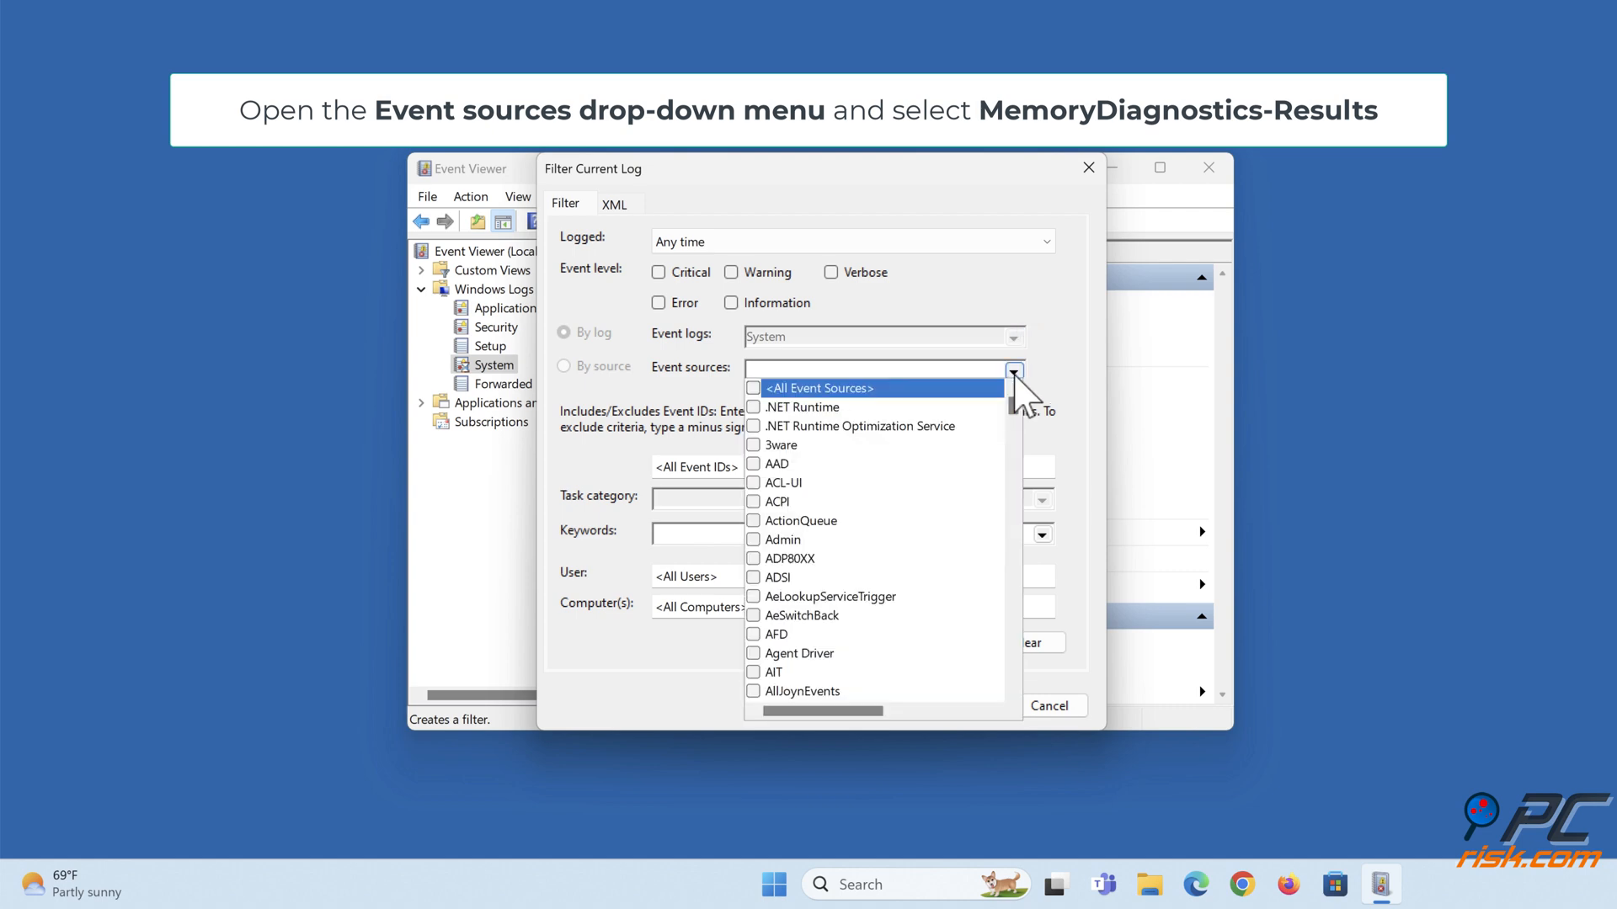
pyautogui.scroll(-3)
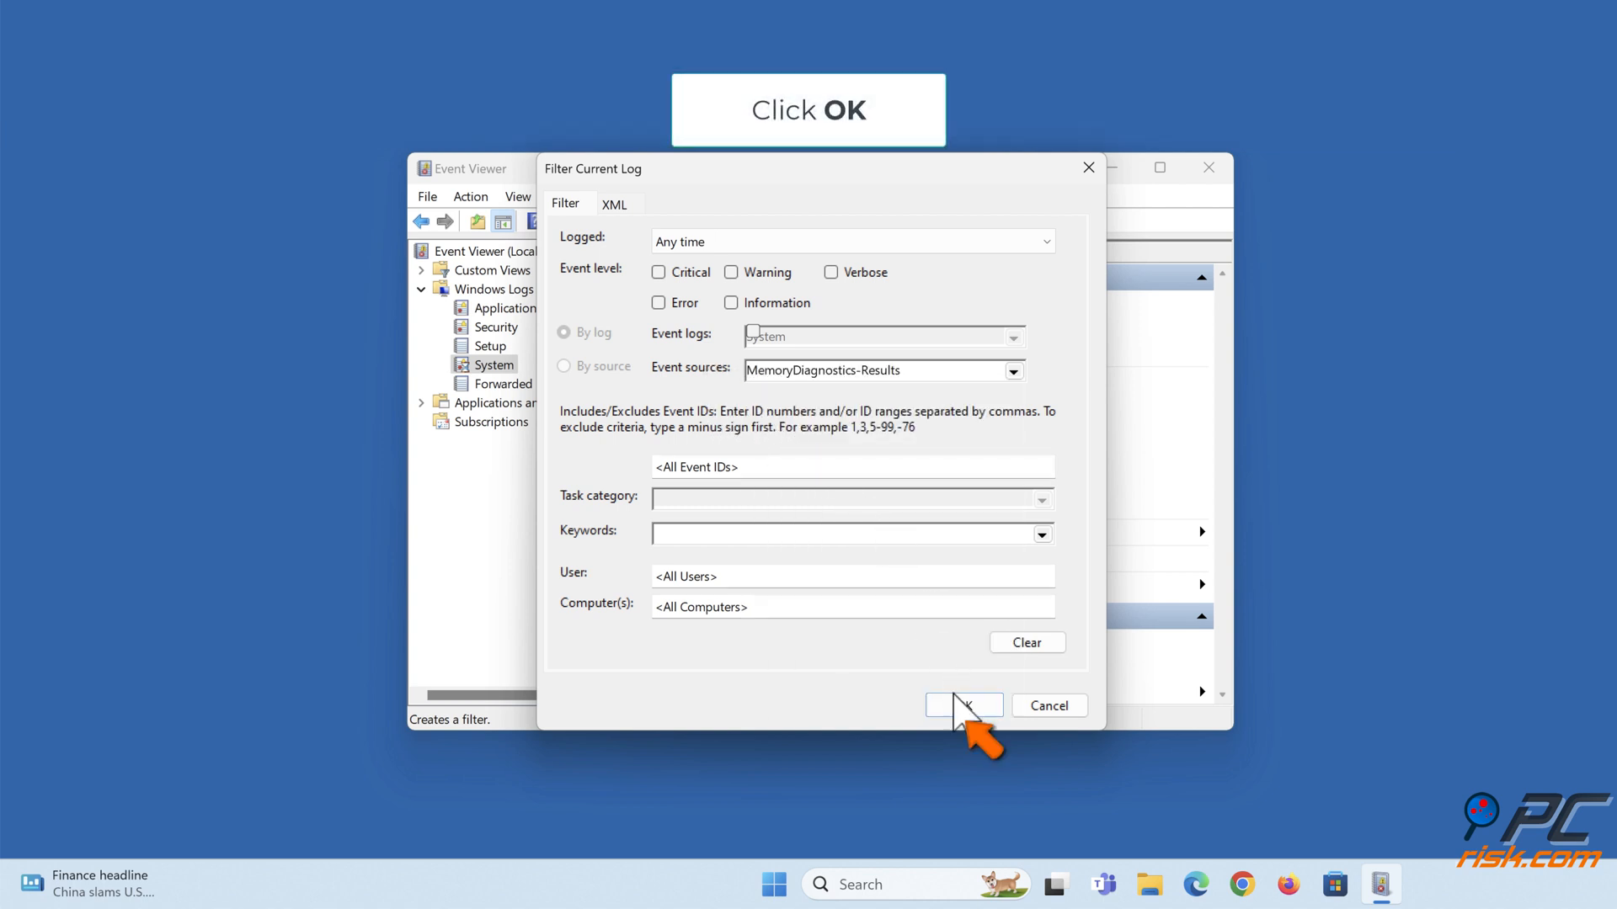
pyautogui.click(963, 705)
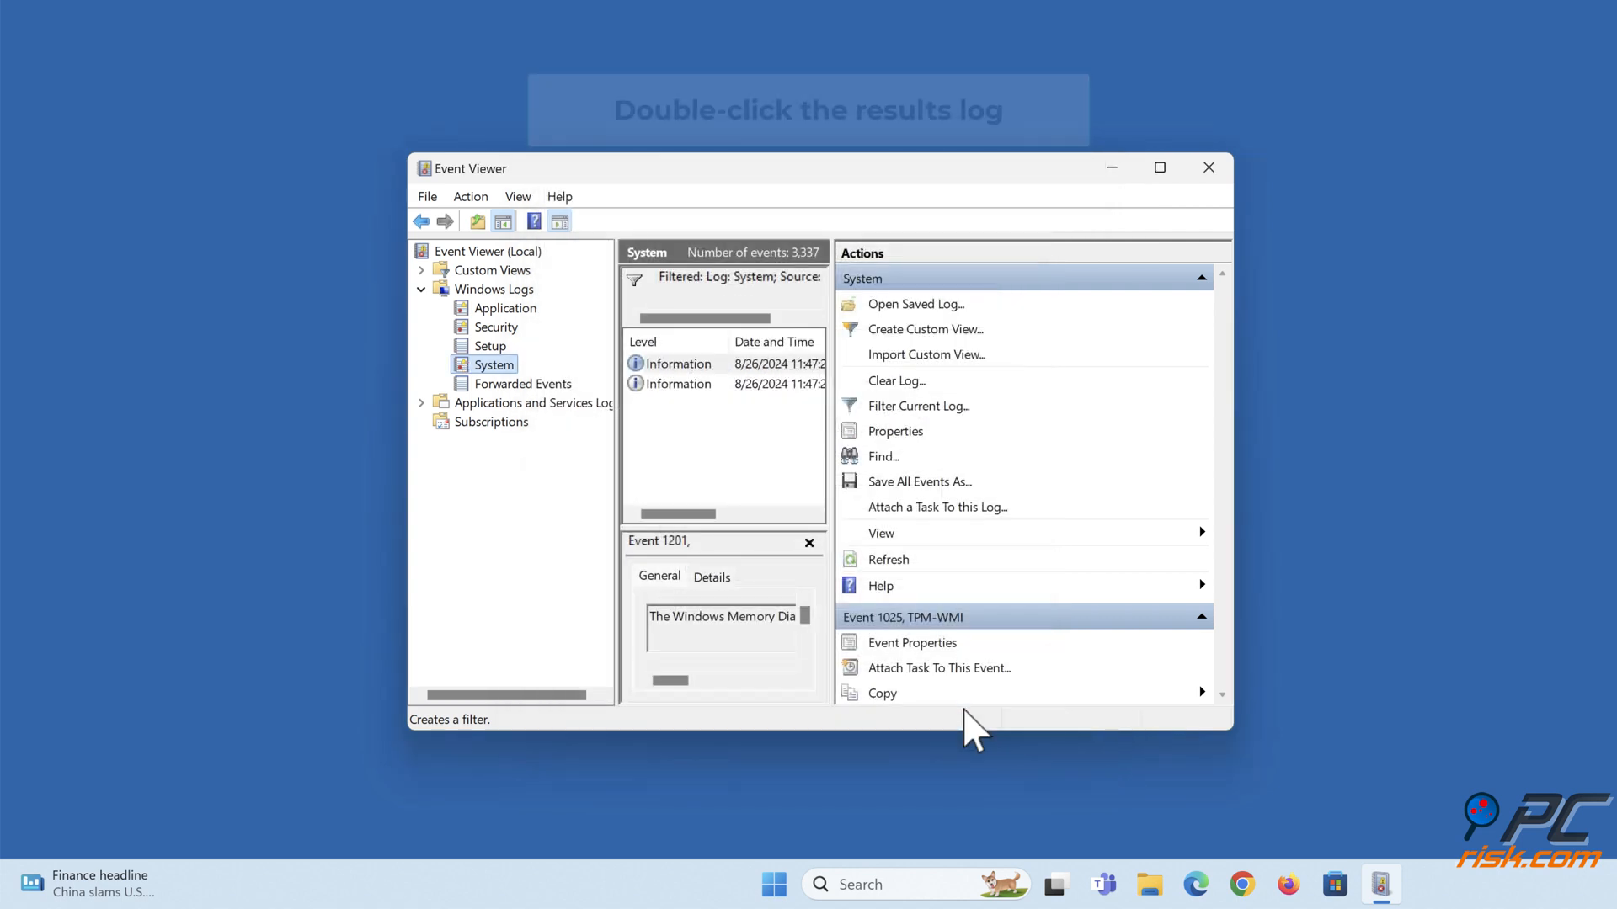
pyautogui.doubleClick(679, 363)
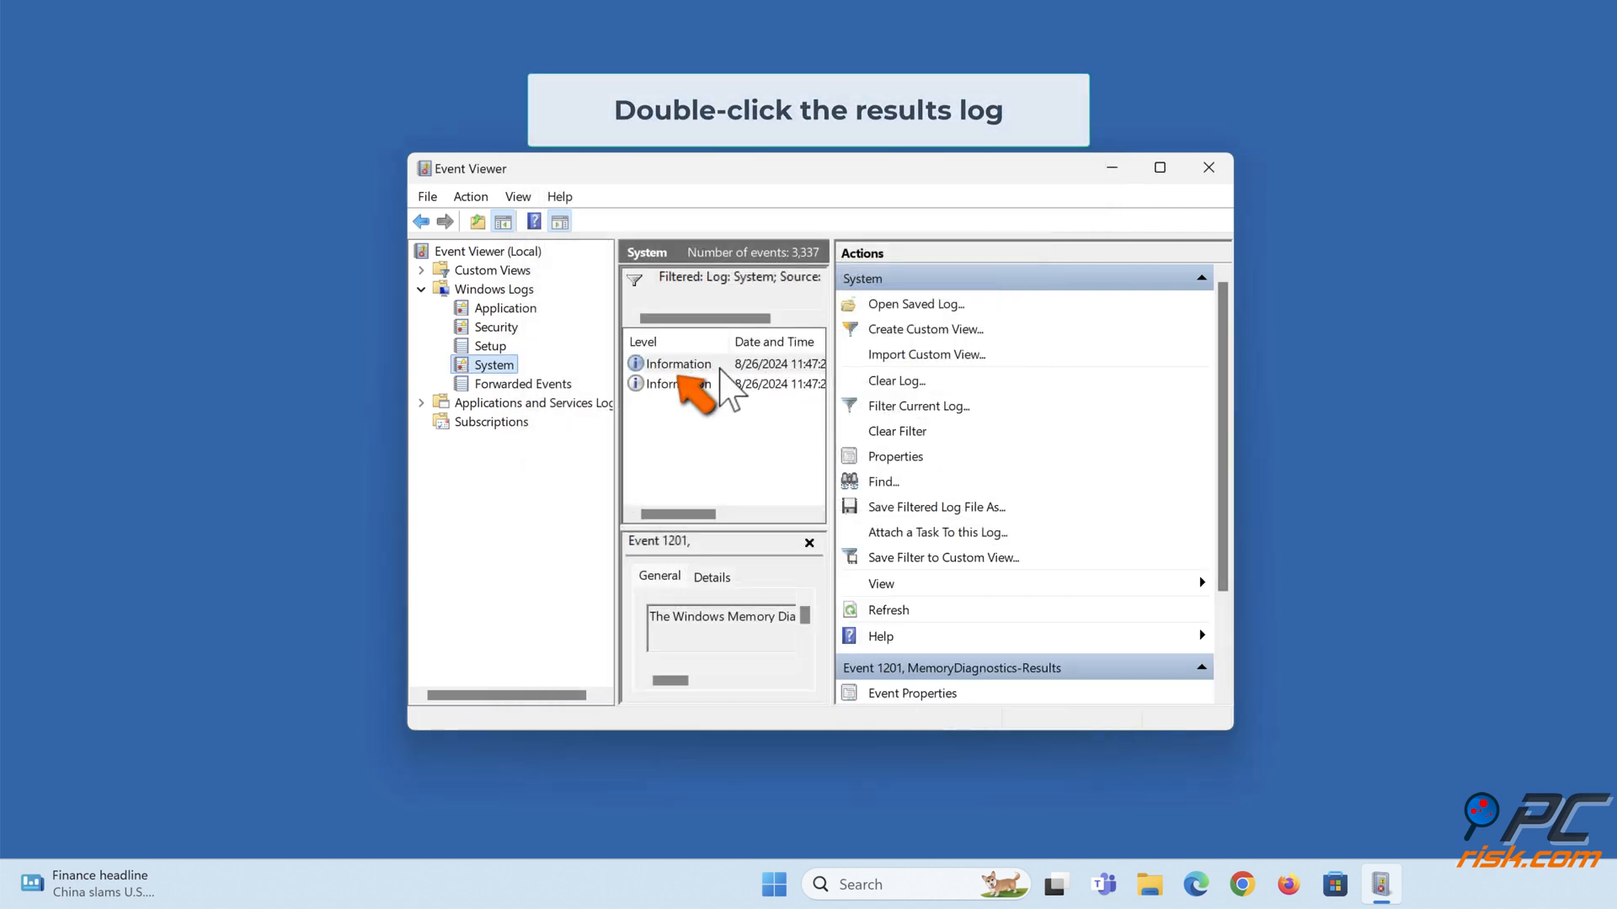
pyautogui.doubleClick(679, 364)
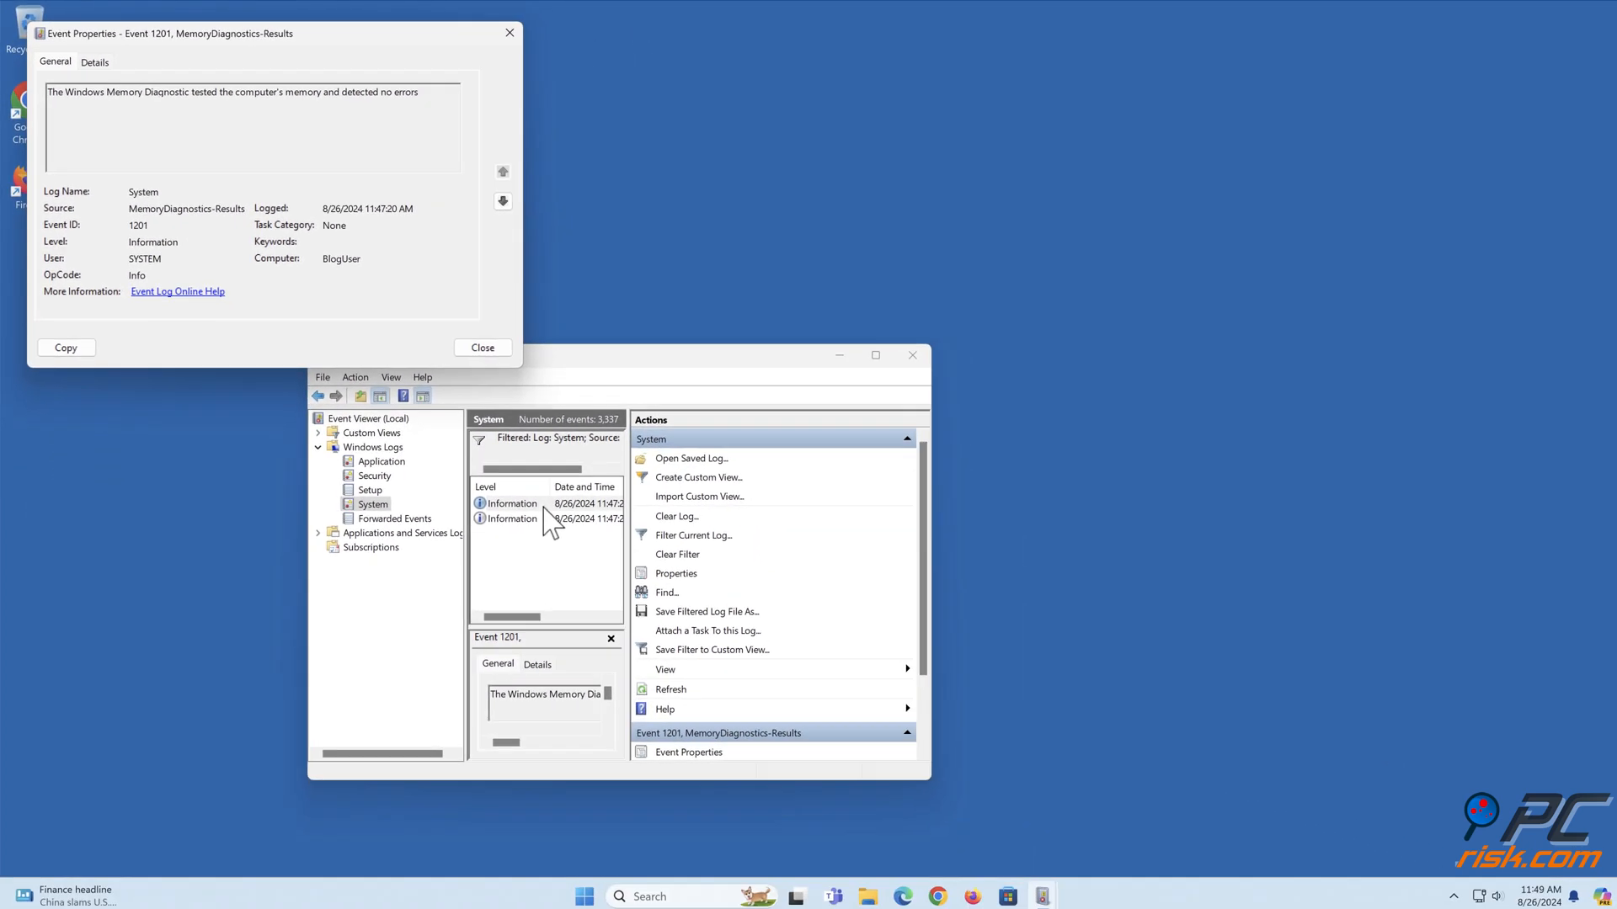
pyautogui.click(480, 347)
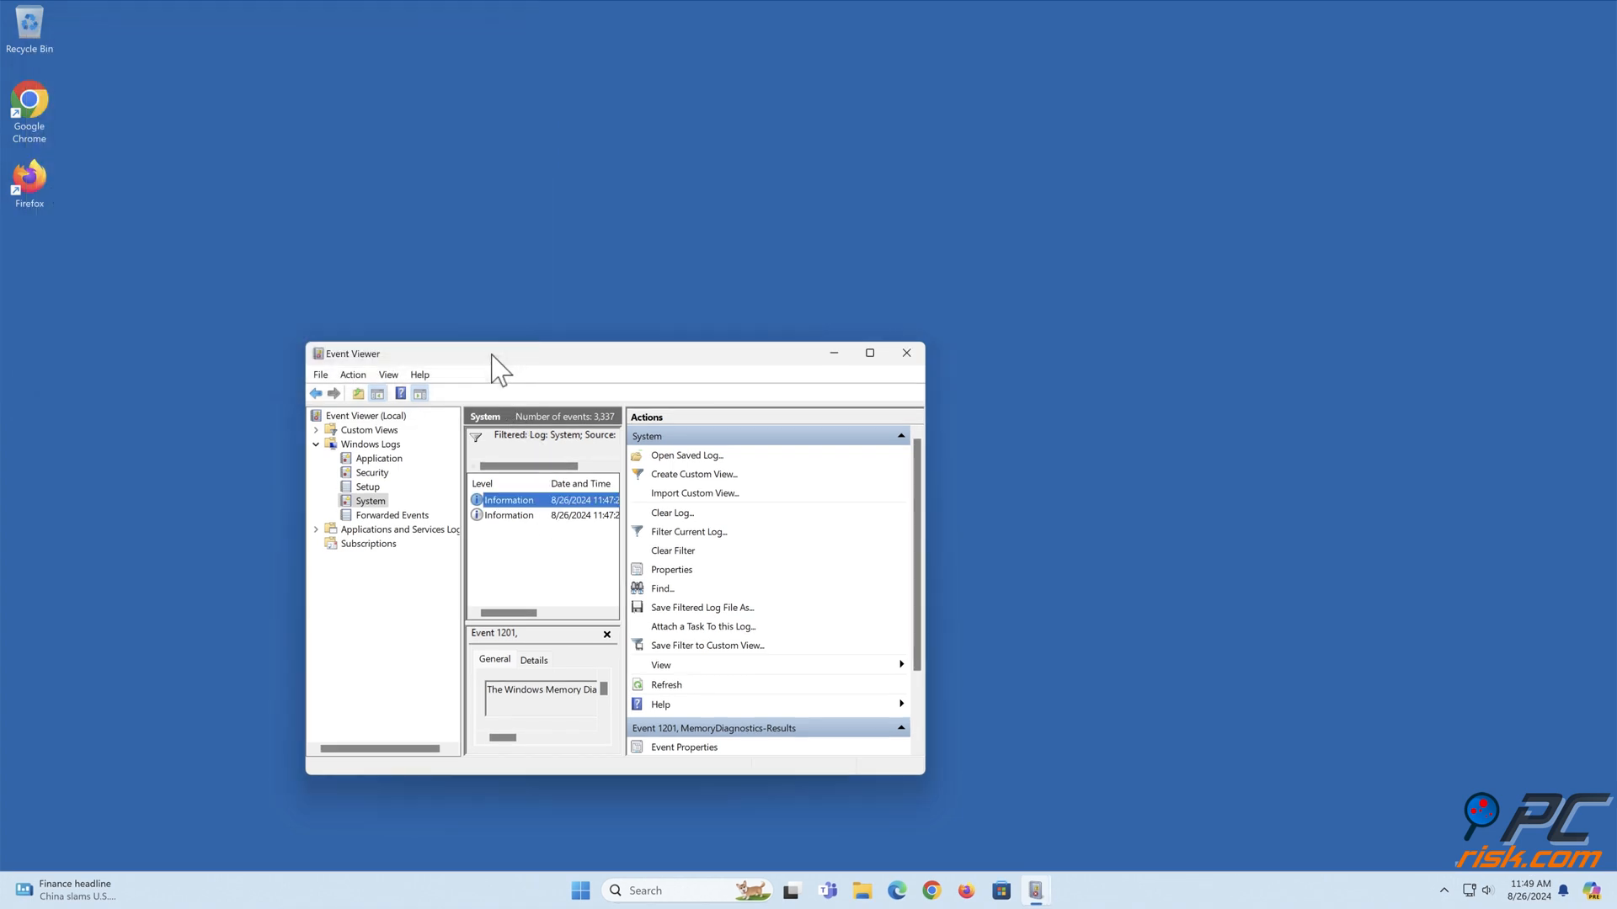
pyautogui.click(906, 352)
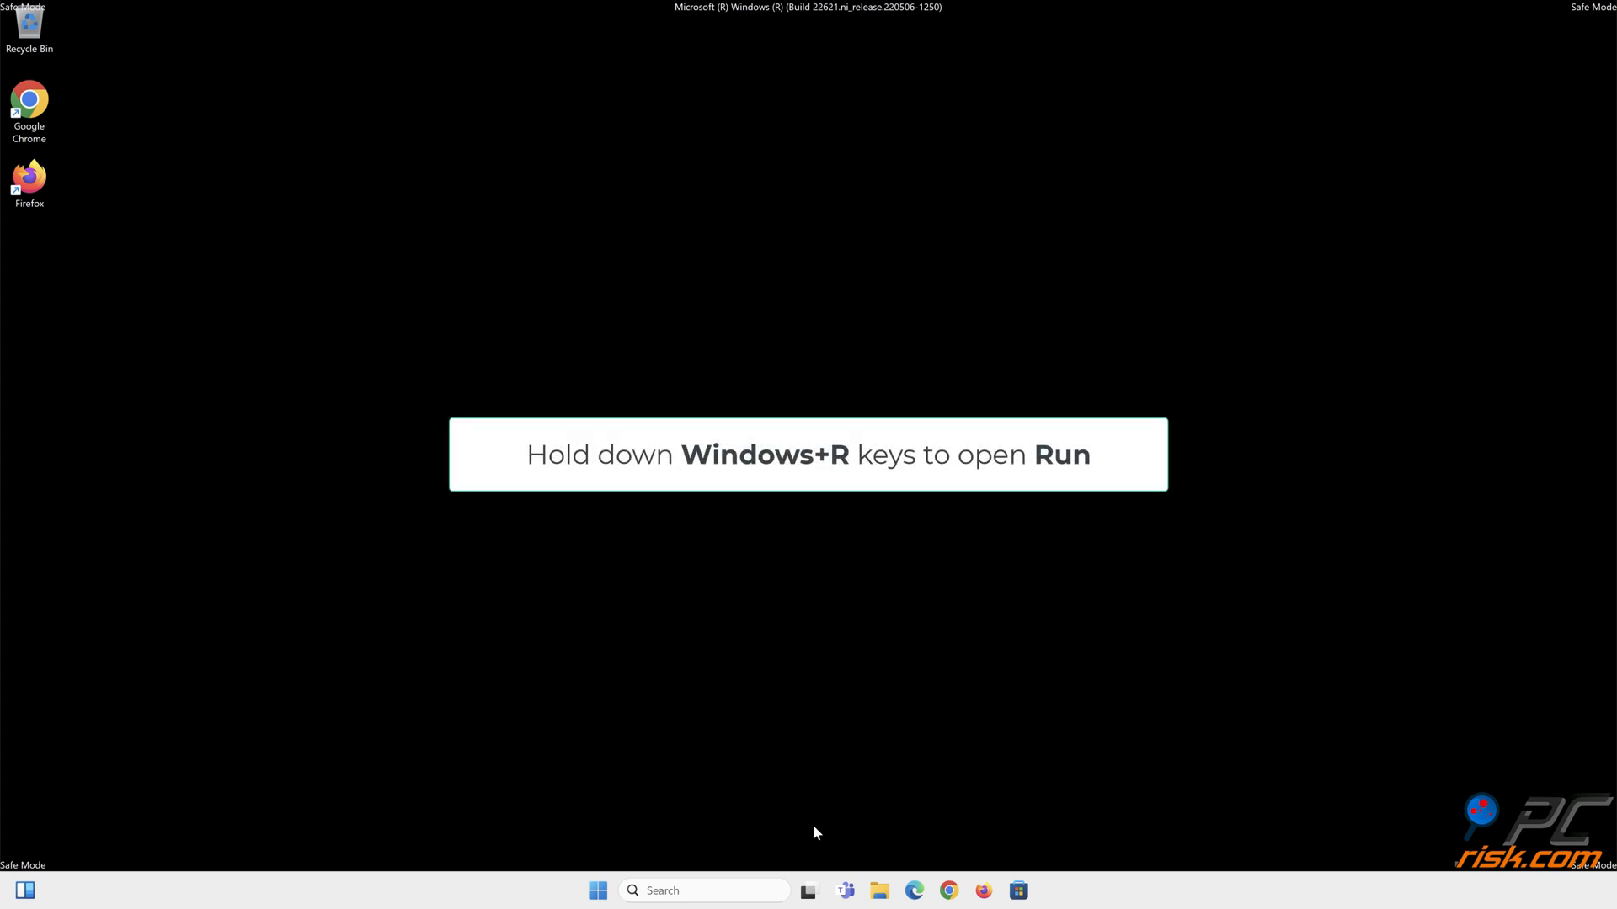
# Launch an administrator Command Prompt from the Run dialog with cmd
pyautogui.press('win+r')
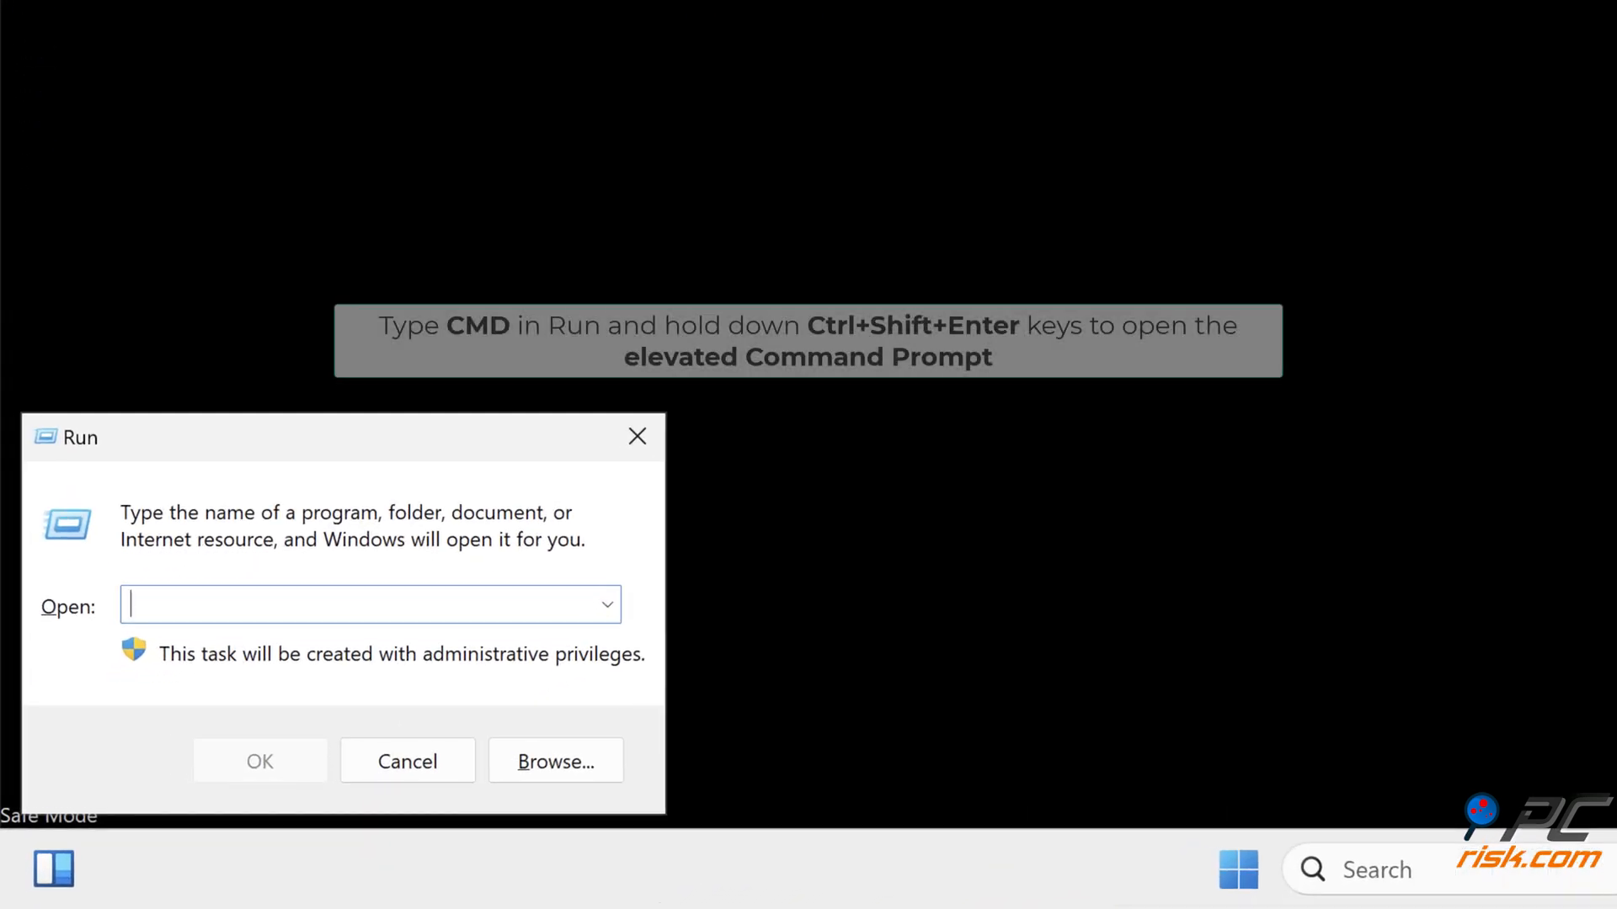
pyautogui.write('cmd')
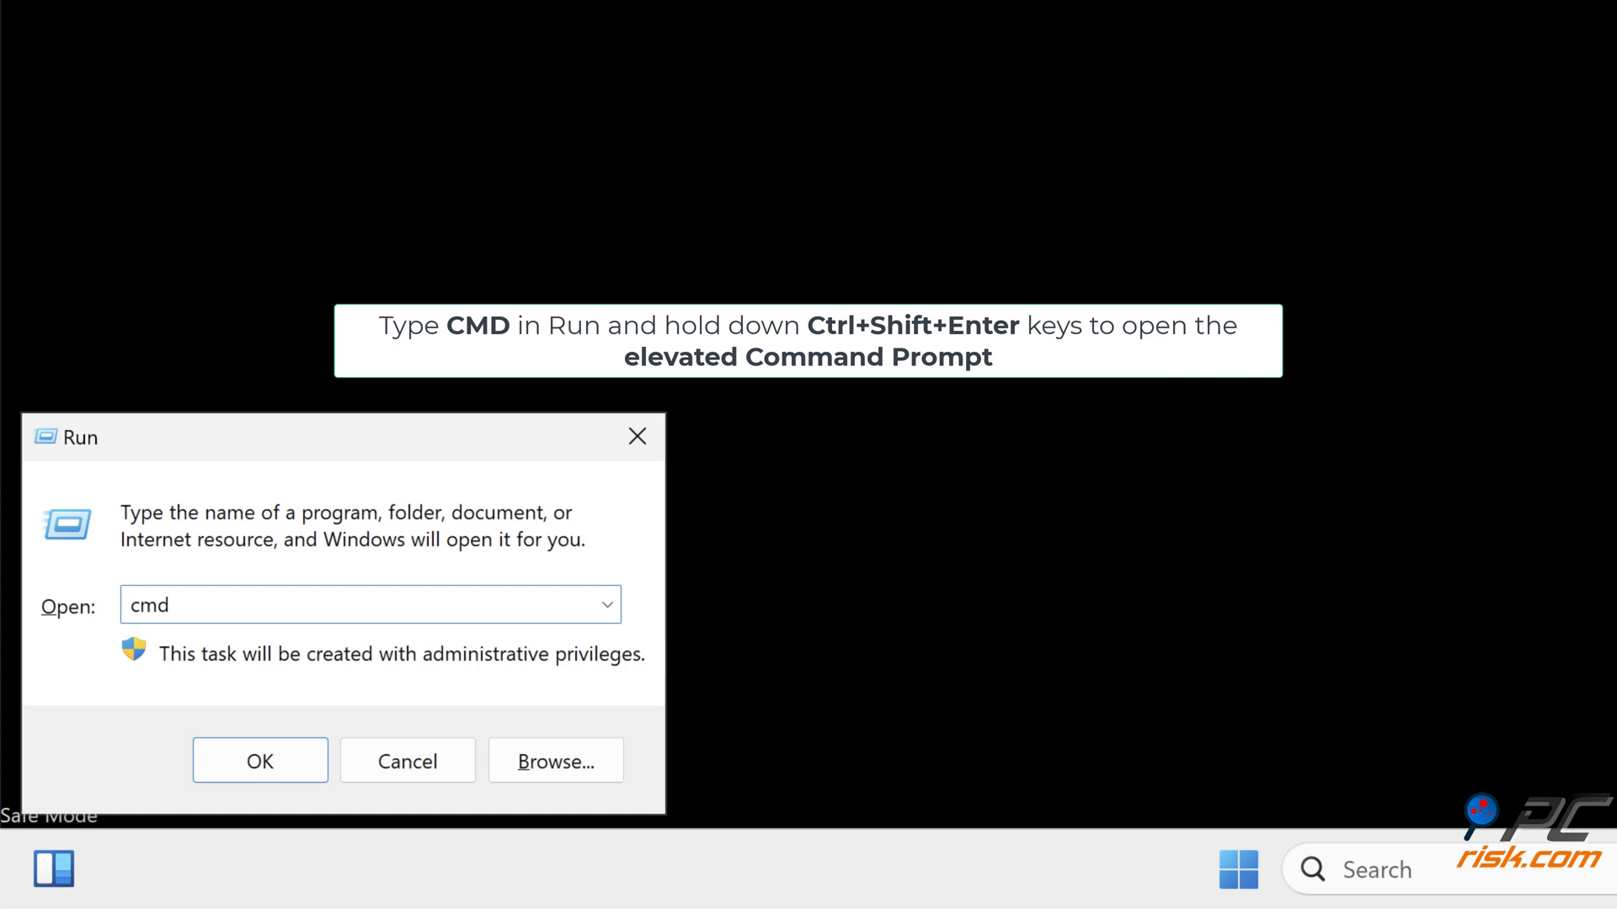
pyautogui.press('ctrl+shift+enter')
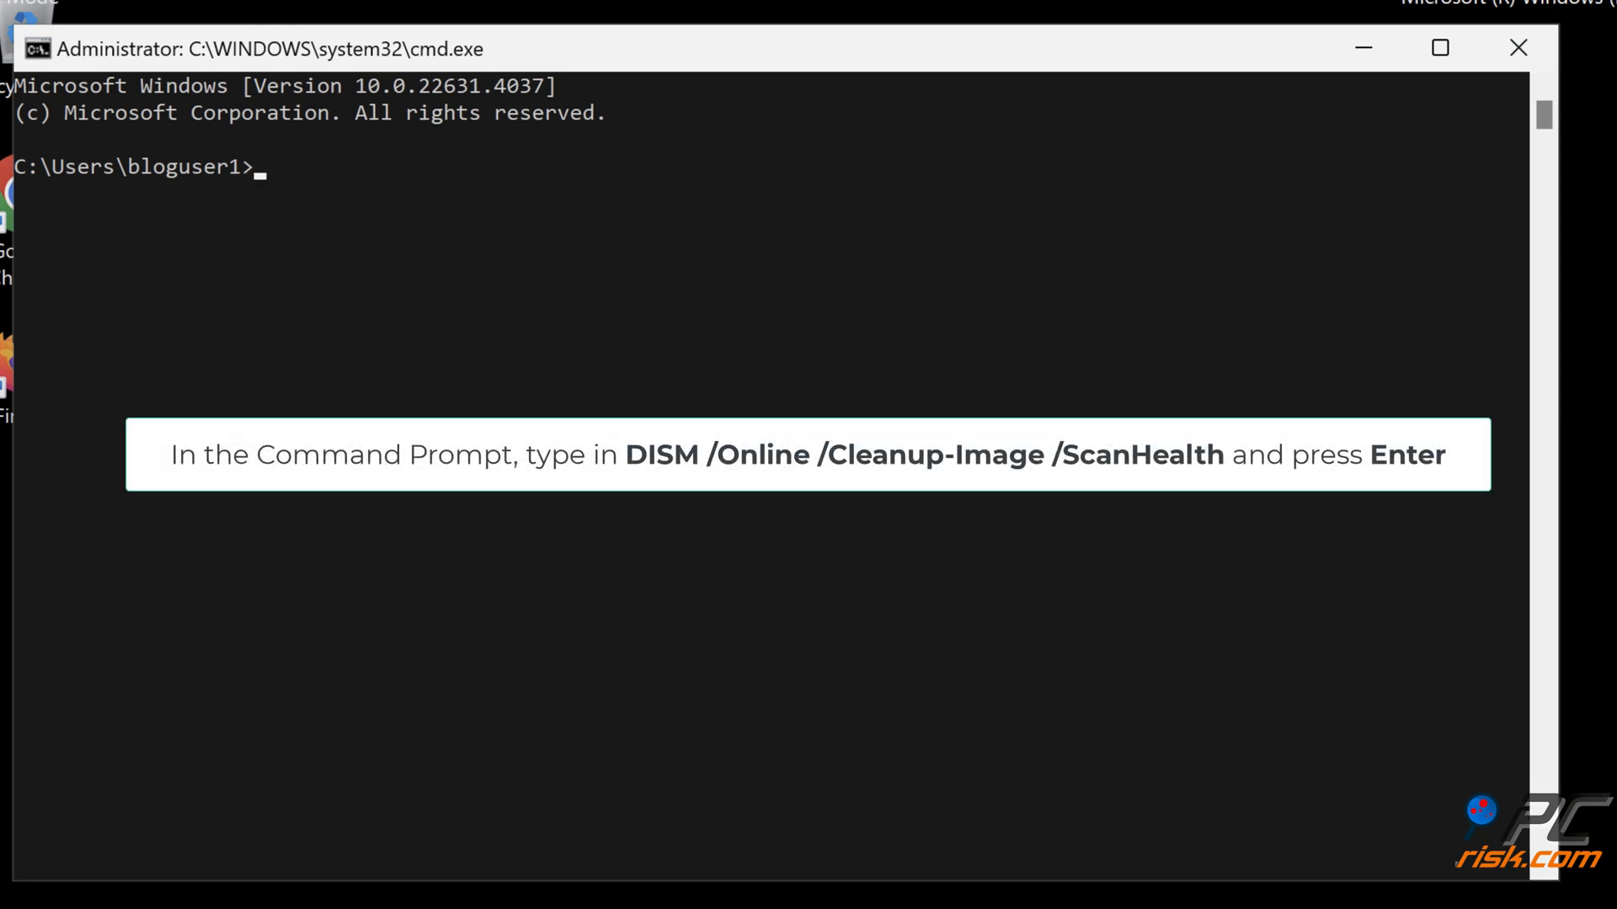
# Run DISM /Online /Cleanup-Image /ScanHealth to check the system image
pyautogui.write('dism /online /')
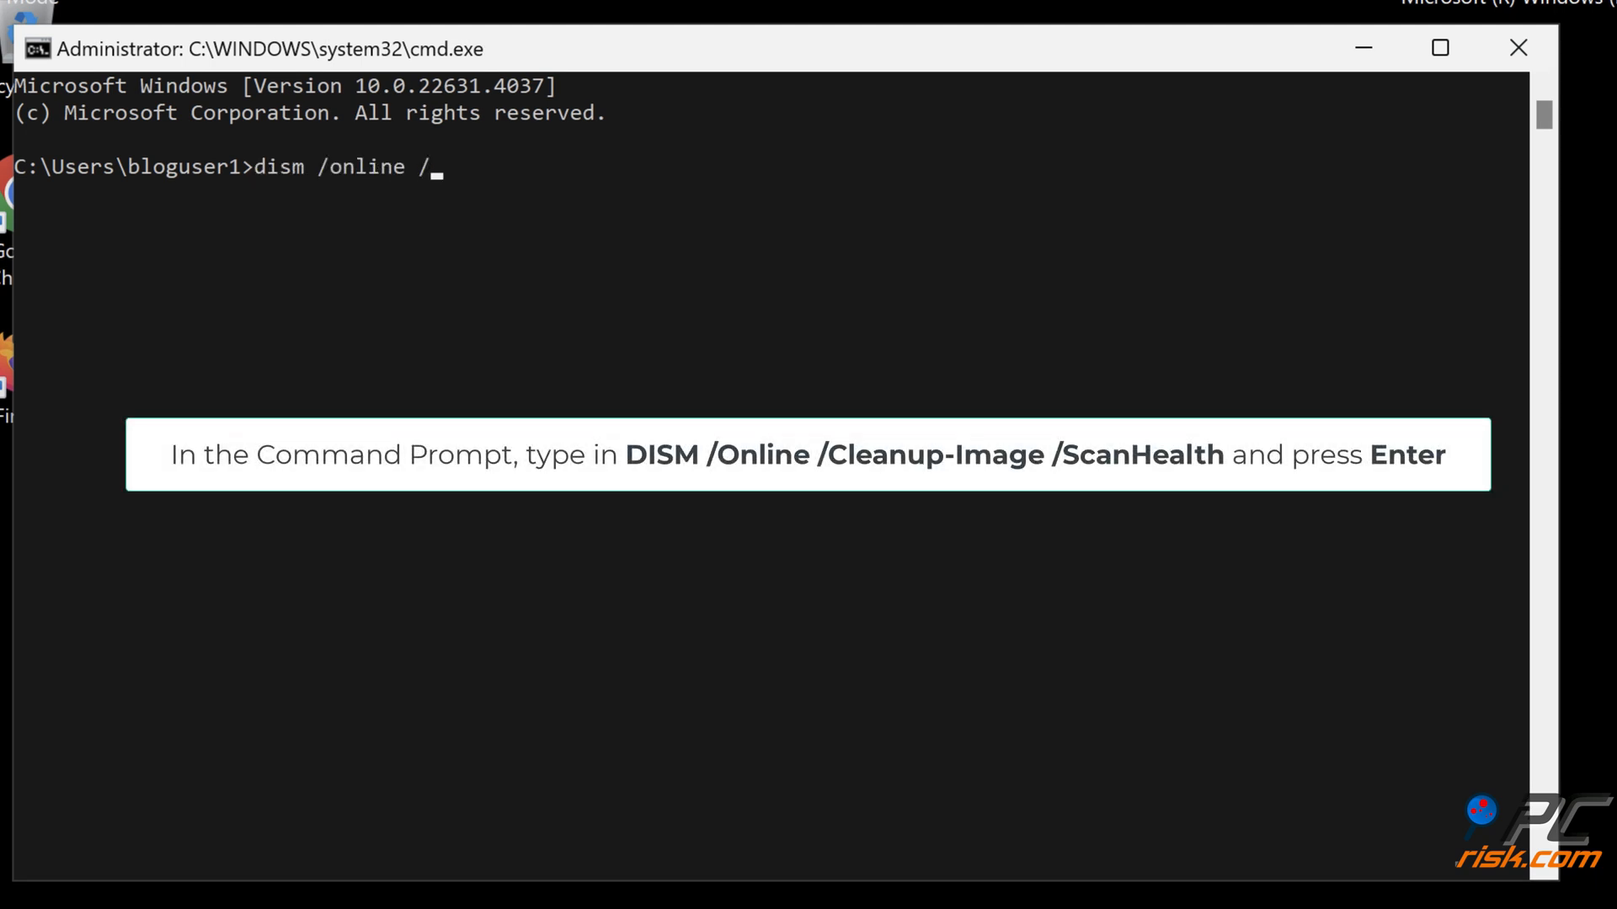
pyautogui.write('cleanup-image /scanhealth')
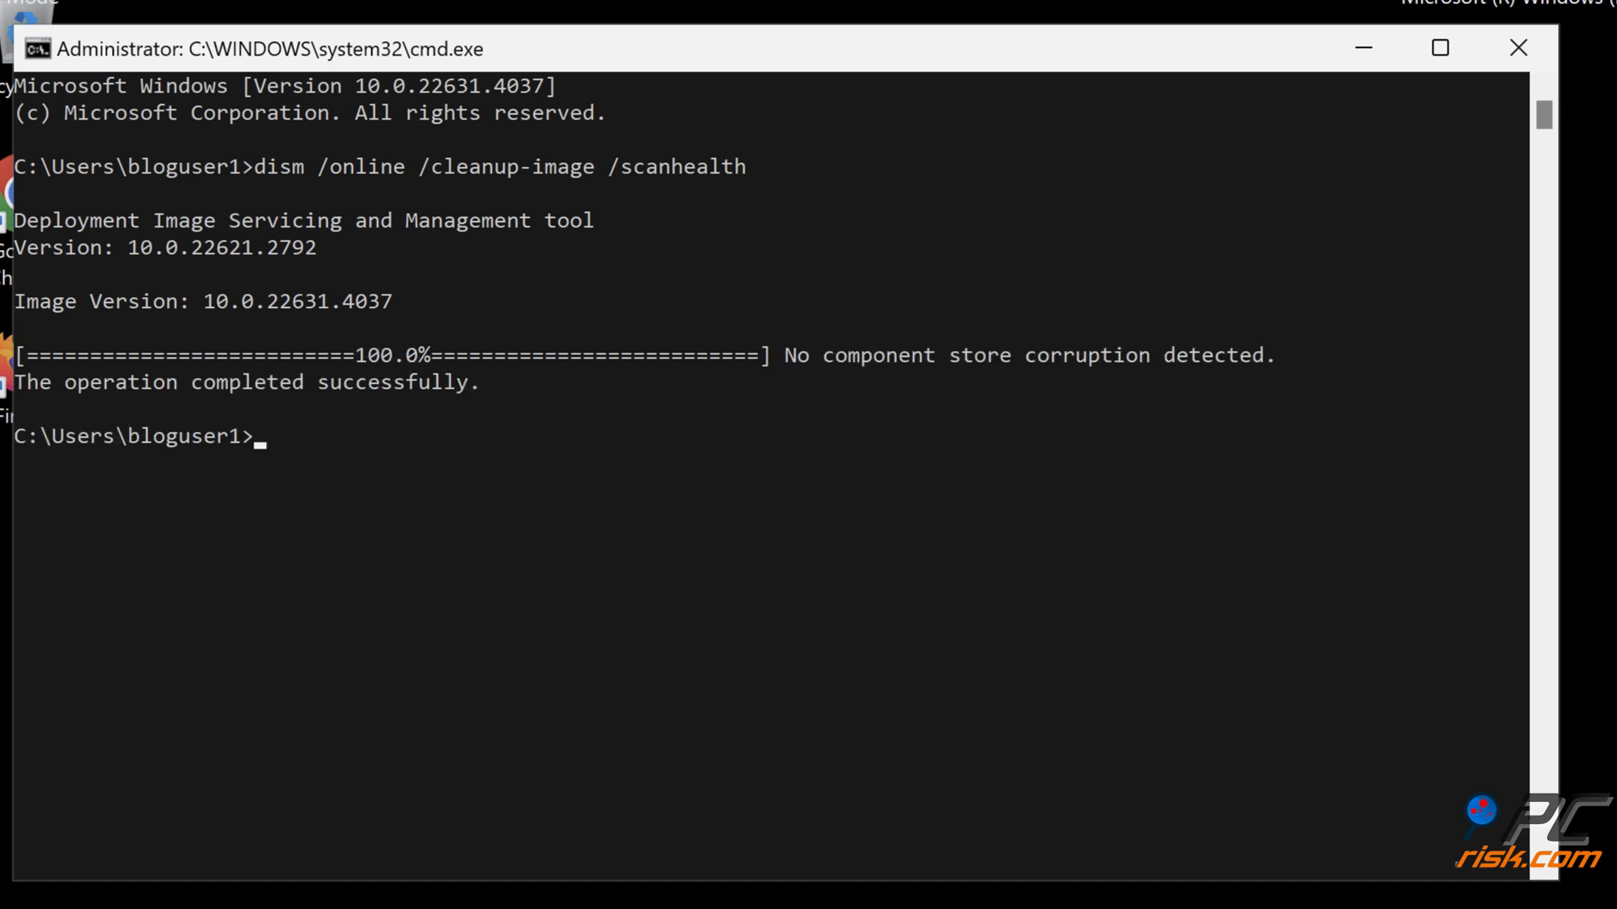
# Run DISM /Online /Cleanup-Image /RestoreHealth, then SFC /ScanNow to repair corrupt files
pyautogui.write('dism /online /cleanup-image')
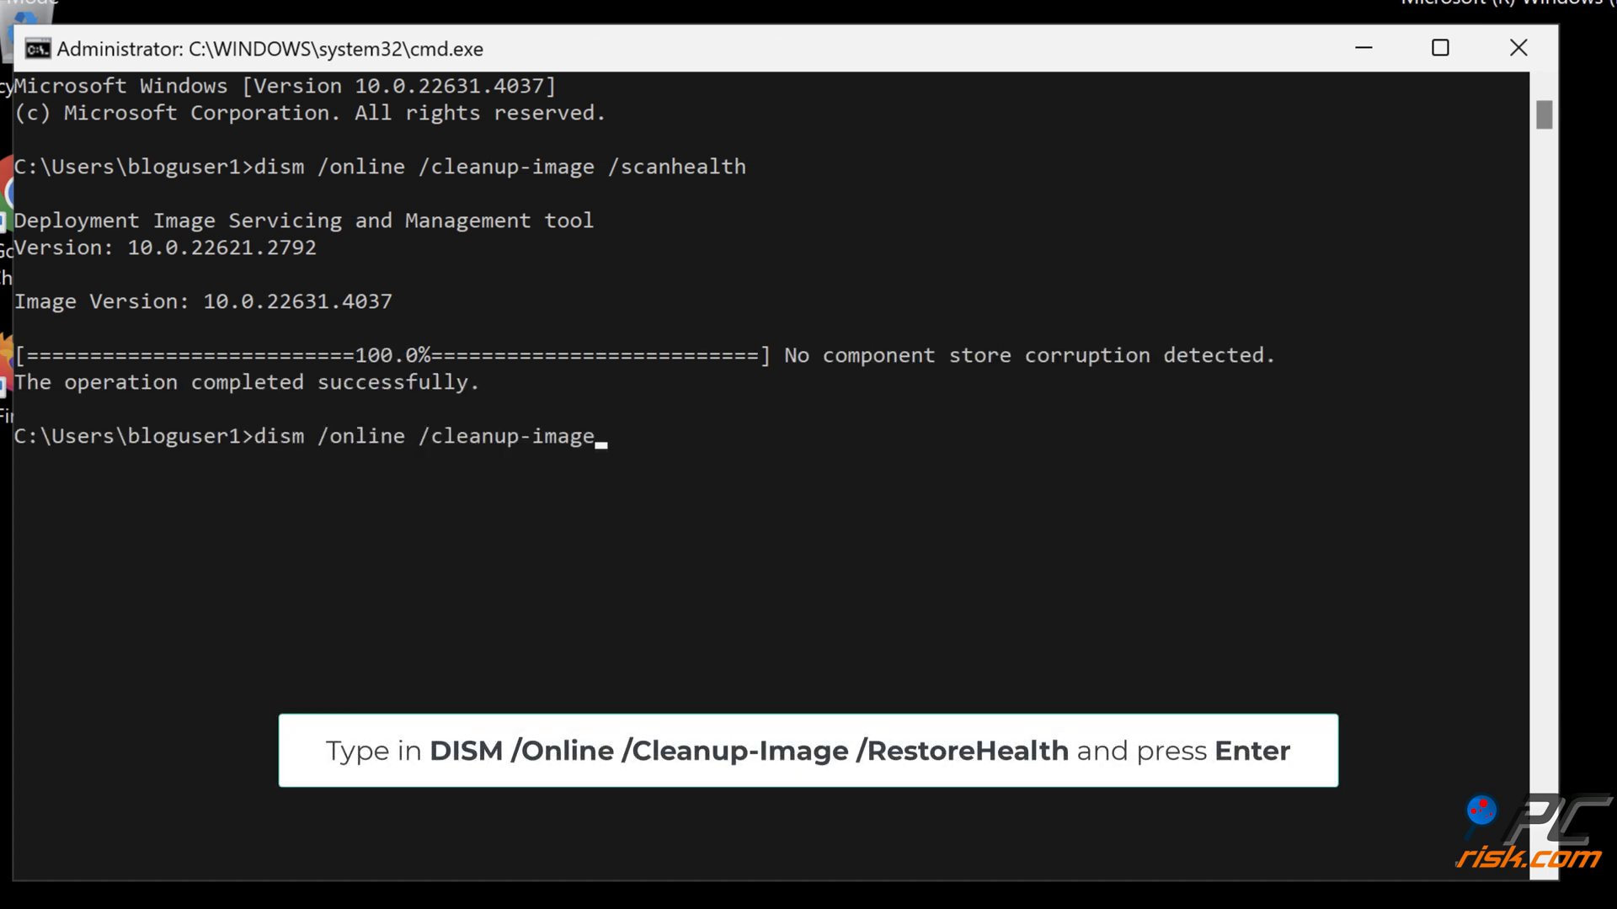
pyautogui.write('/restorehealth')
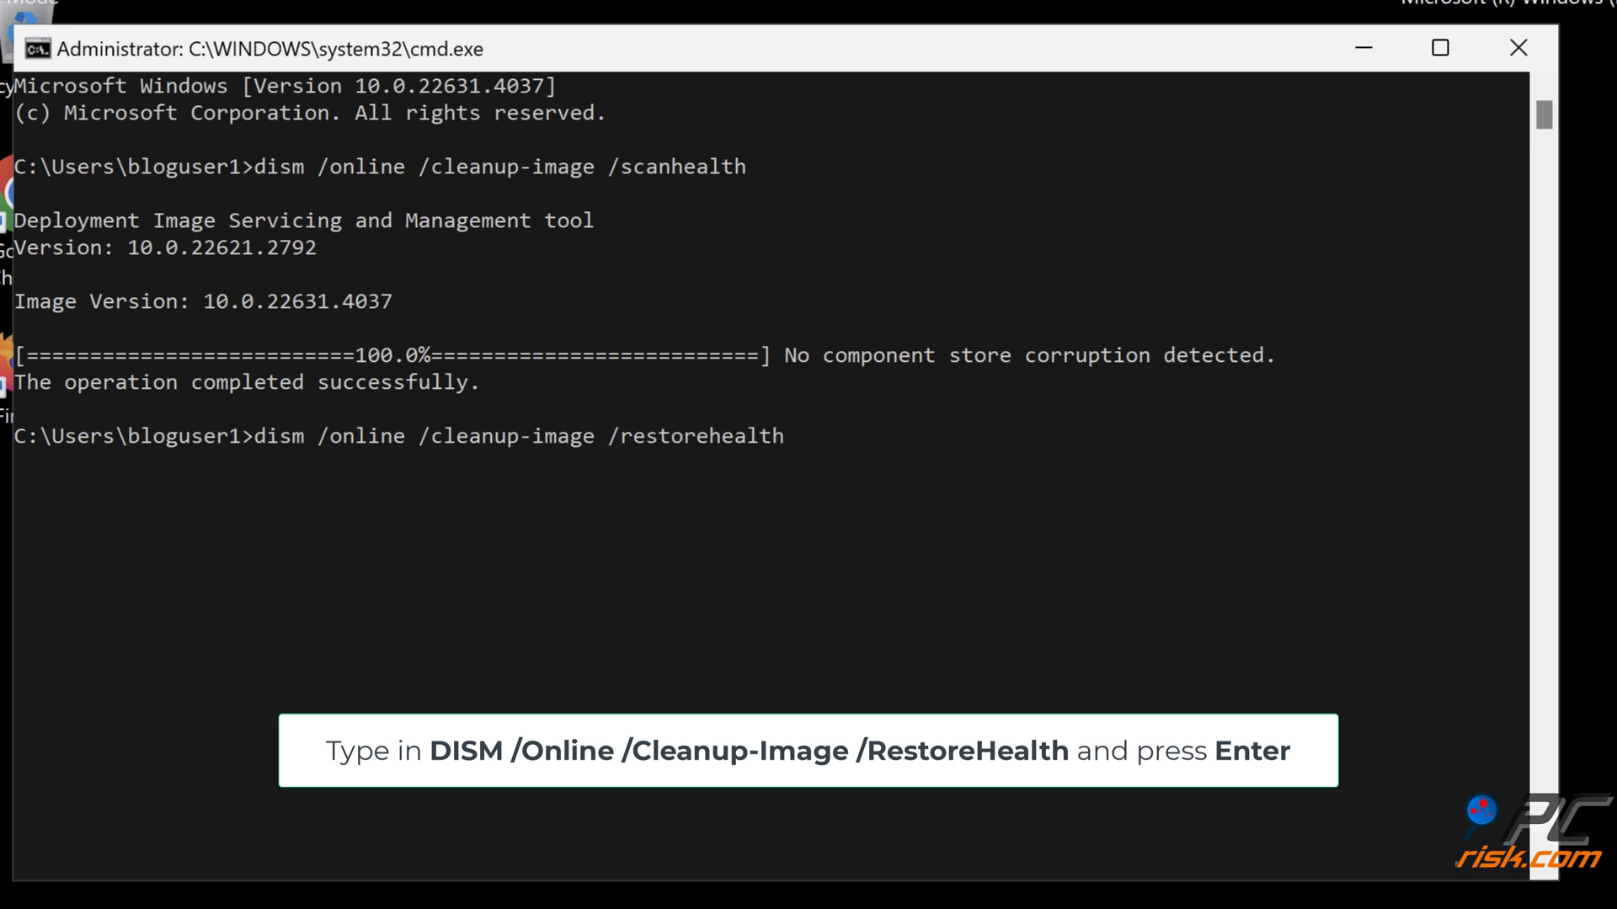
pyautogui.press('Enter')
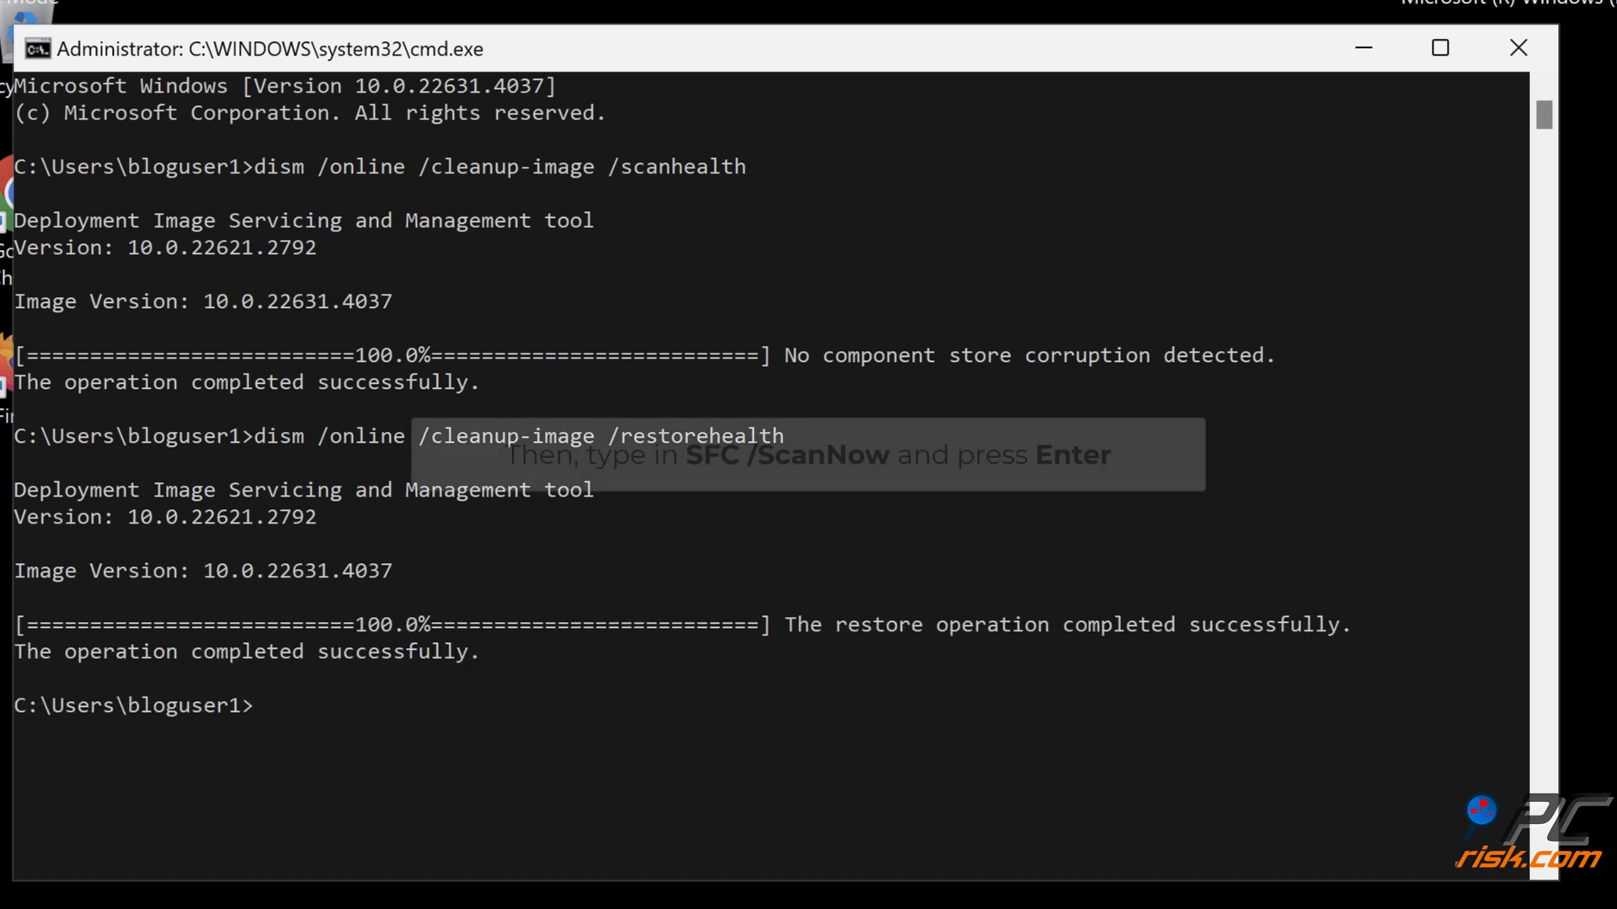
pyautogui.write('sfc /scannow')
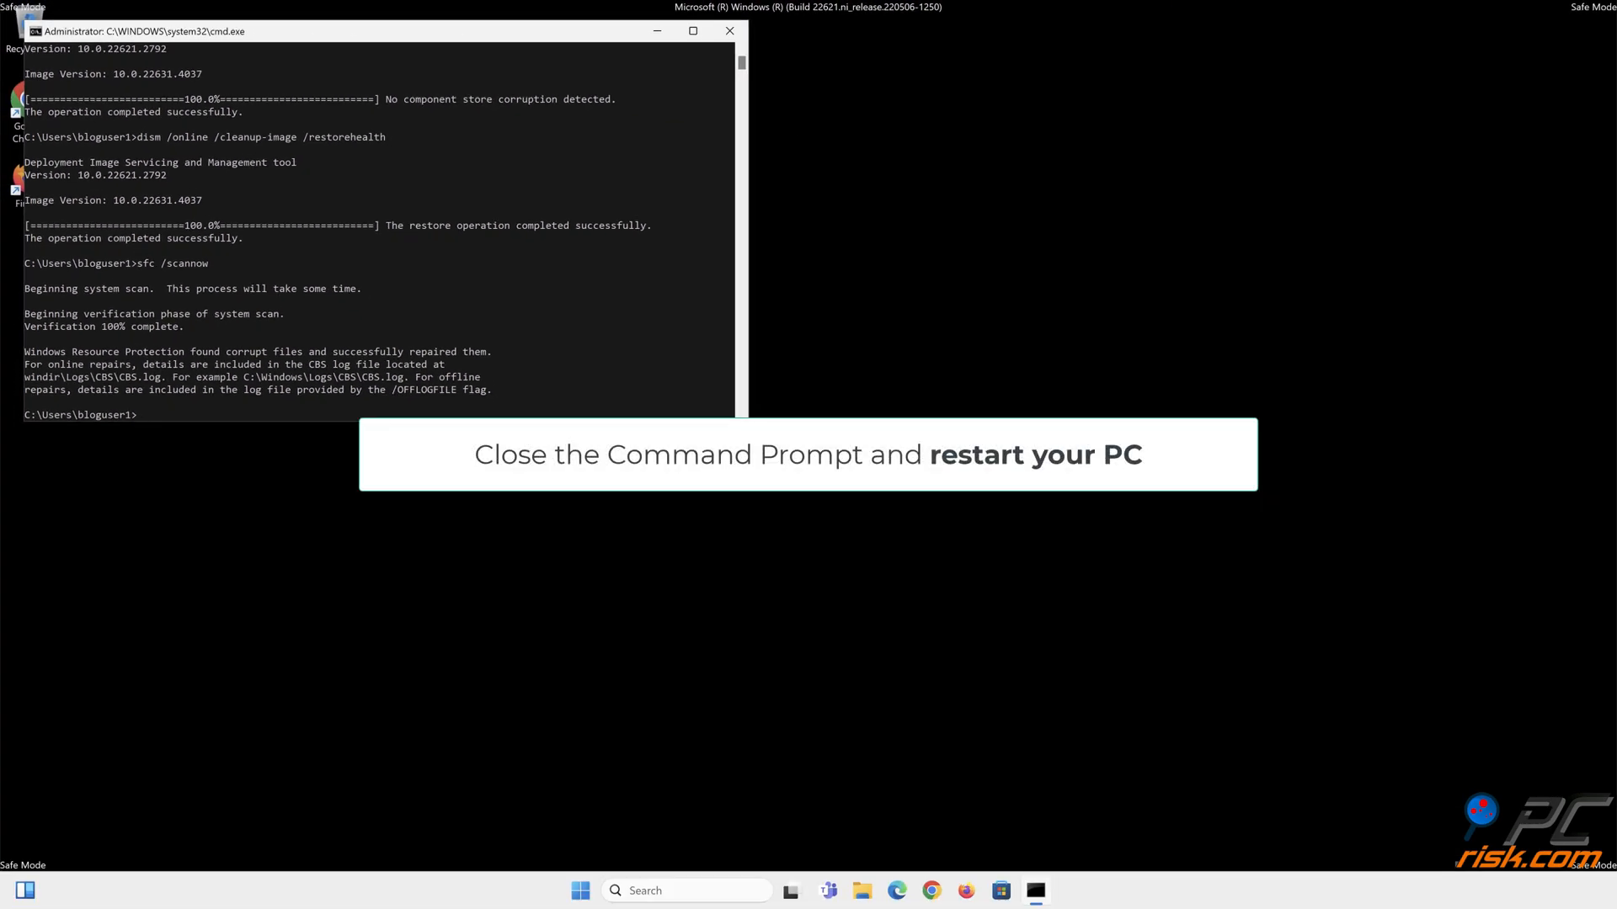
# Close Command Prompt and reach the Start menu's power options to restart
pyautogui.click(729, 30)
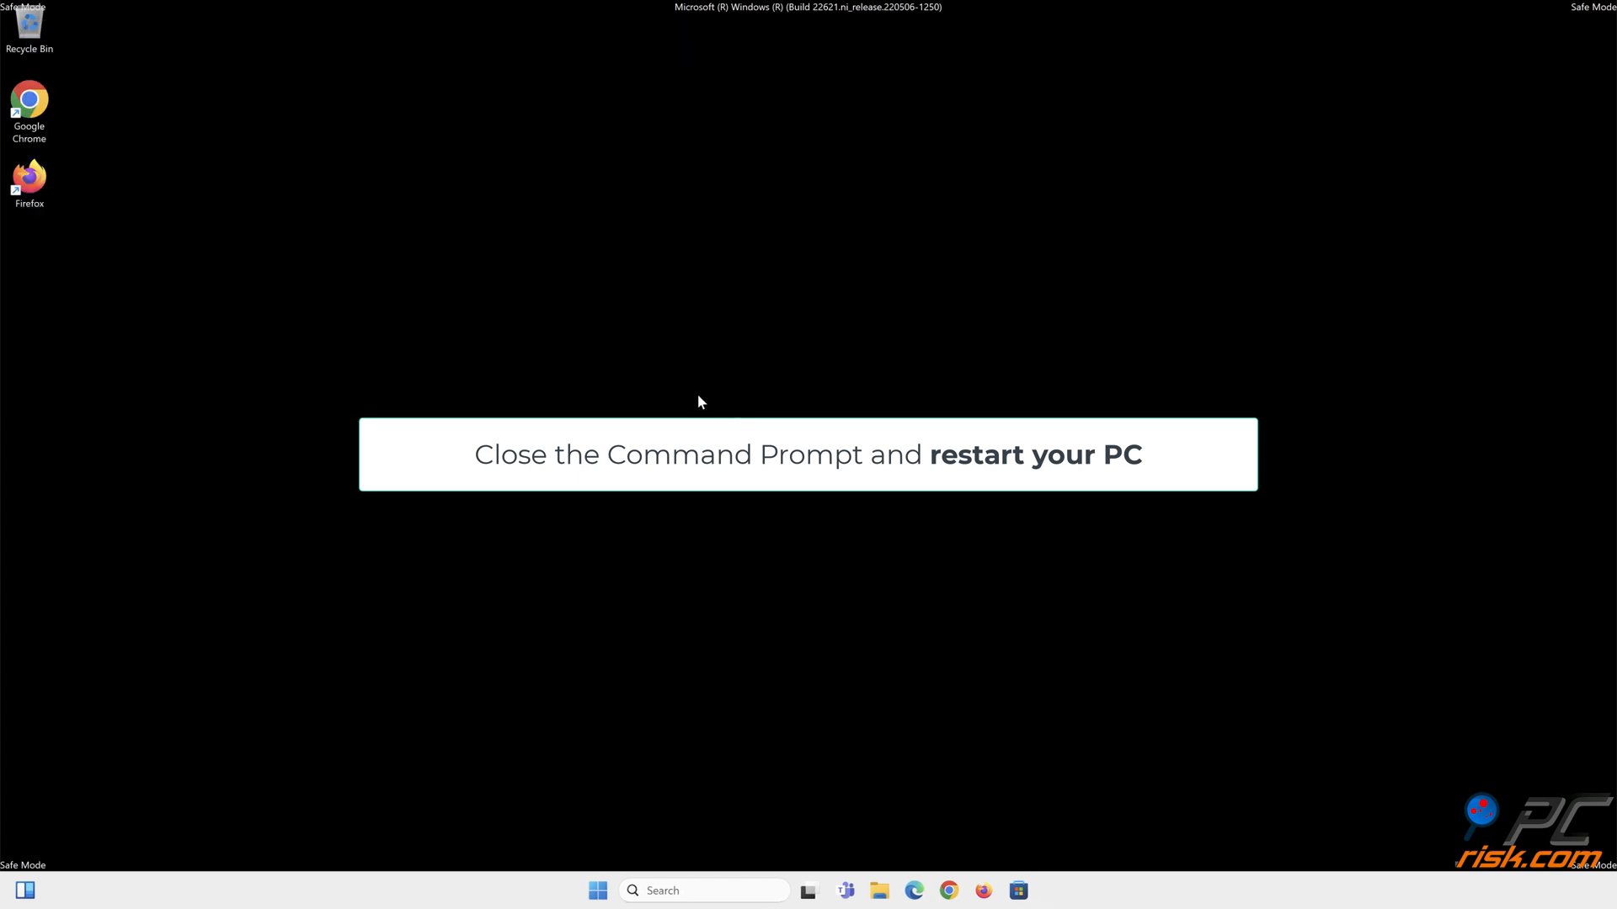
pyautogui.click(596, 889)
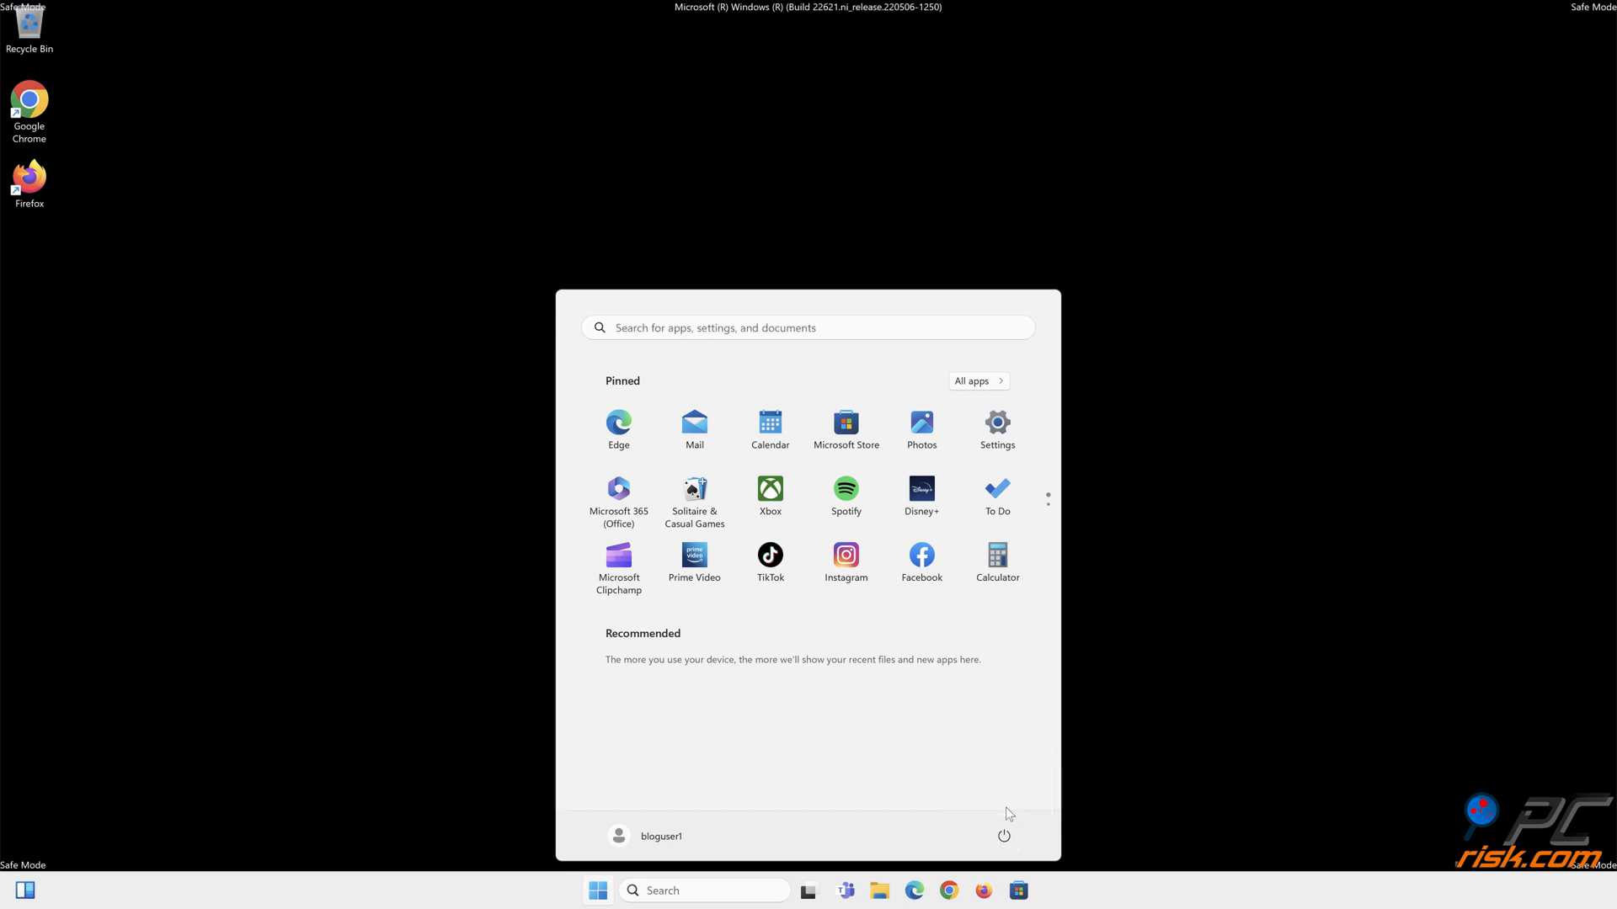
pyautogui.click(1001, 836)
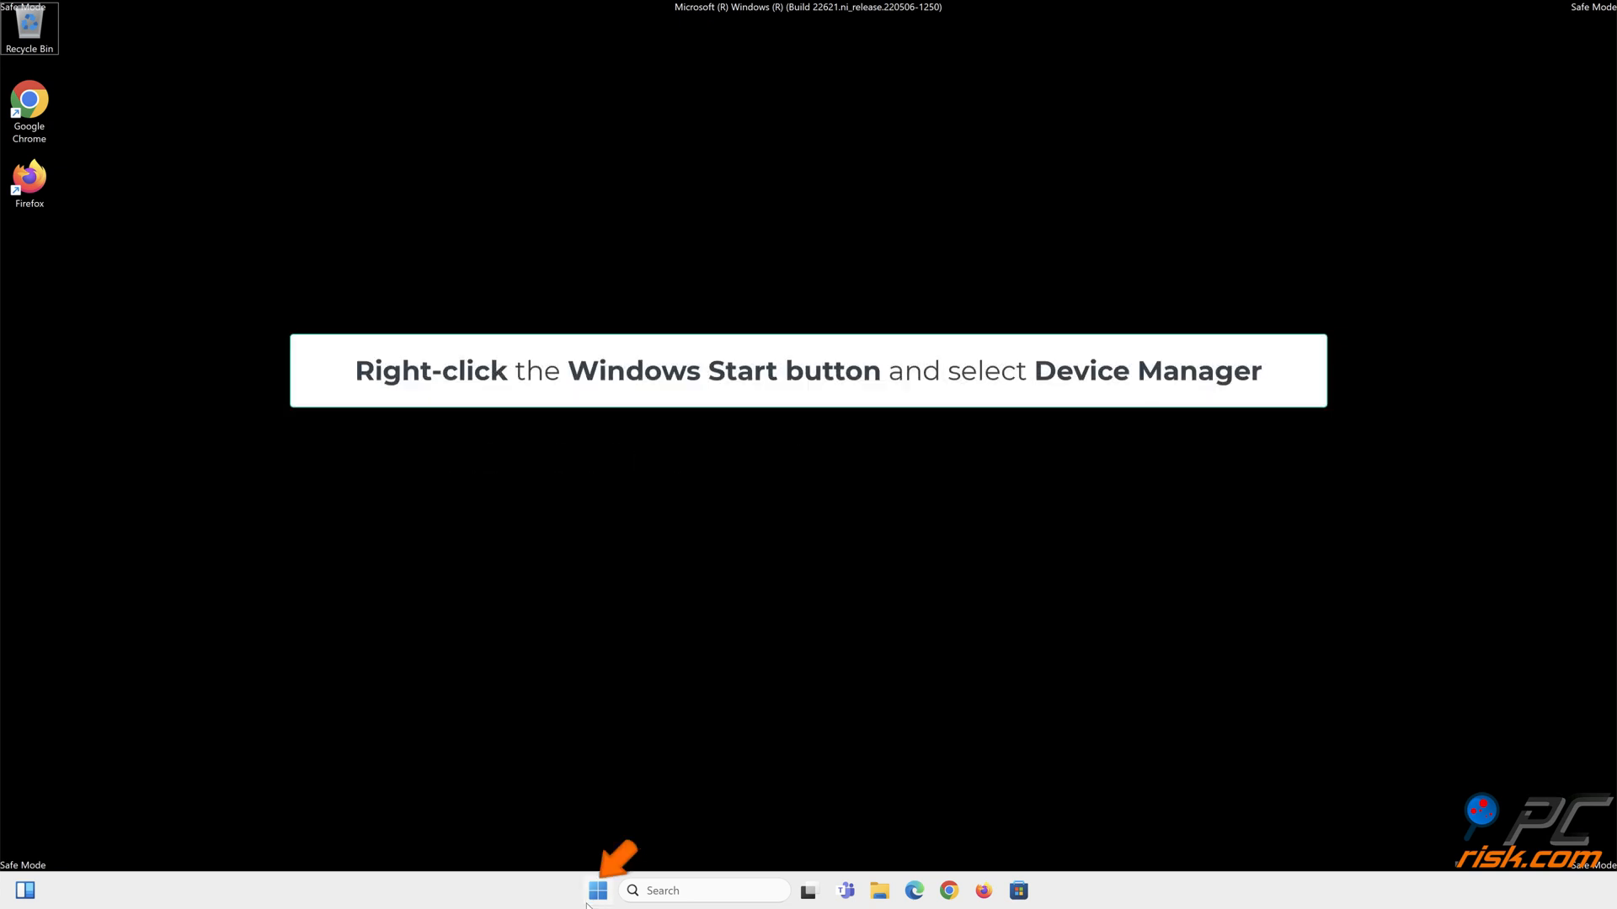
# Launch Device Manager from Start's tools menu and show actions for Parallels Display Adapter (WDDM)
pyautogui.rightClick(597, 890)
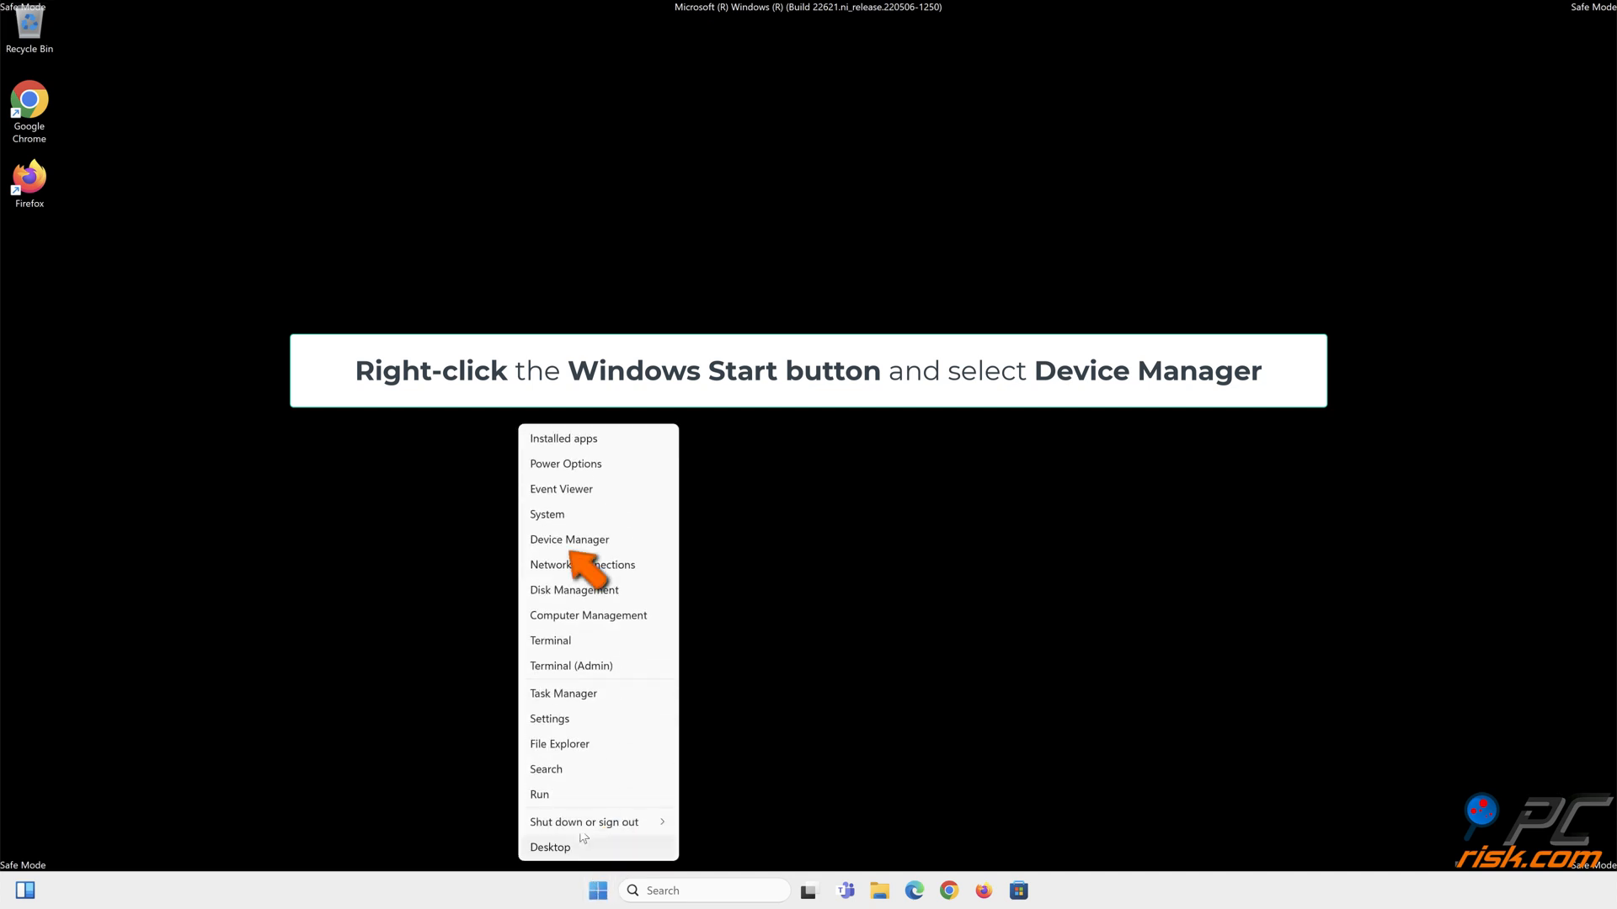
pyautogui.moveTo(569, 539)
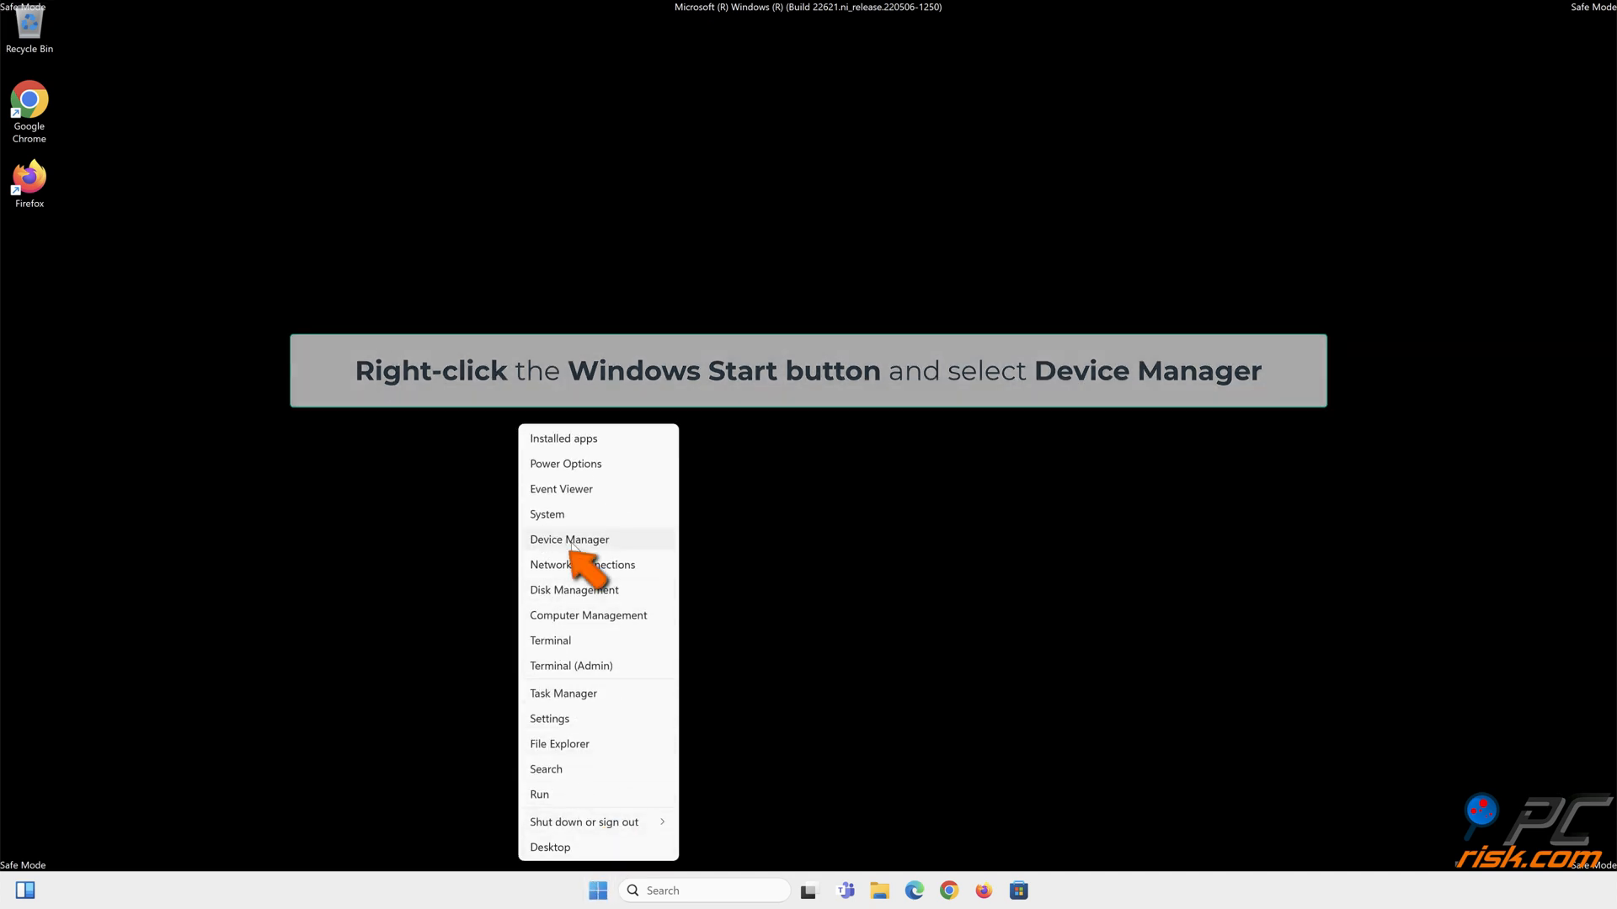
pyautogui.click(567, 539)
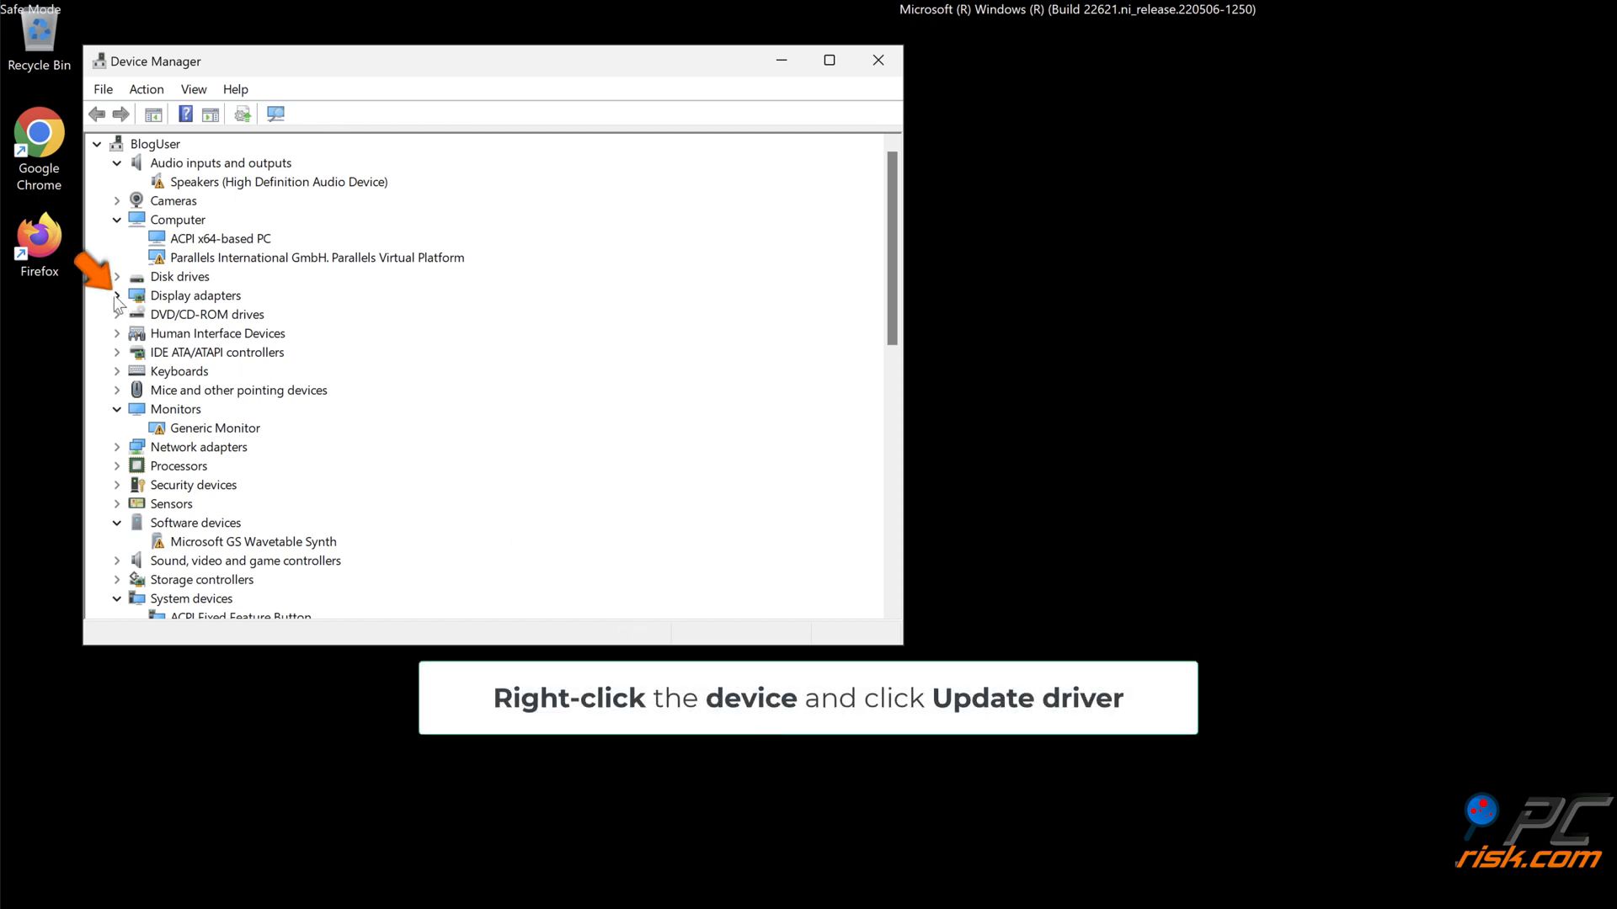
pyautogui.click(117, 297)
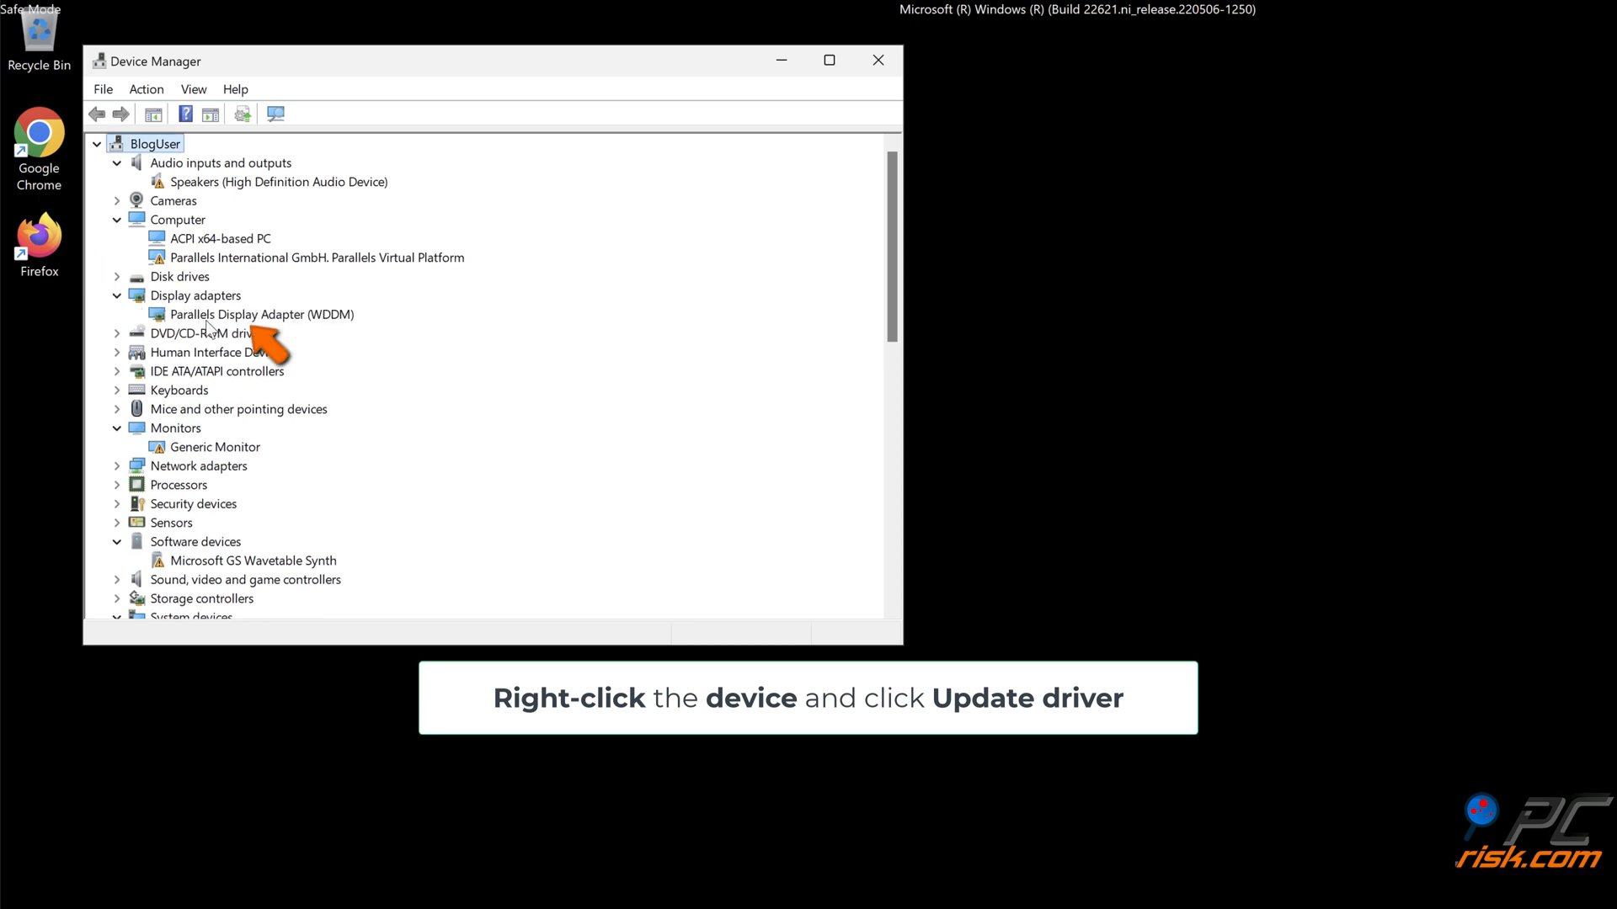
pyautogui.rightClick(251, 315)
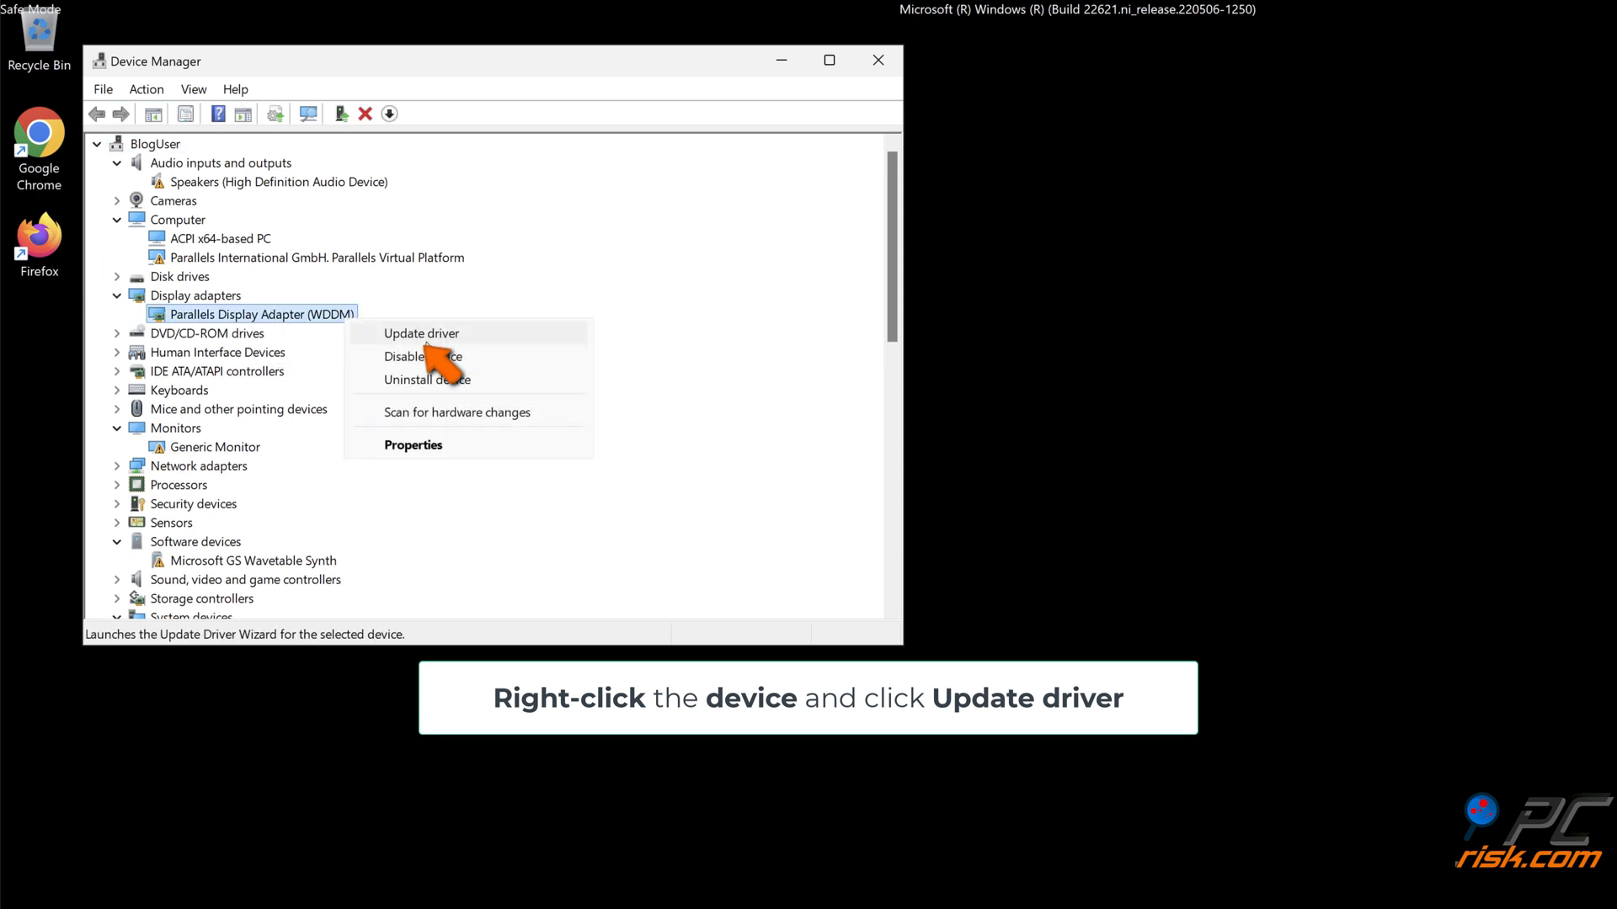
# Update the adapter's driver via automatic search, which reports the best driver already installed
pyautogui.click(421, 332)
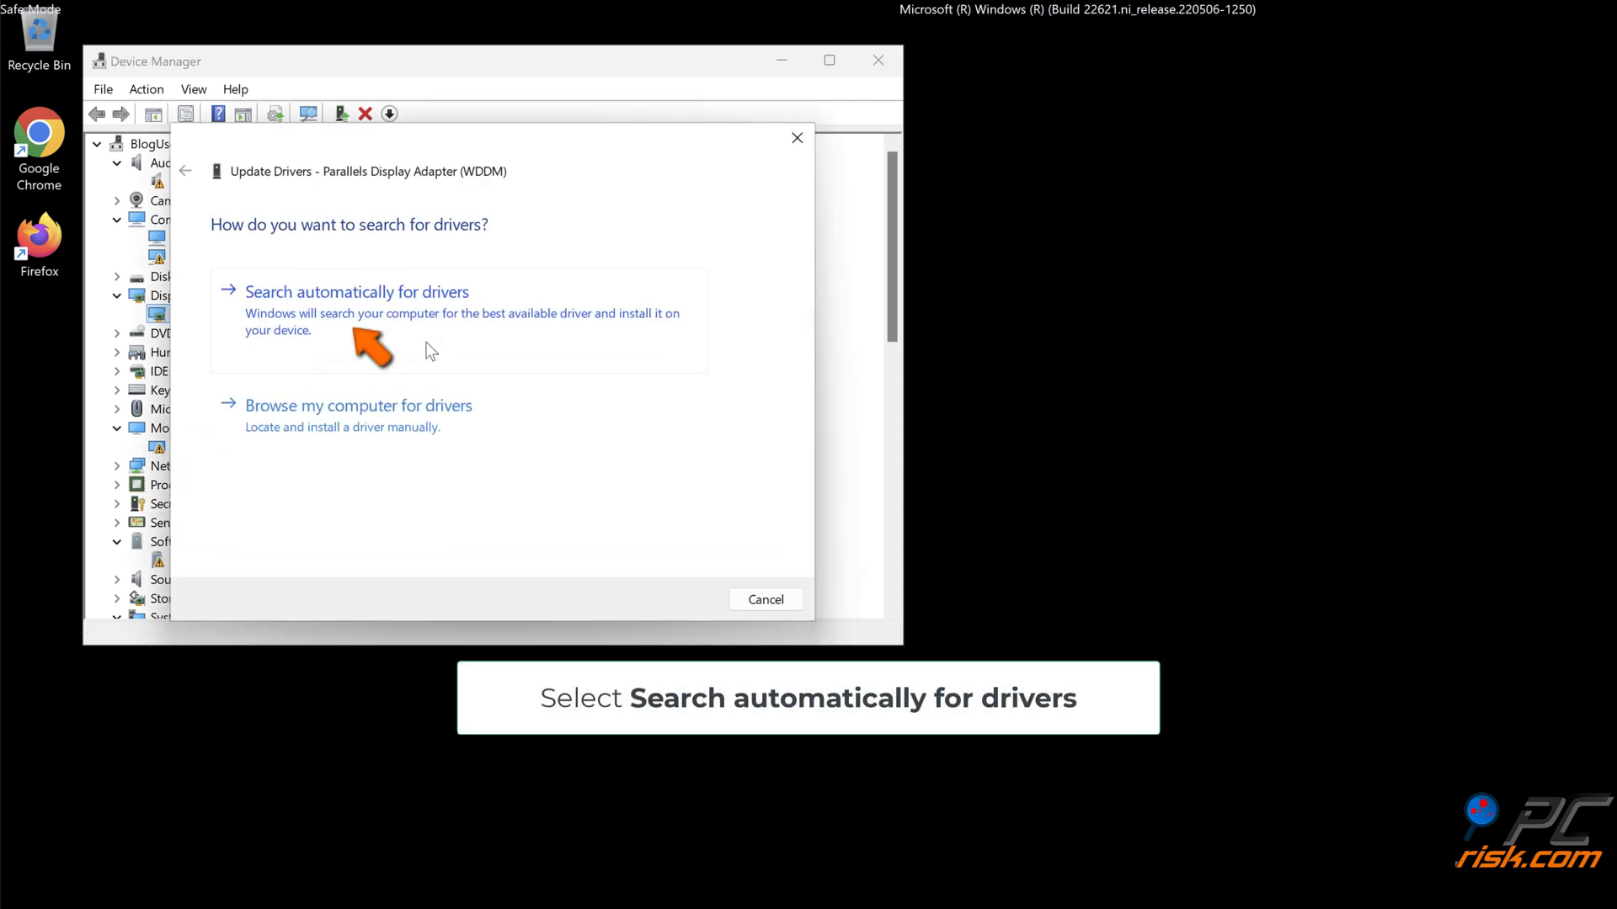
pyautogui.click(355, 291)
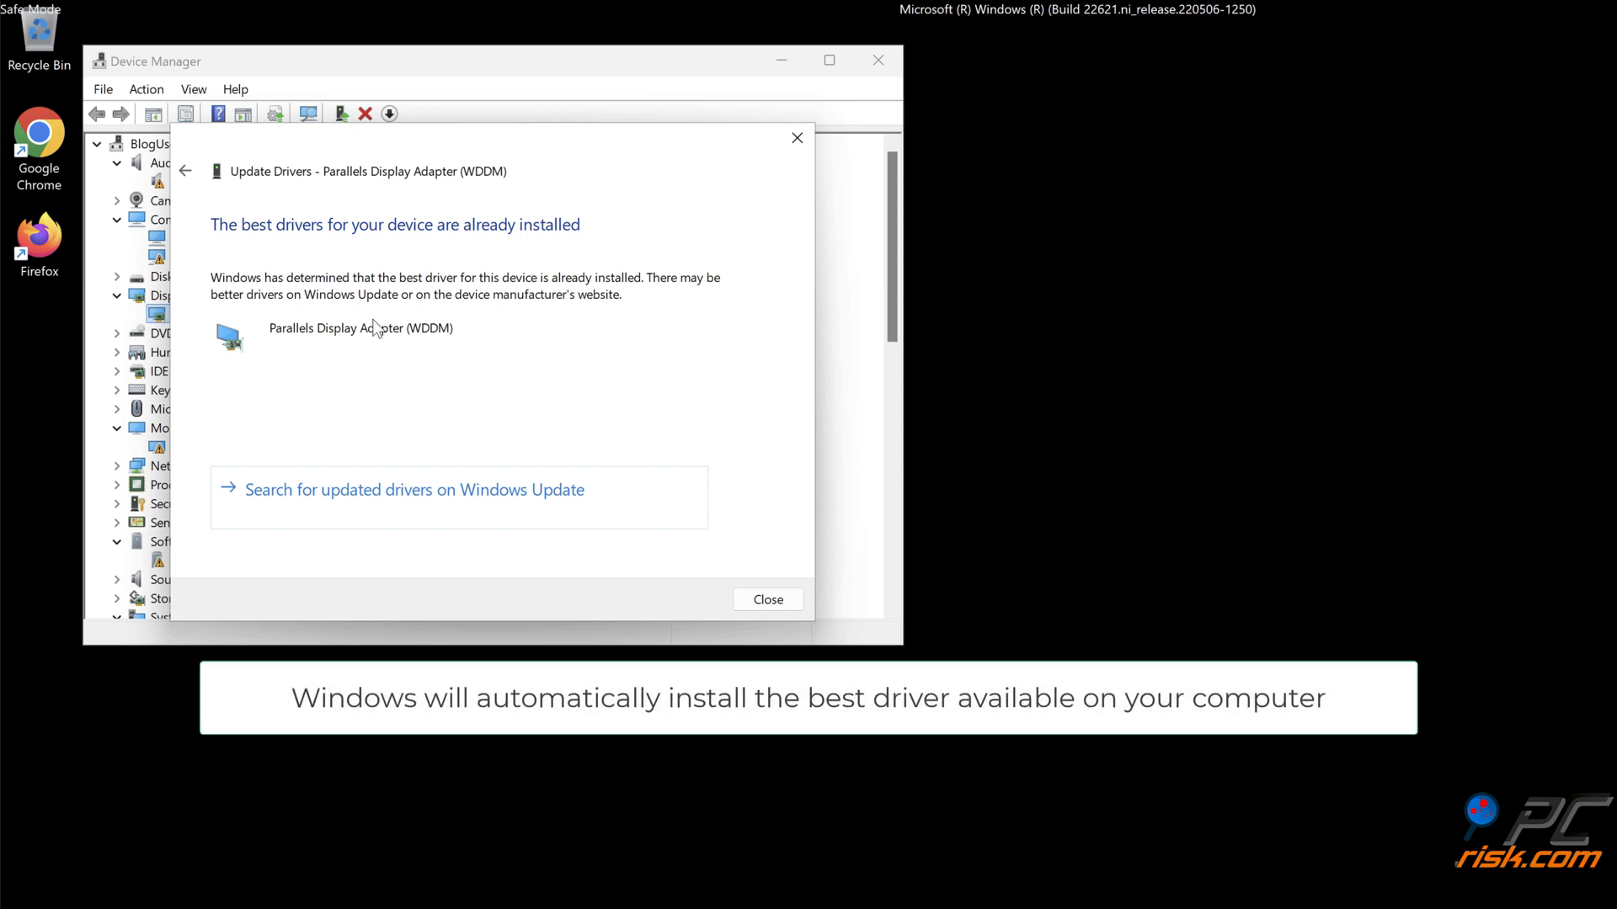
pyautogui.moveTo(298, 197)
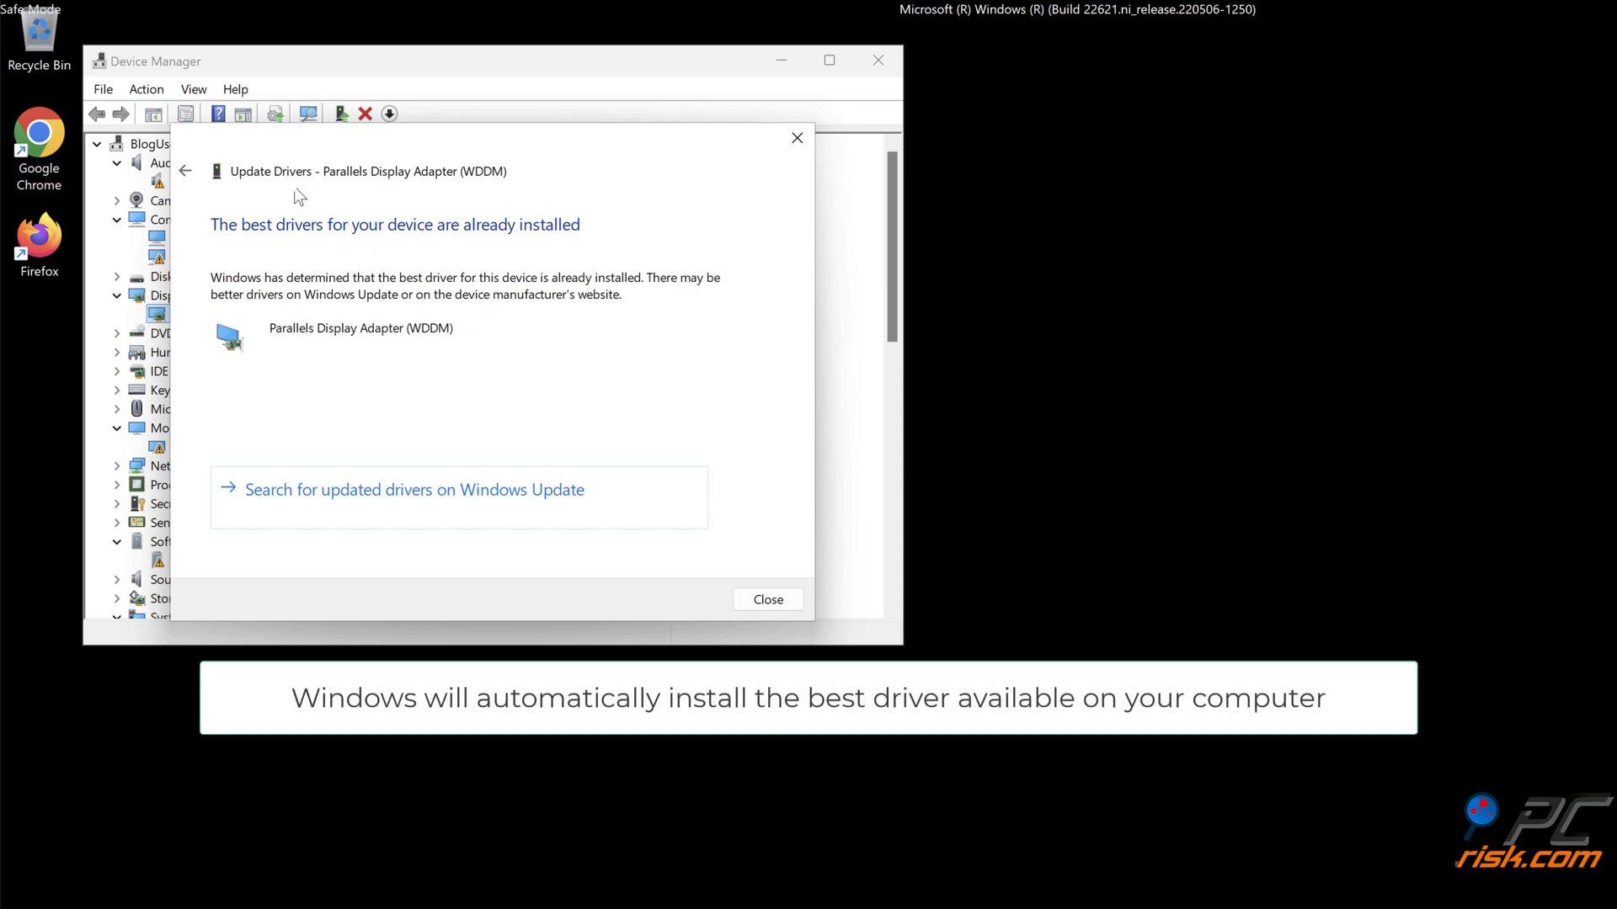
pyautogui.click(185, 172)
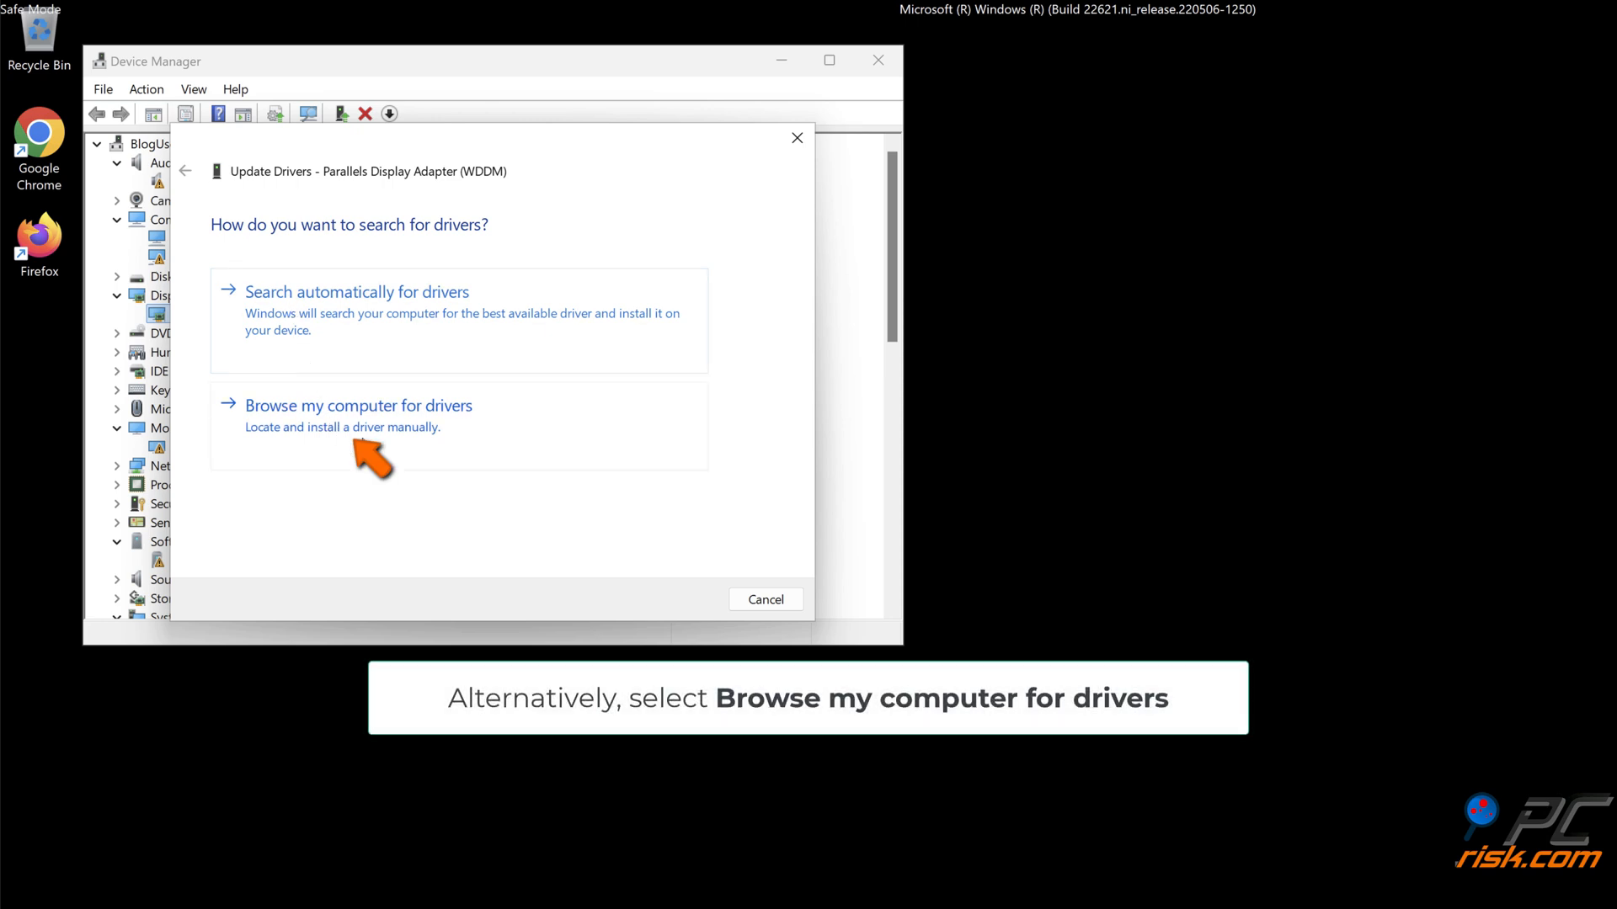
# Reinstall Parallels Display Adapter (WDDM) by picking it from the compatible drivers list
pyautogui.click(357, 405)
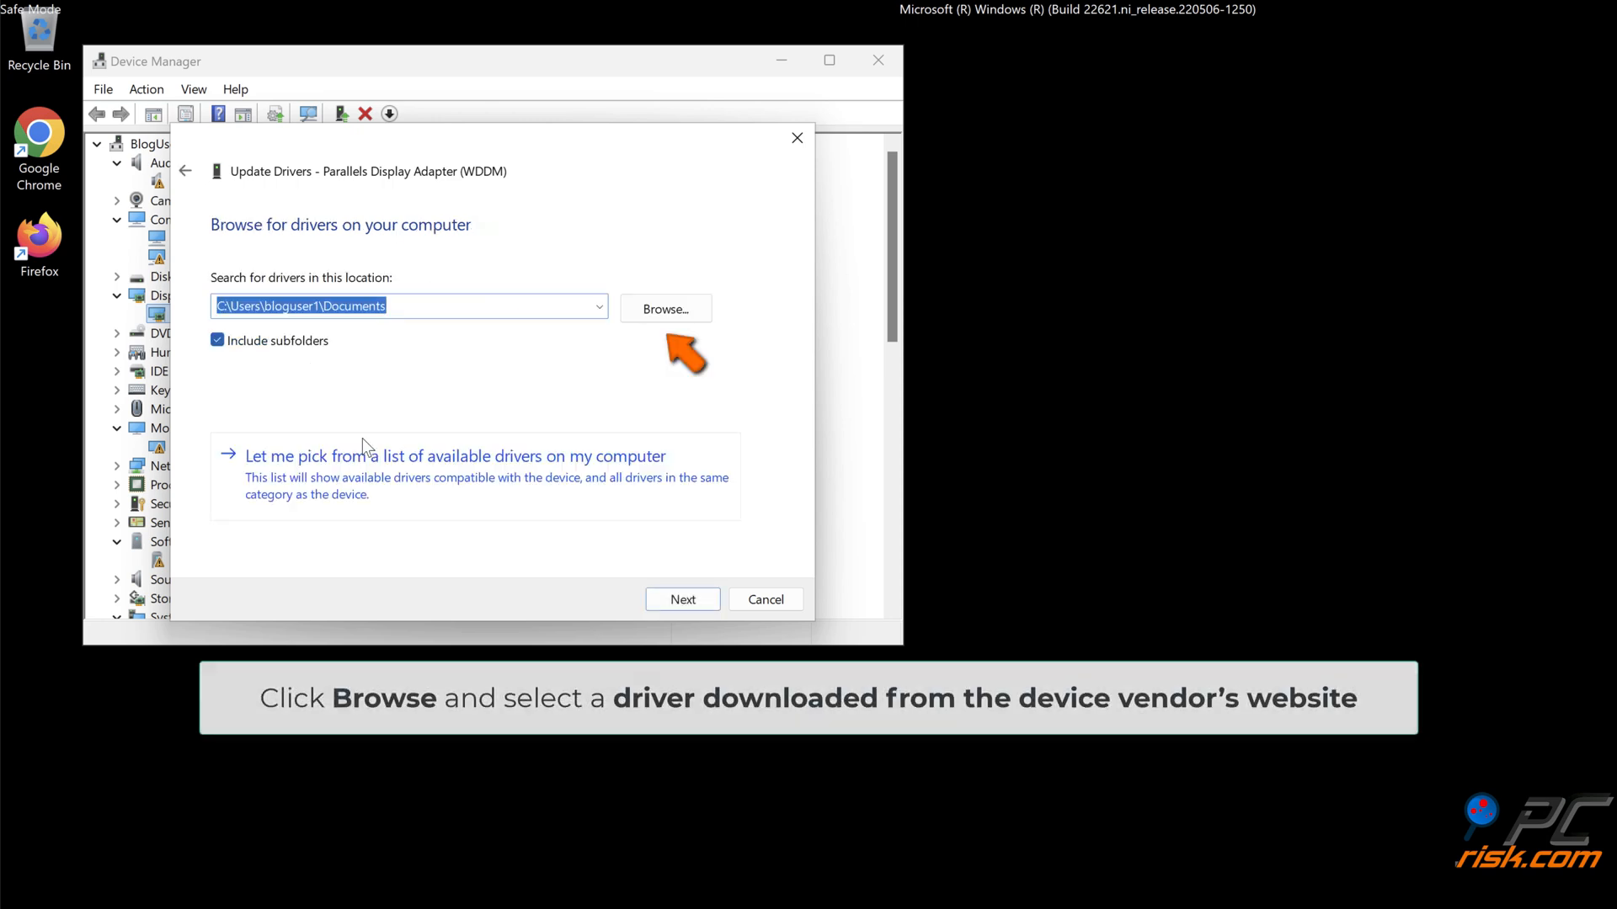
pyautogui.moveTo(636, 344)
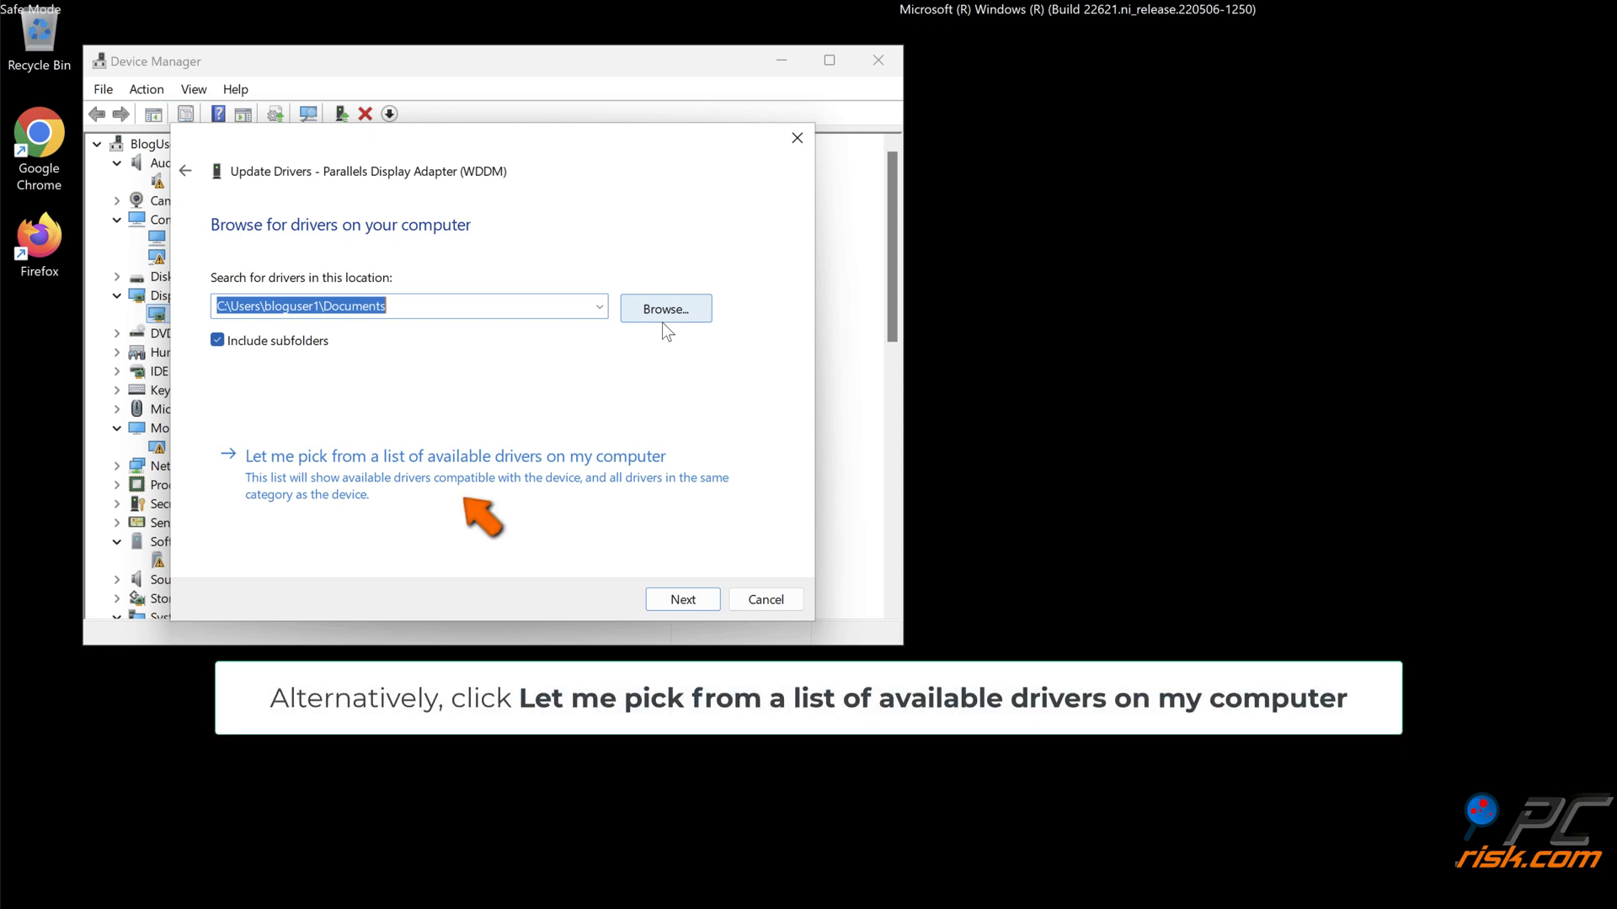
pyautogui.moveTo(650, 344)
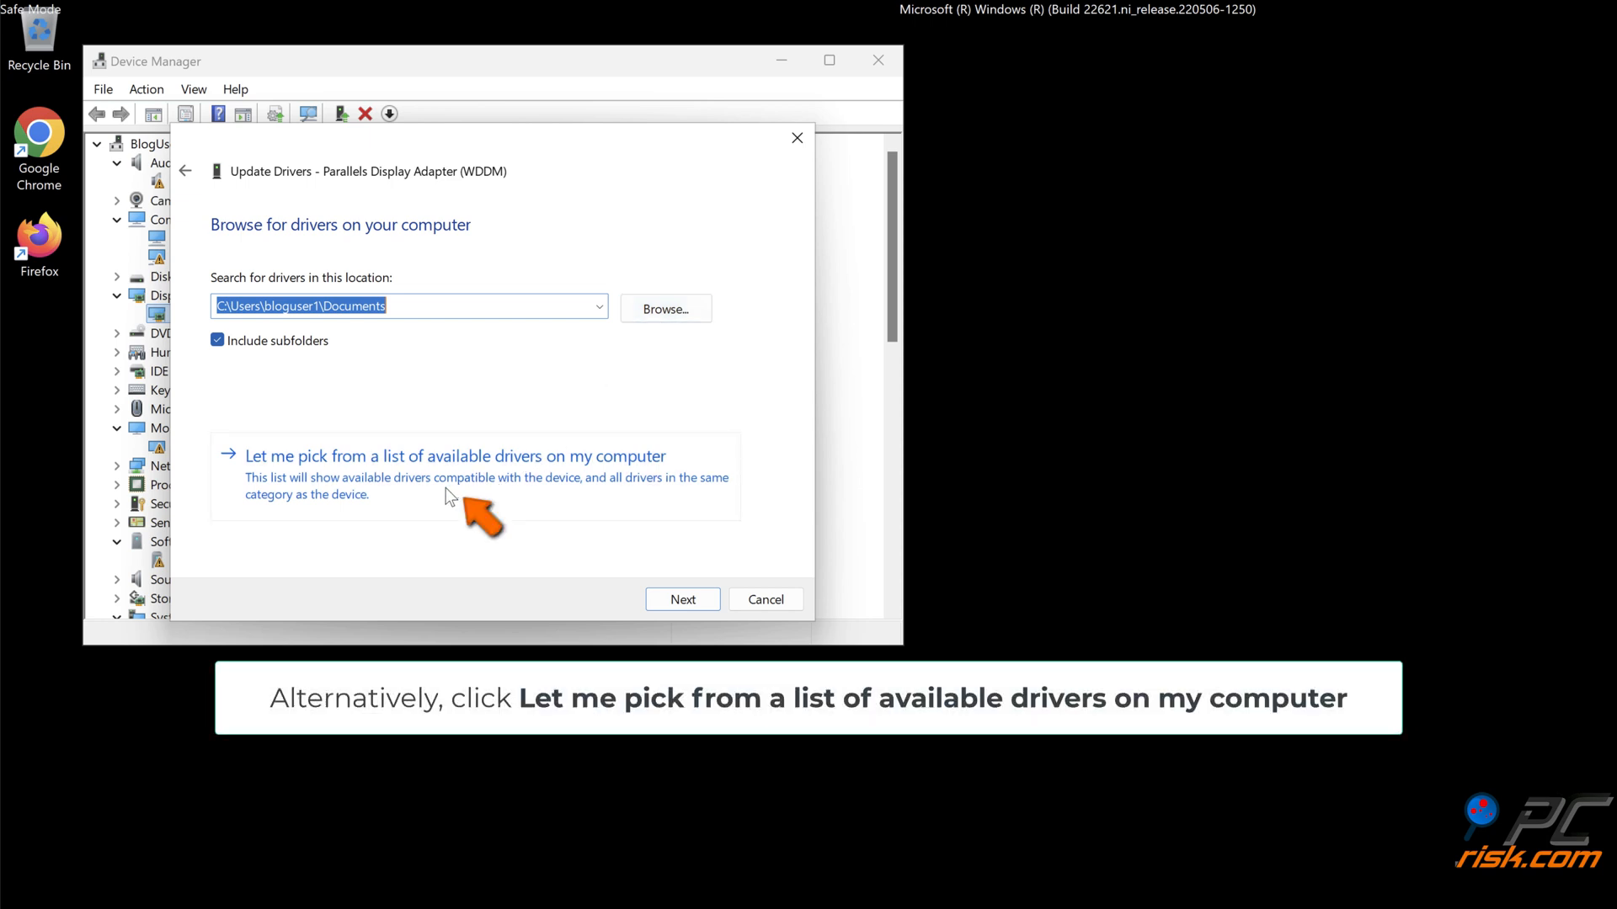
pyautogui.click(453, 457)
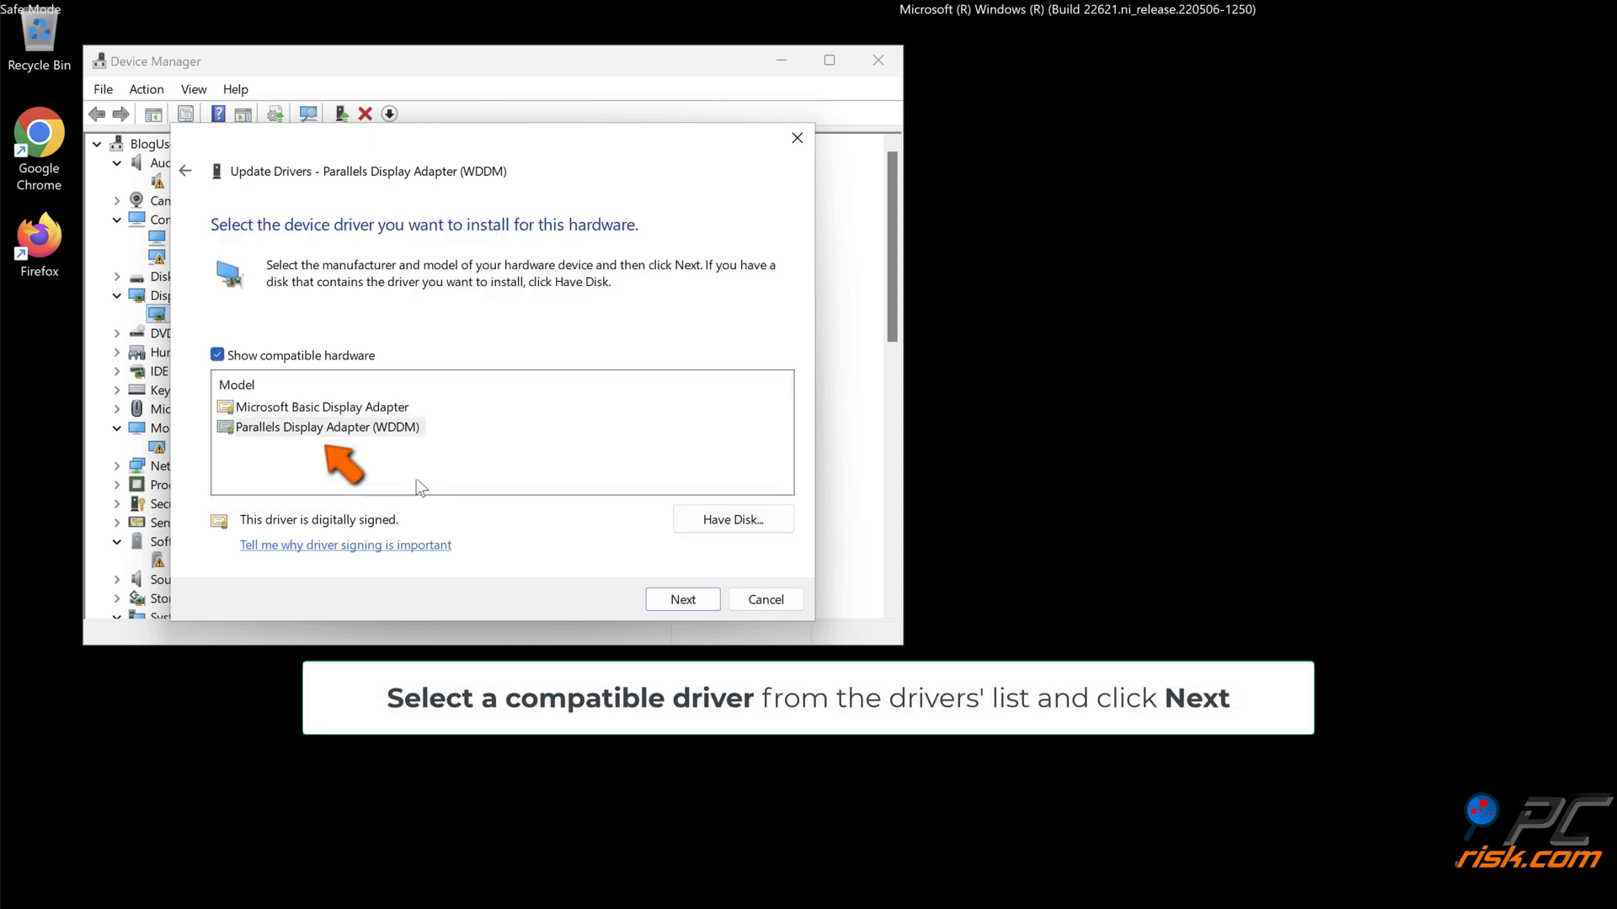
pyautogui.click(327, 426)
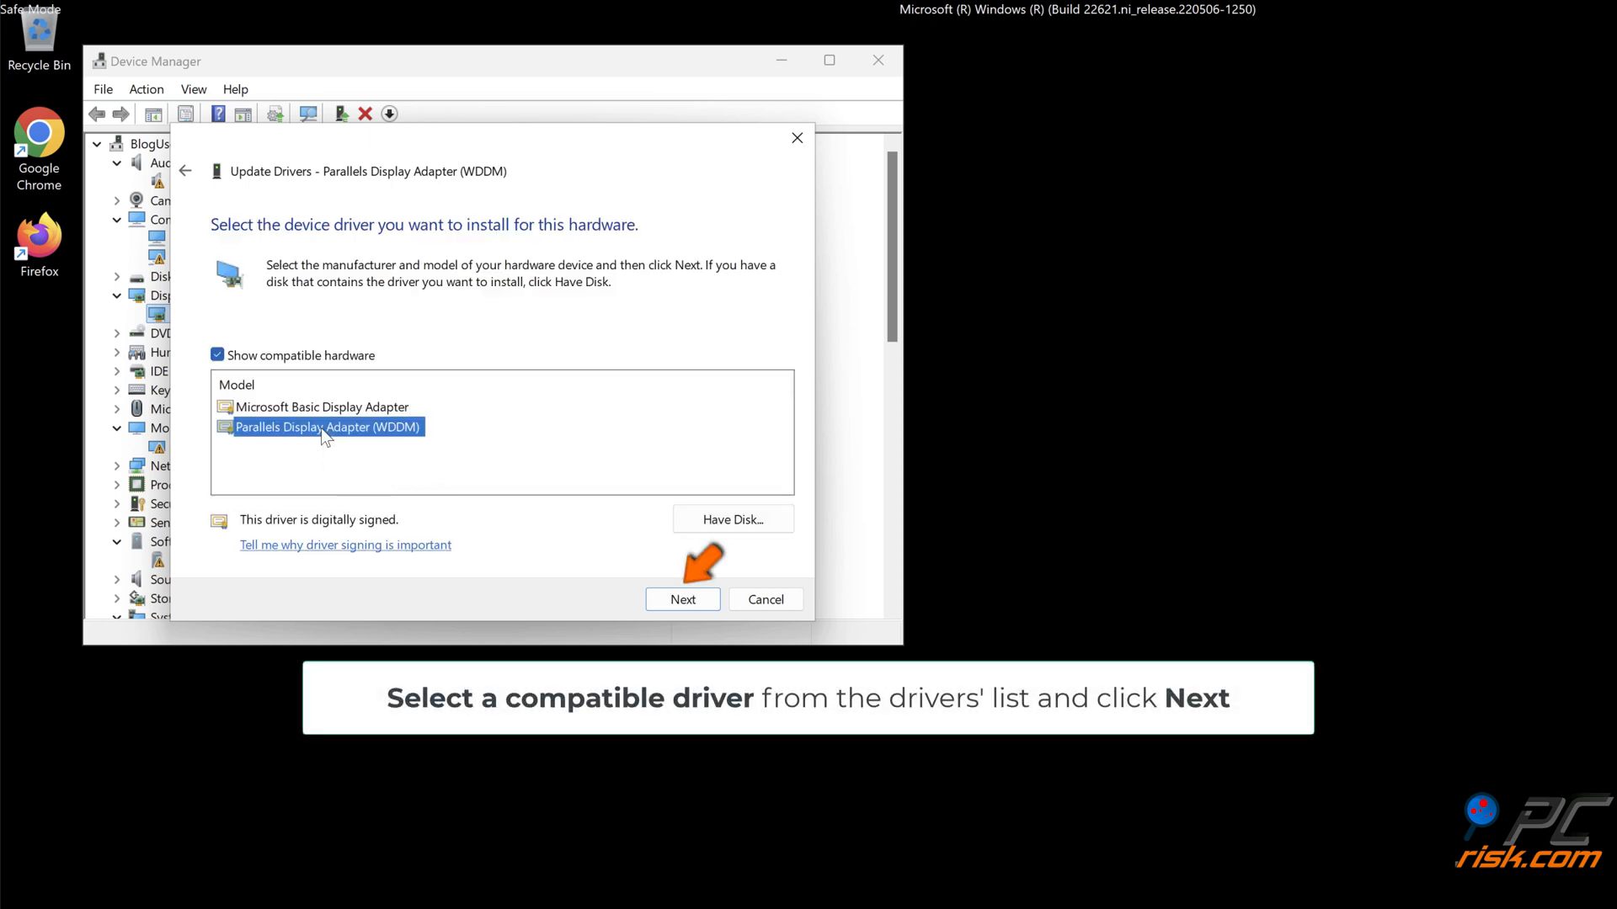
pyautogui.moveTo(668, 586)
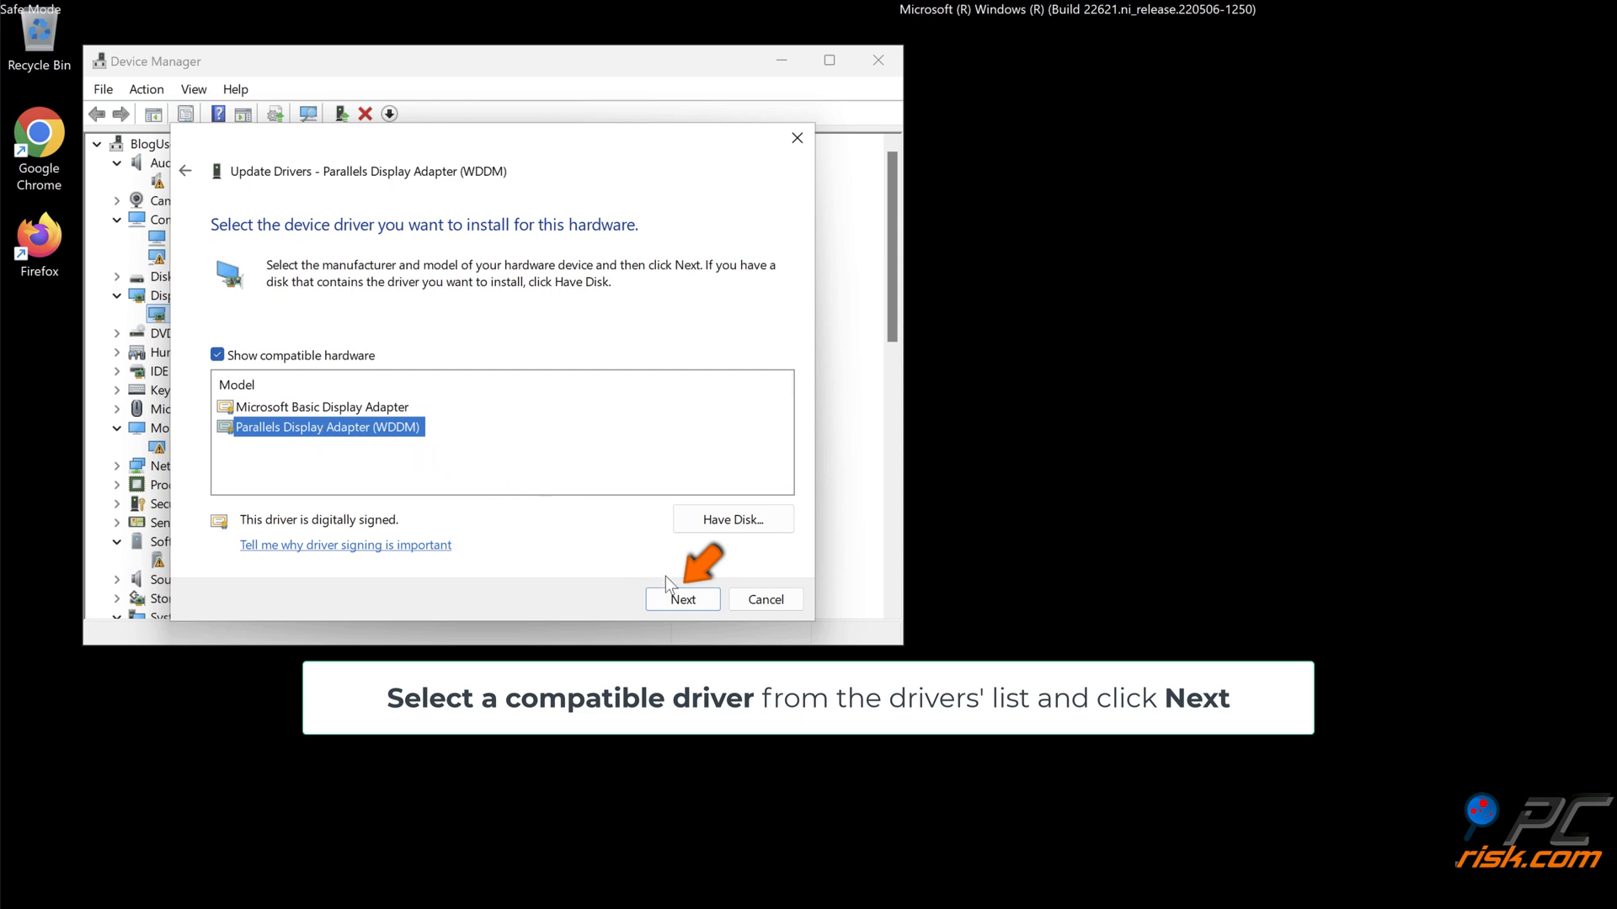
pyautogui.click(682, 600)
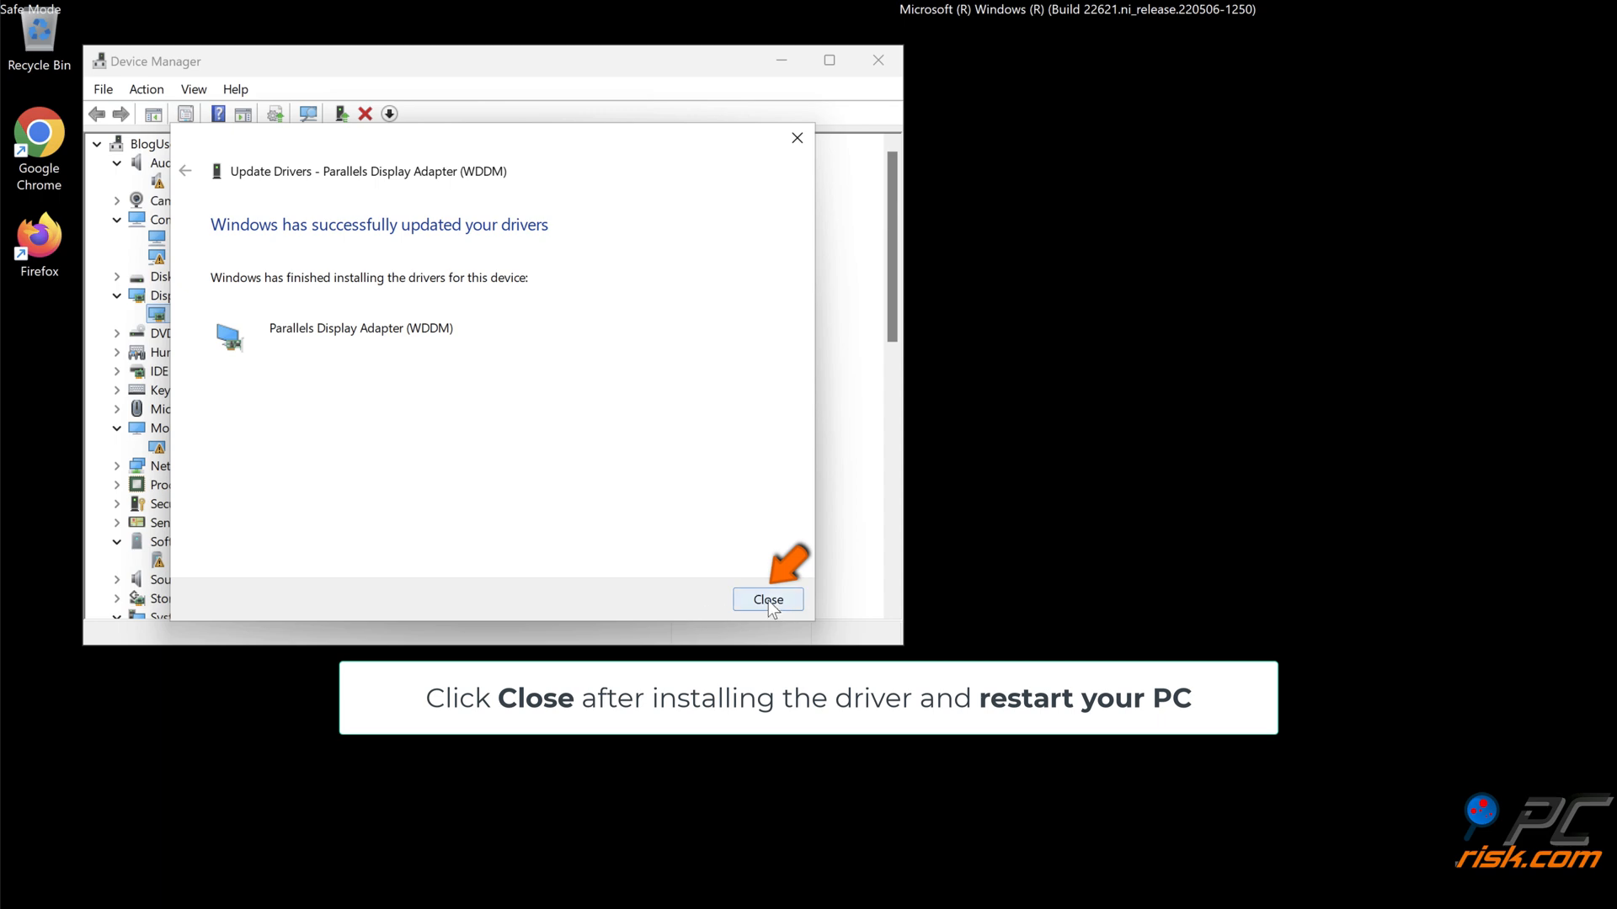
# Close the driver wizard and Device Manager, then restart the PC from the Start menu
pyautogui.click(768, 600)
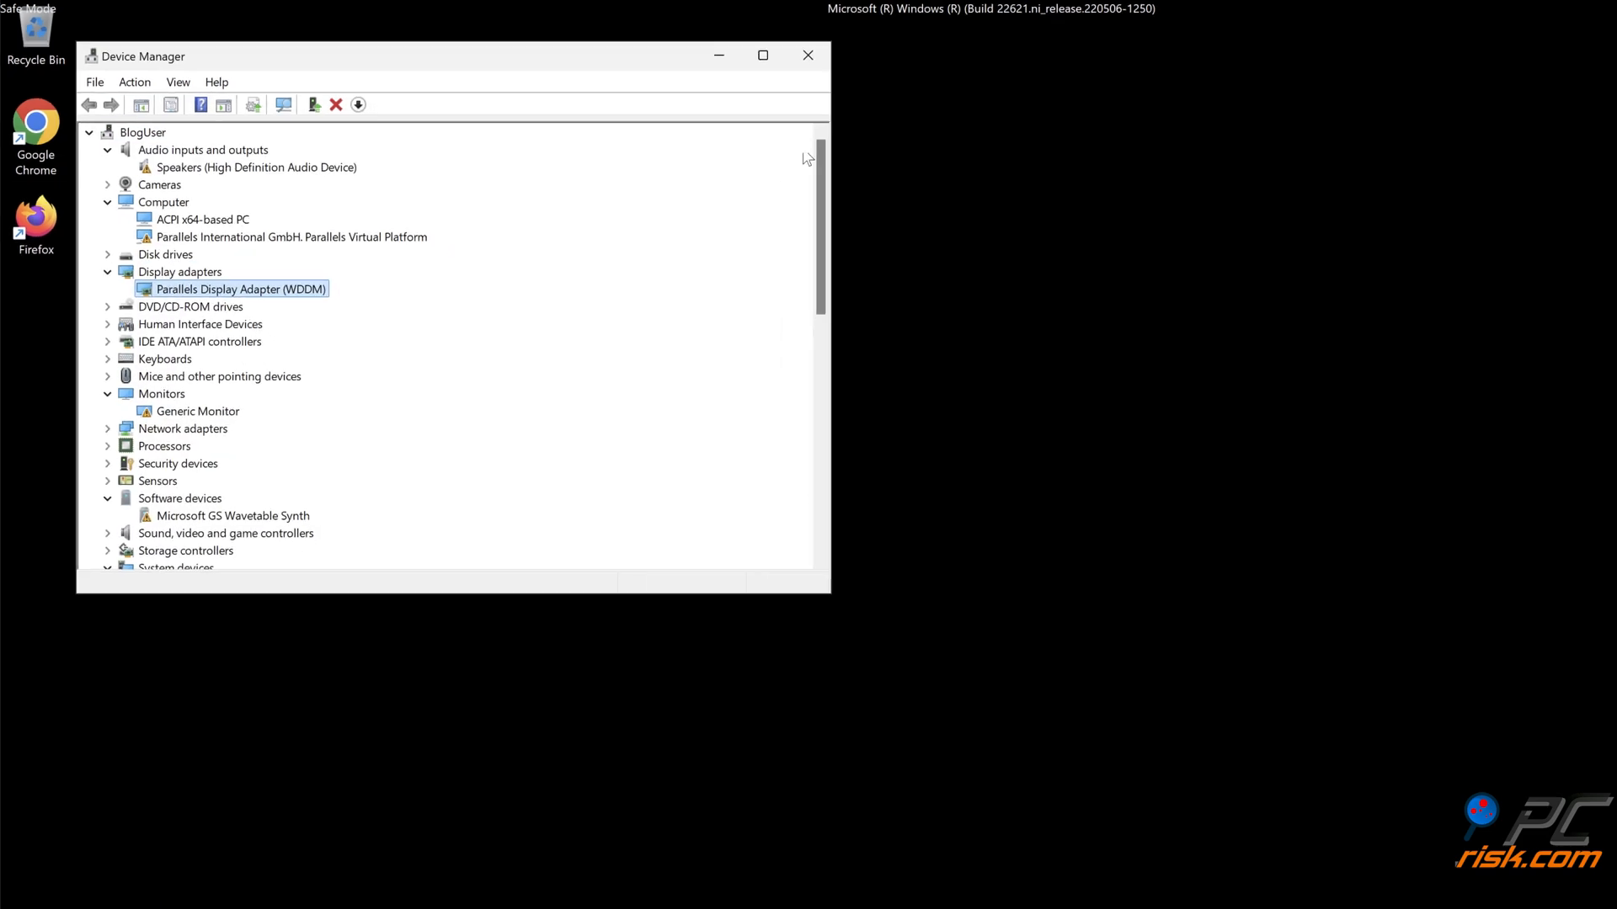
pyautogui.click(806, 54)
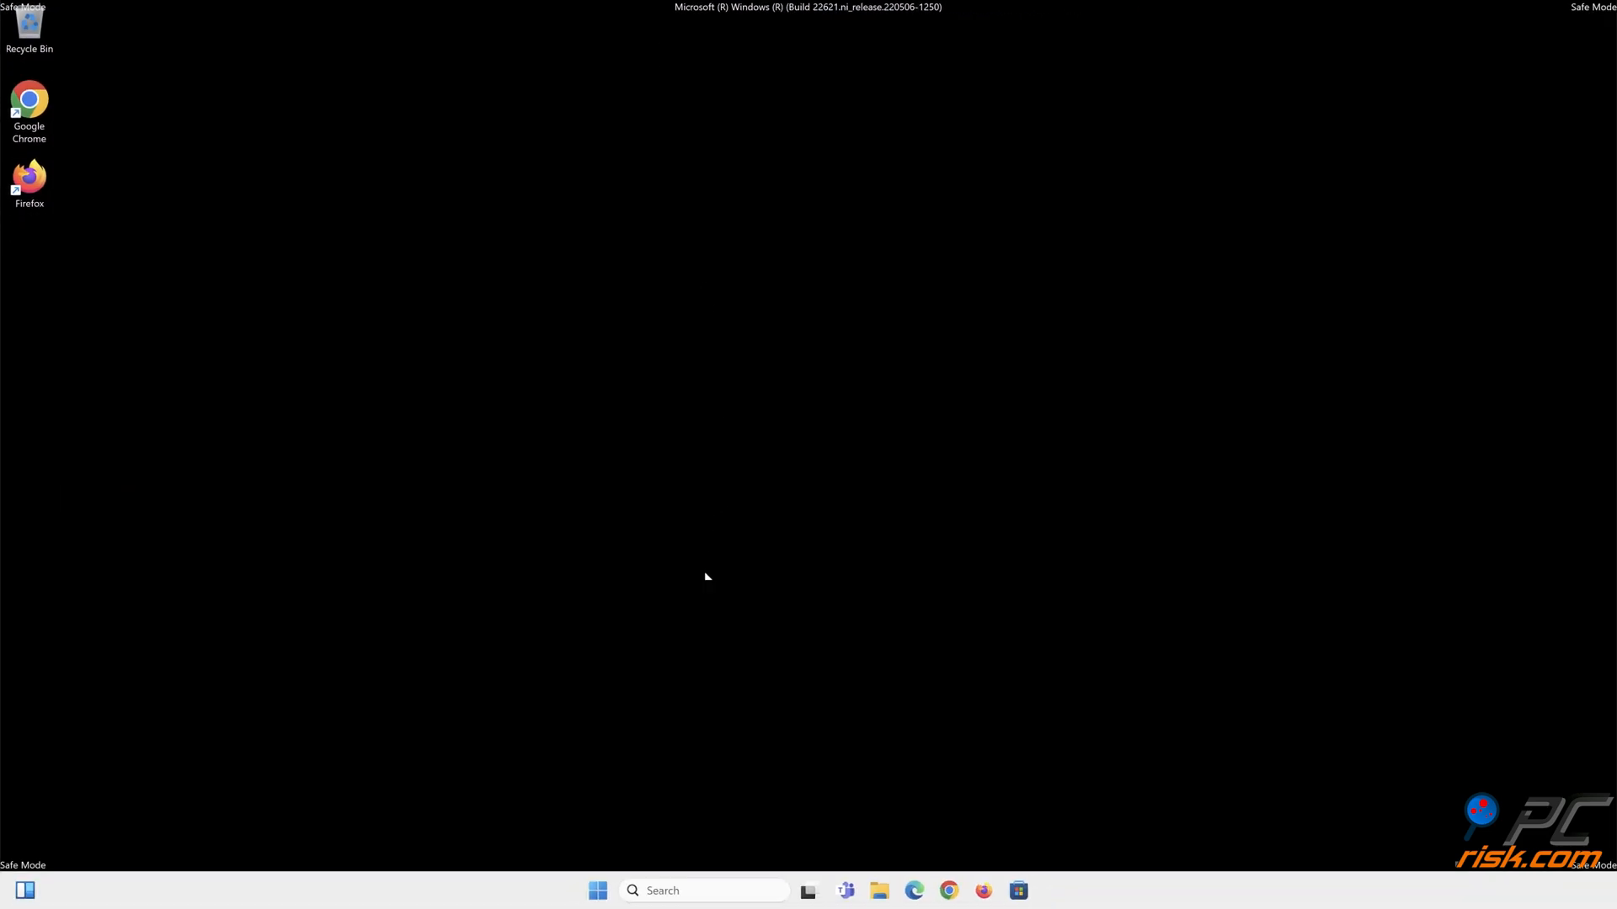
pyautogui.click(596, 889)
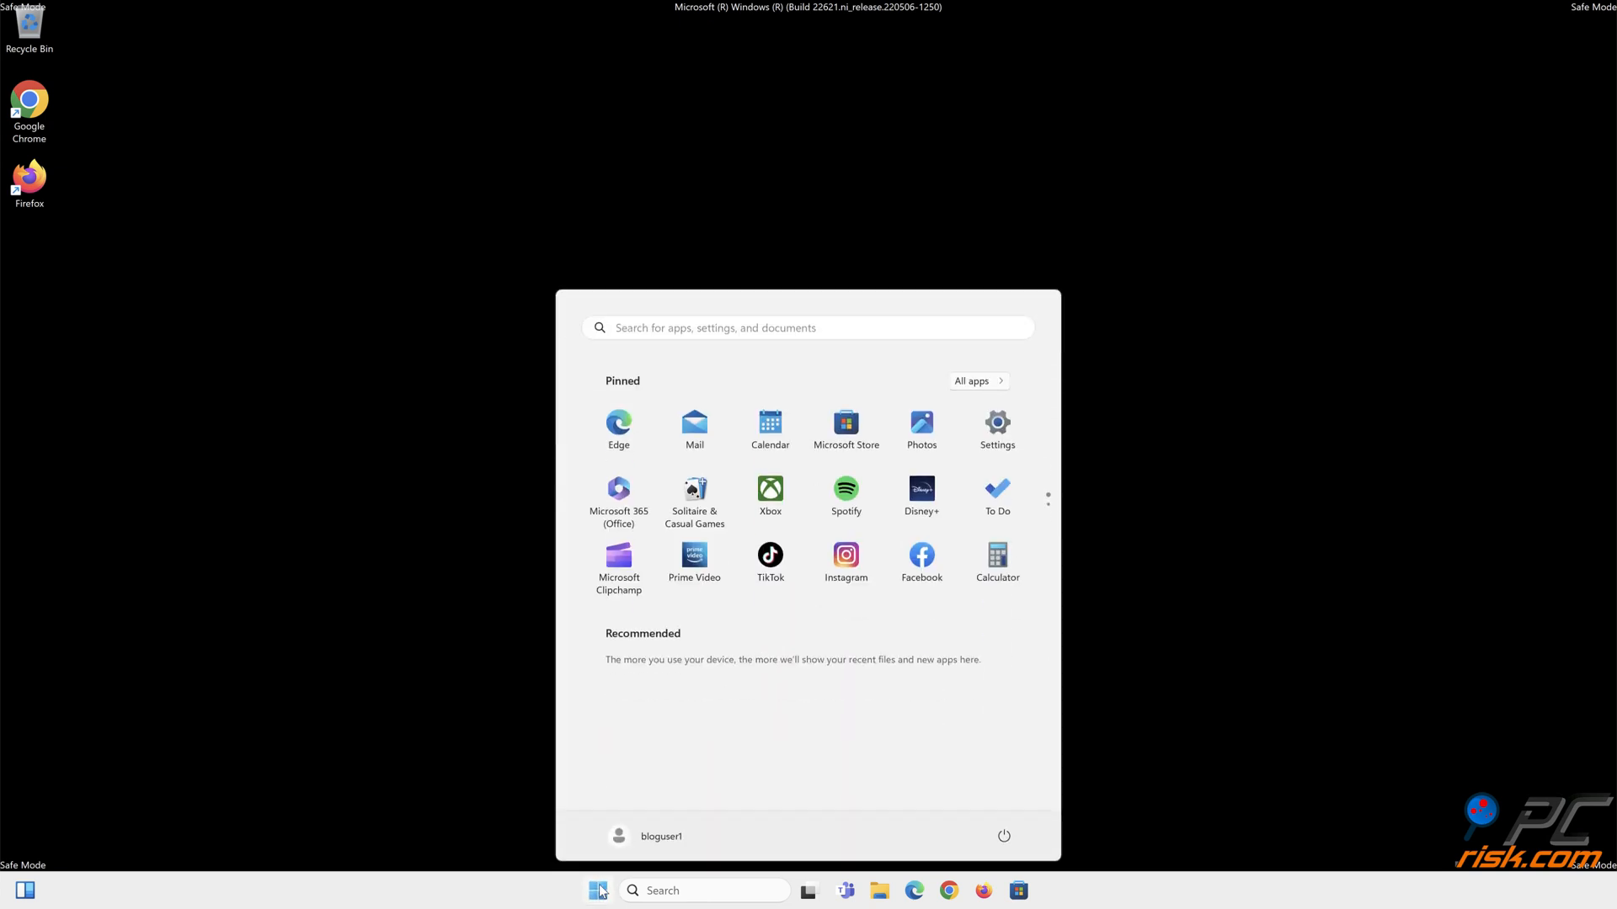
pyautogui.click(1002, 836)
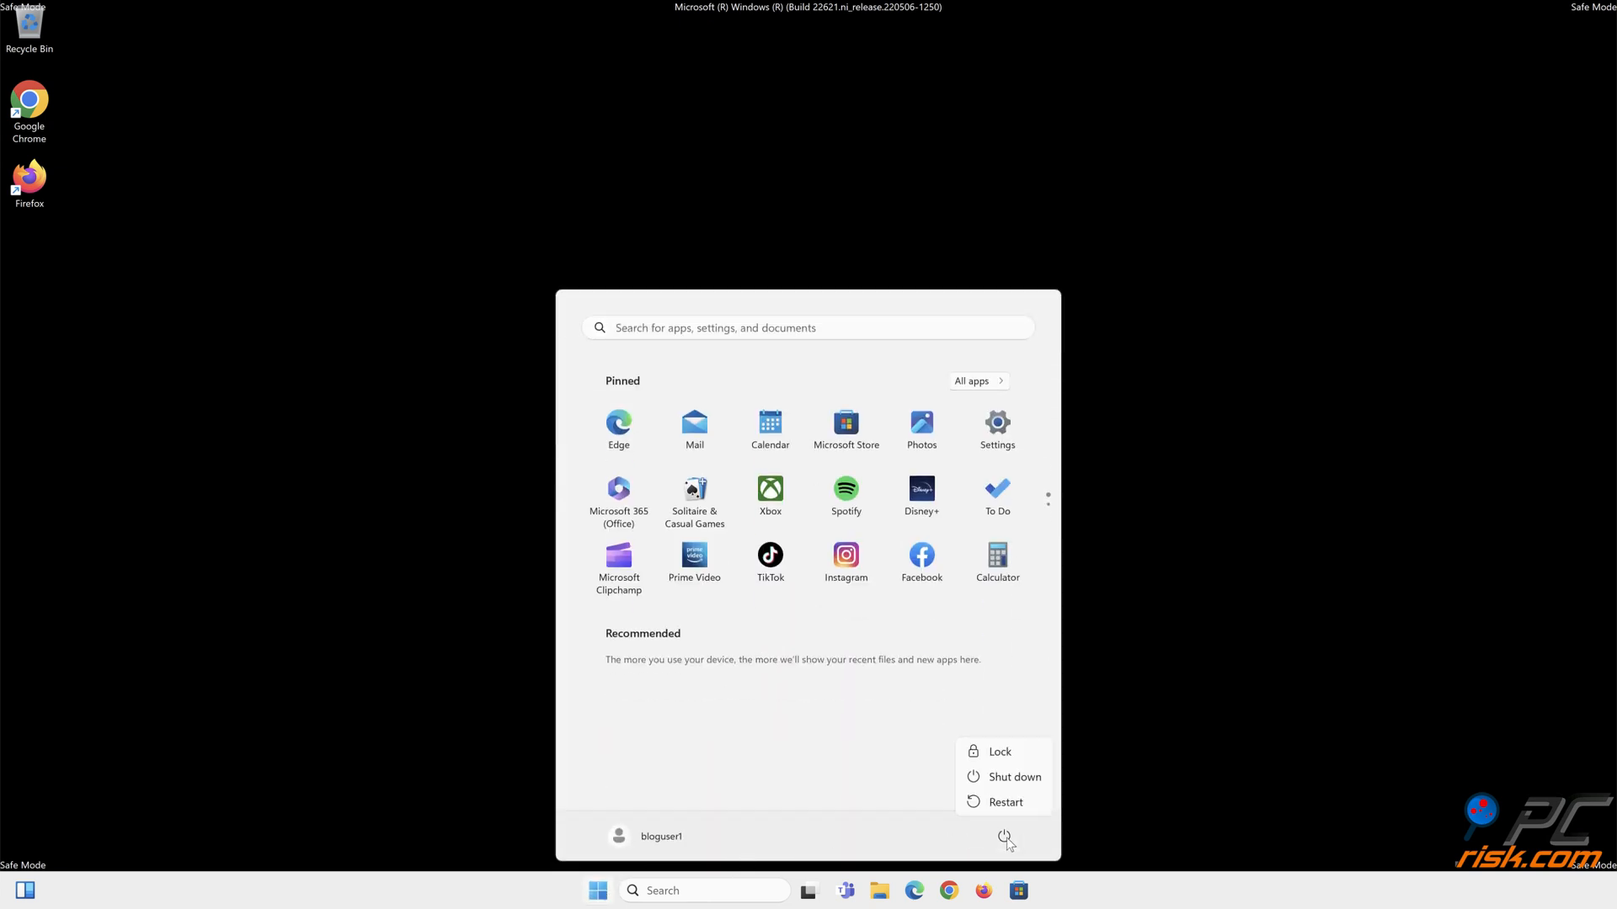
pyautogui.click(1004, 802)
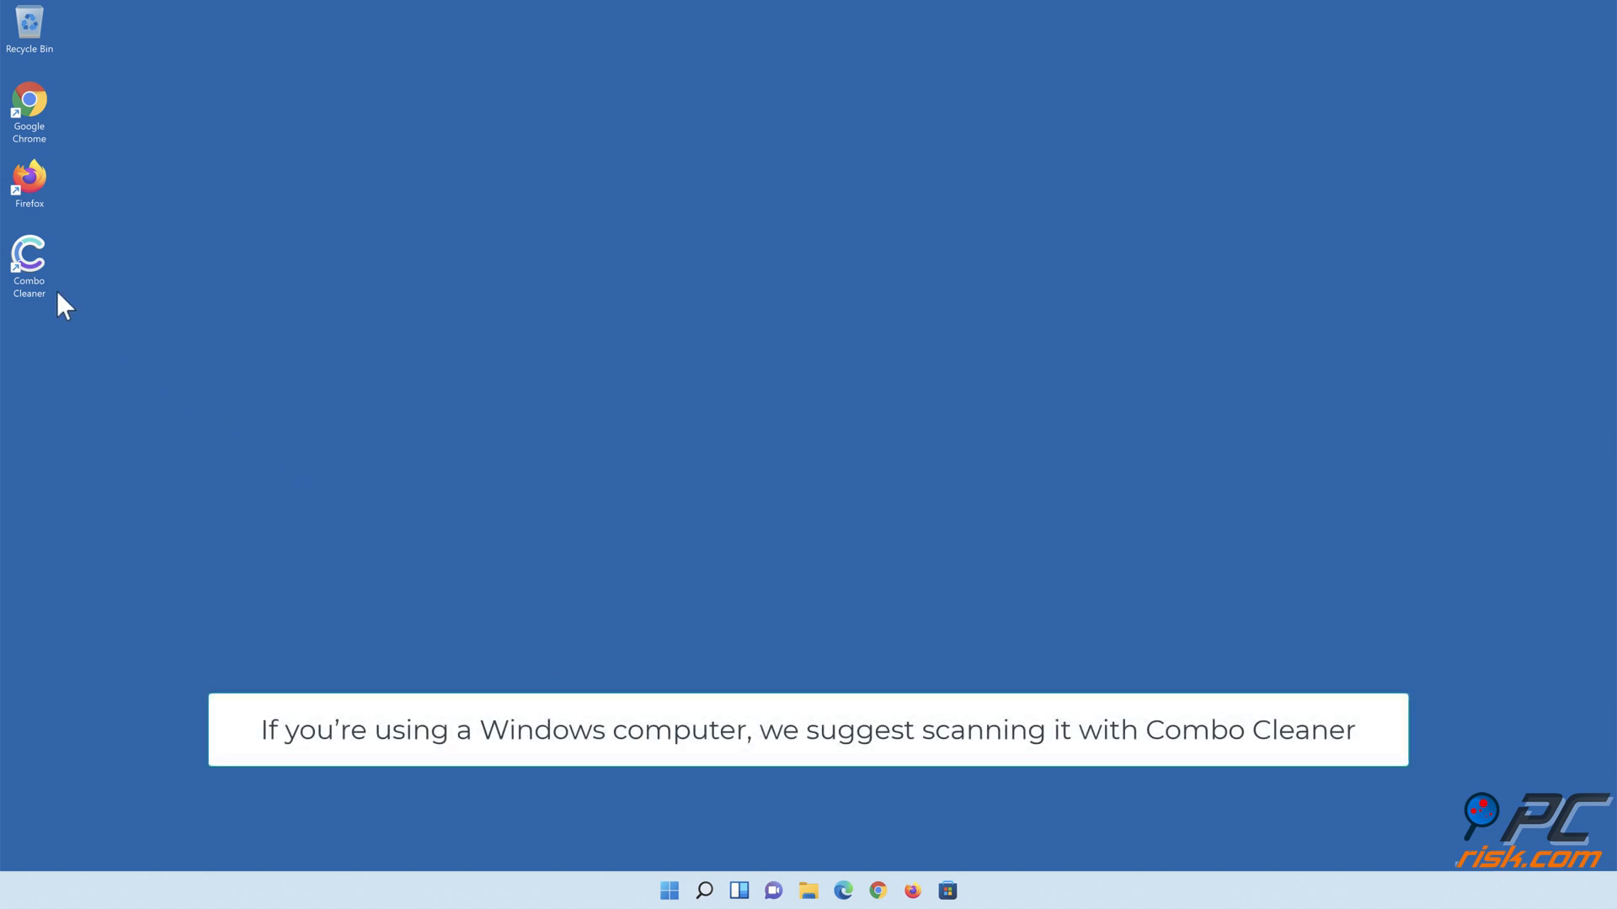
# Launch Combo Cleaner, run a quick scan and move all detected threats to quarantine
pyautogui.doubleClick(29, 255)
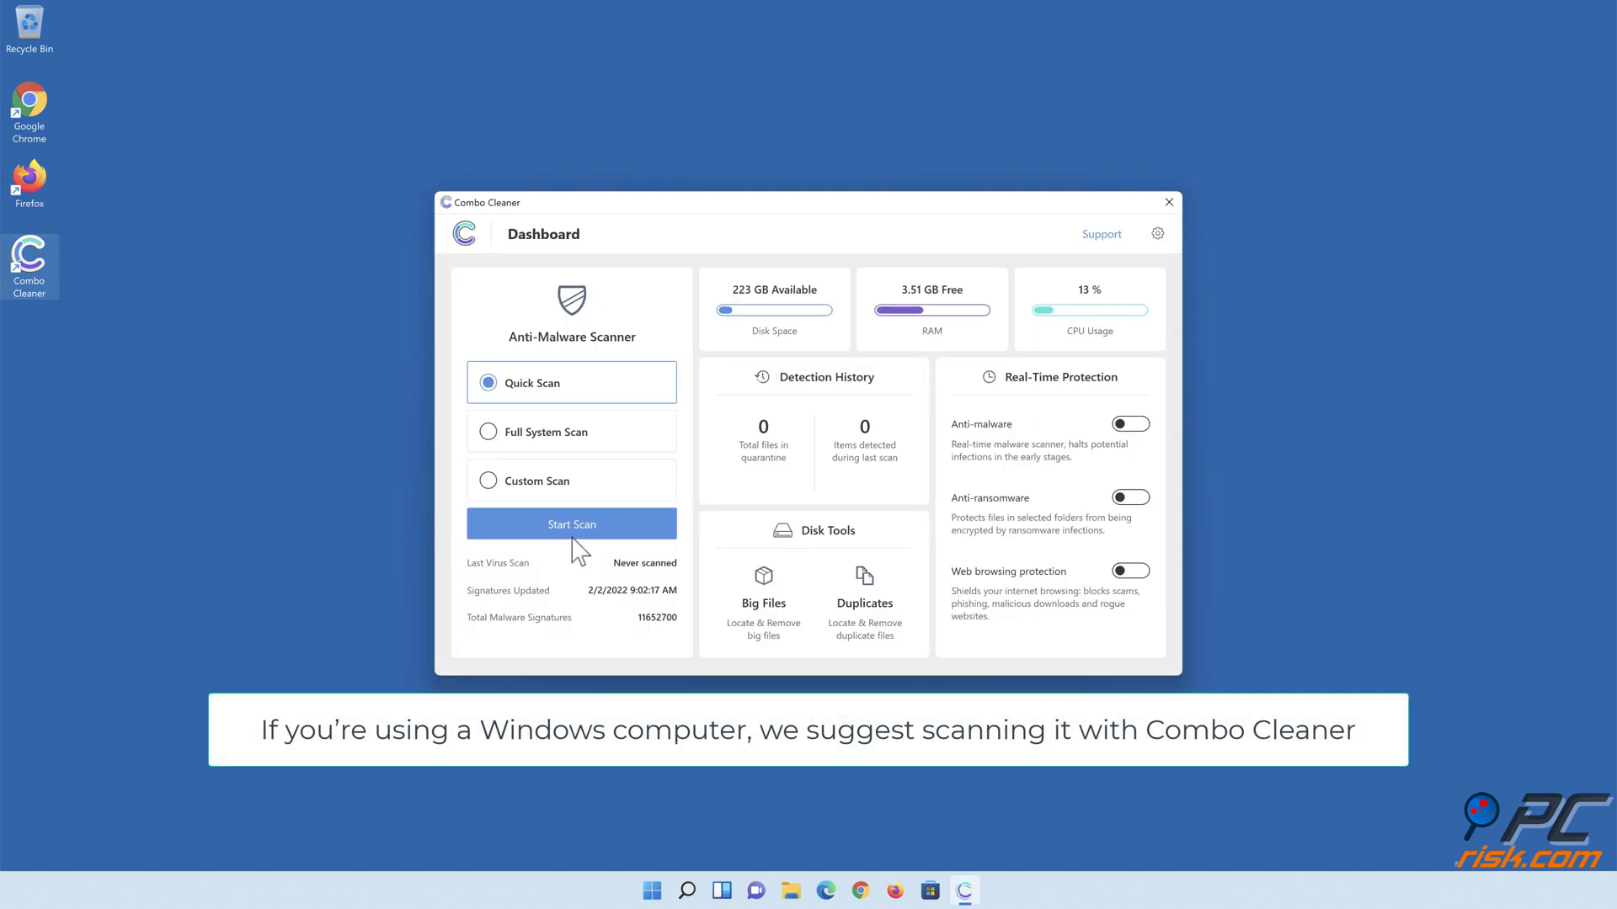
pyautogui.click(571, 524)
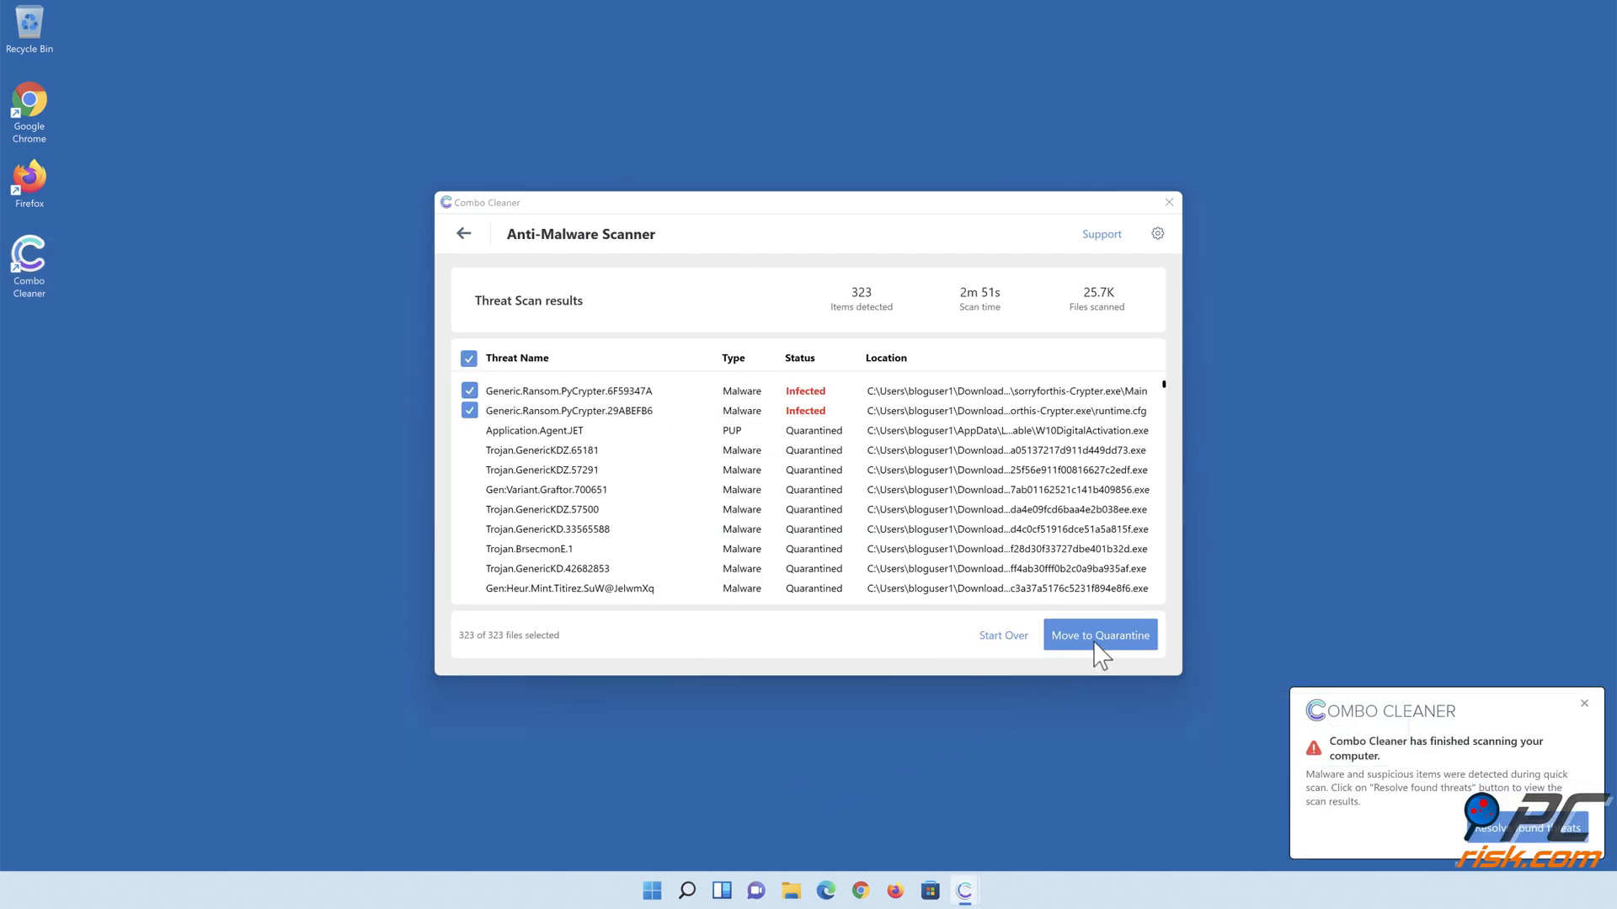
pyautogui.click(1099, 635)
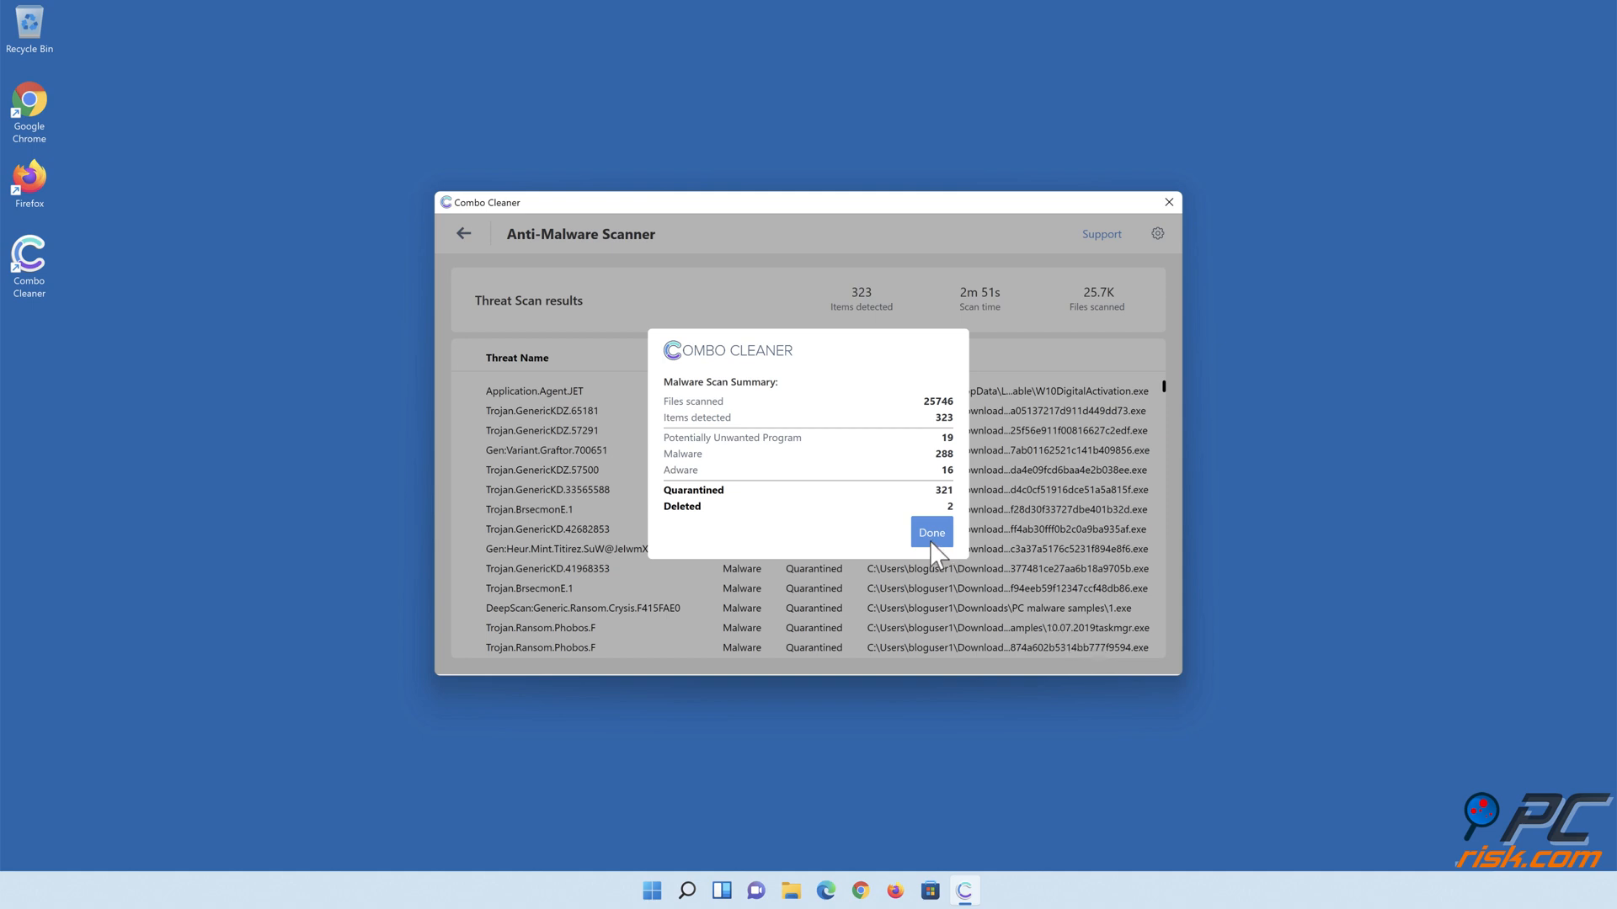
pyautogui.click(929, 534)
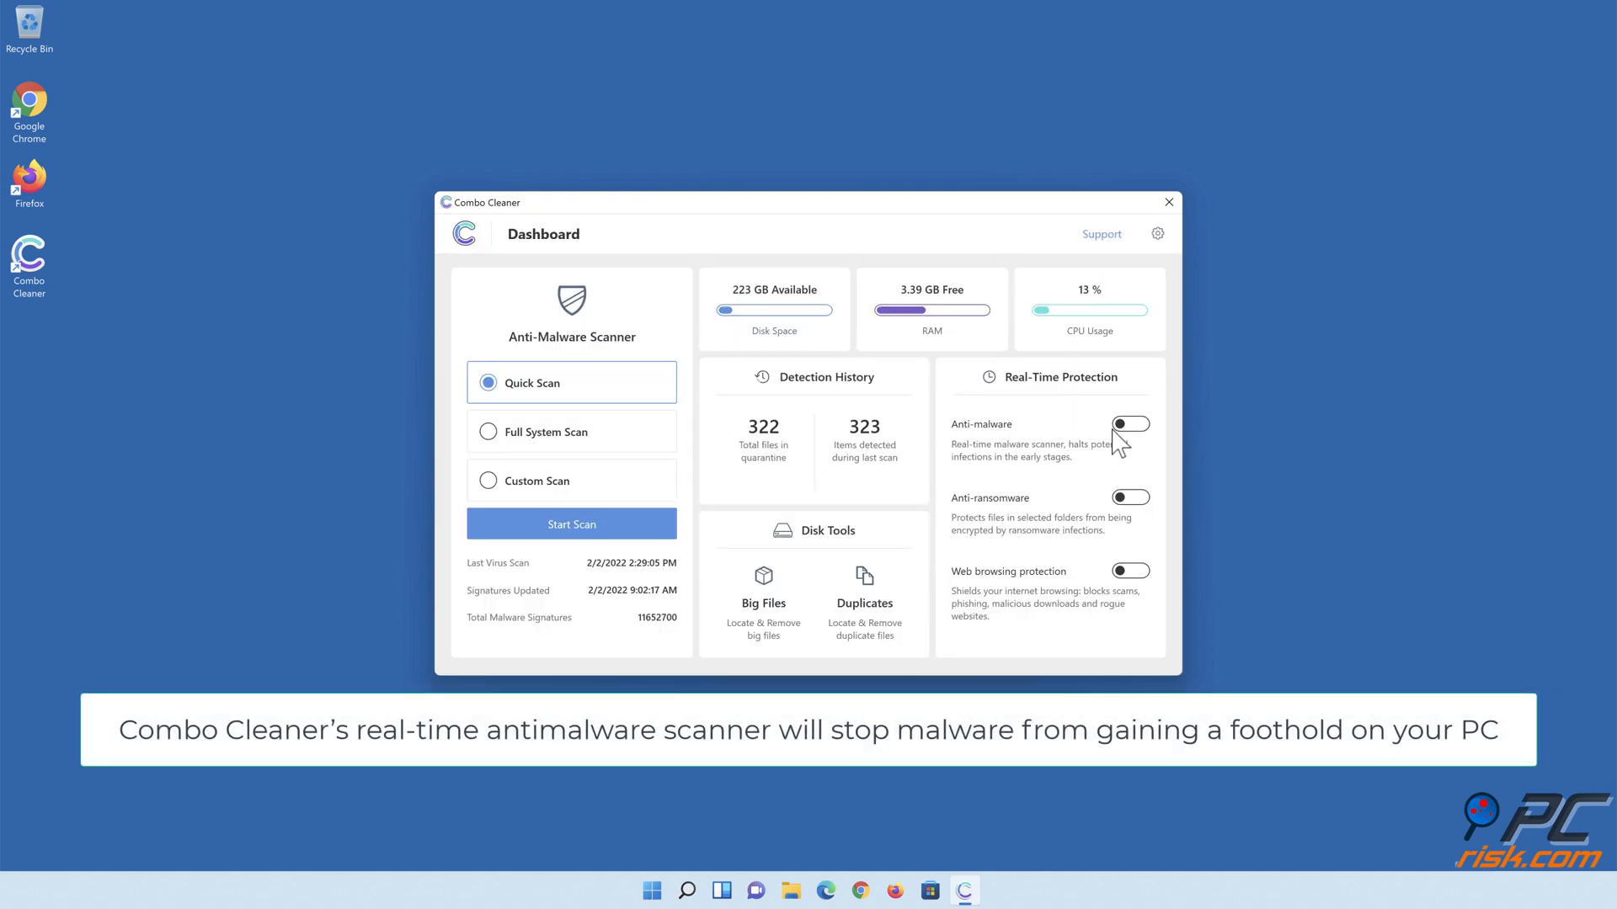
# Switch on real-time anti-malware and anti-ransomware protection
pyautogui.click(1130, 425)
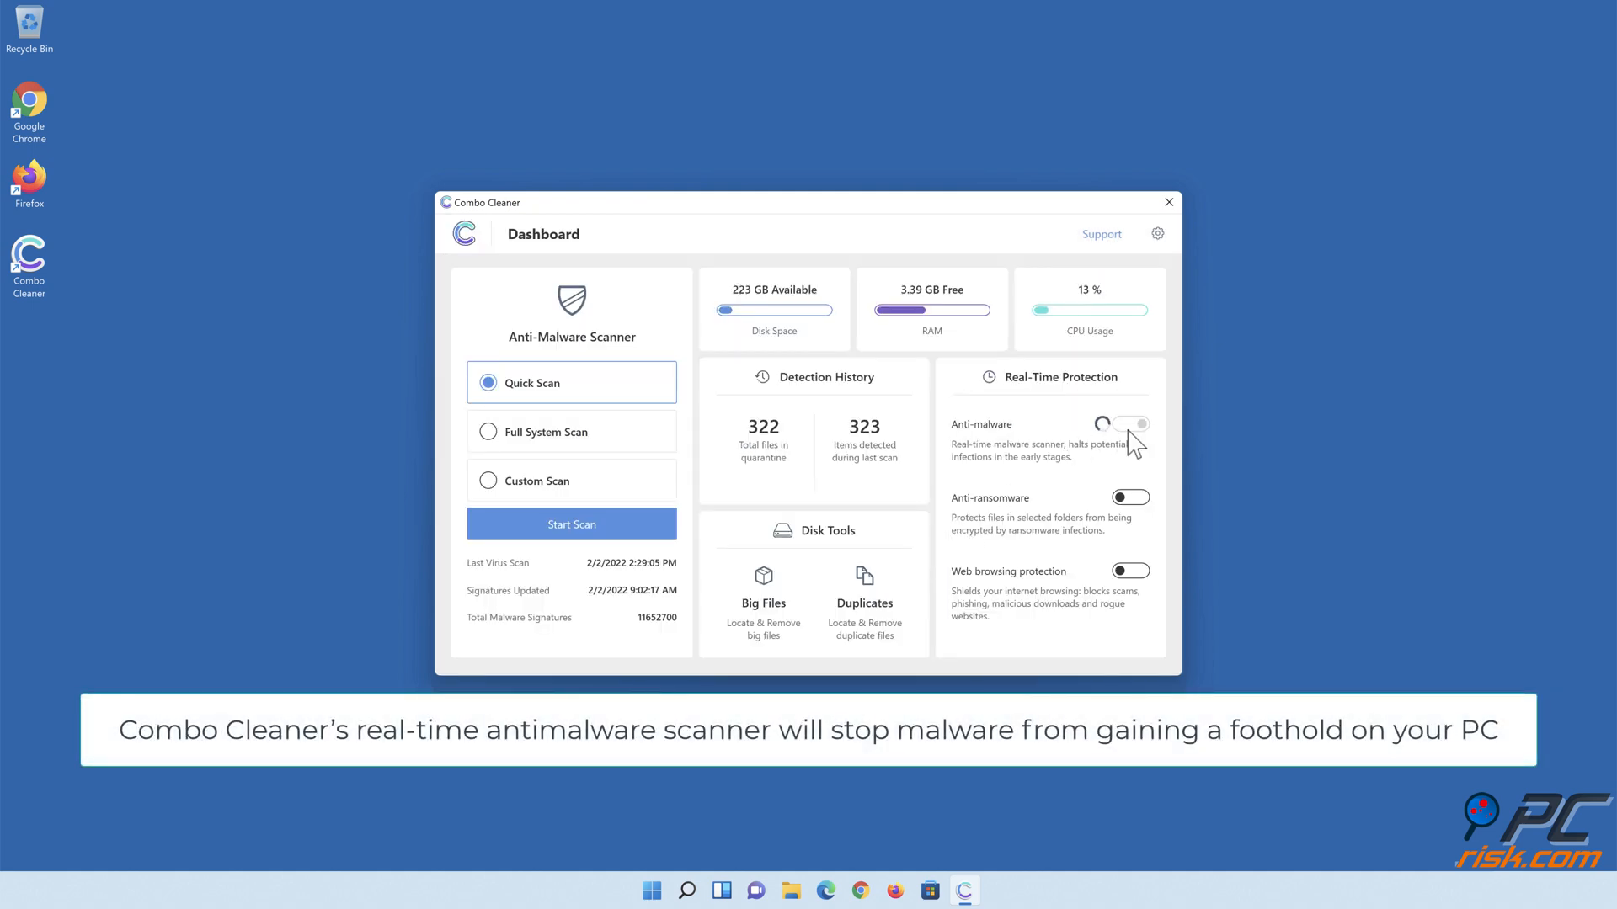
pyautogui.click(1132, 424)
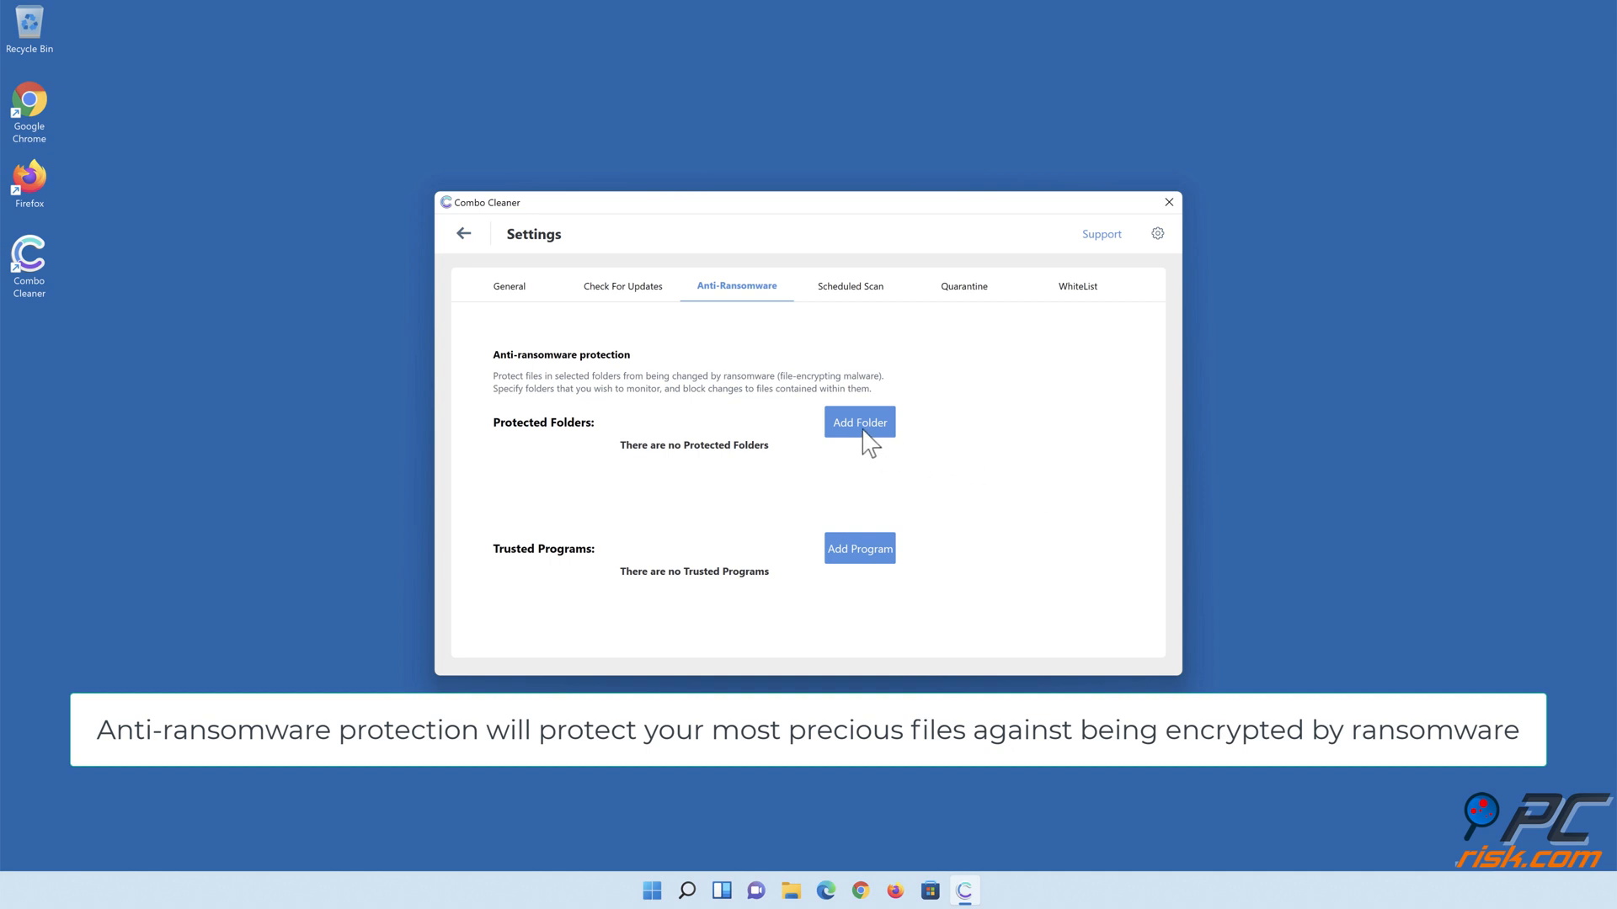
# Add Libraries > Documents as a ransomware-protected folder and return to the dashboard
pyautogui.click(859, 421)
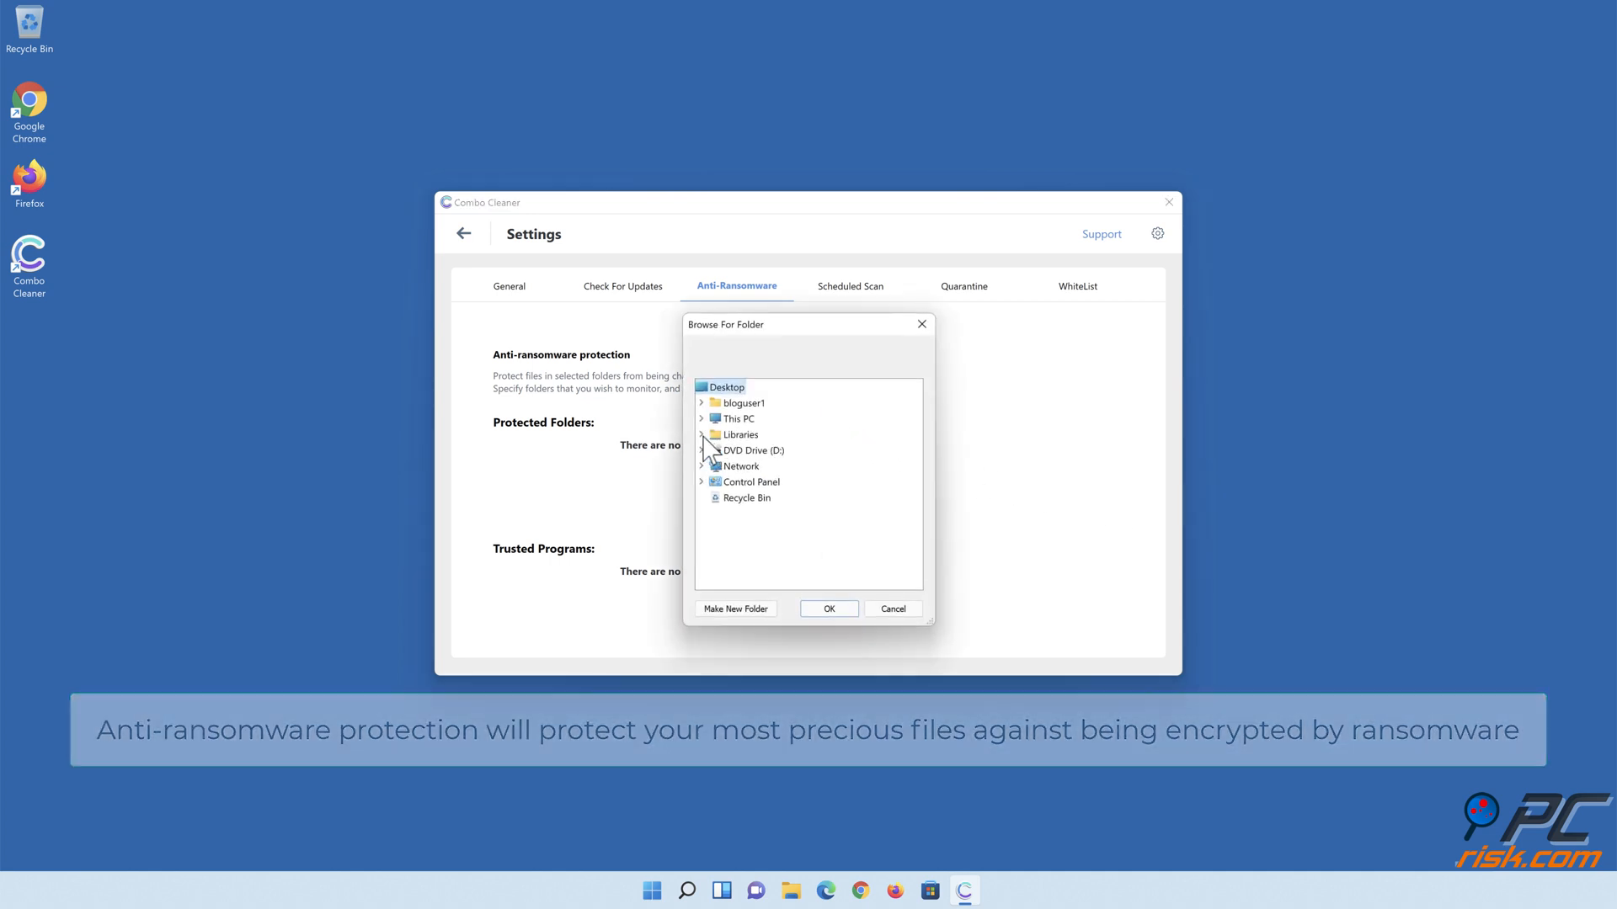
pyautogui.click(700, 434)
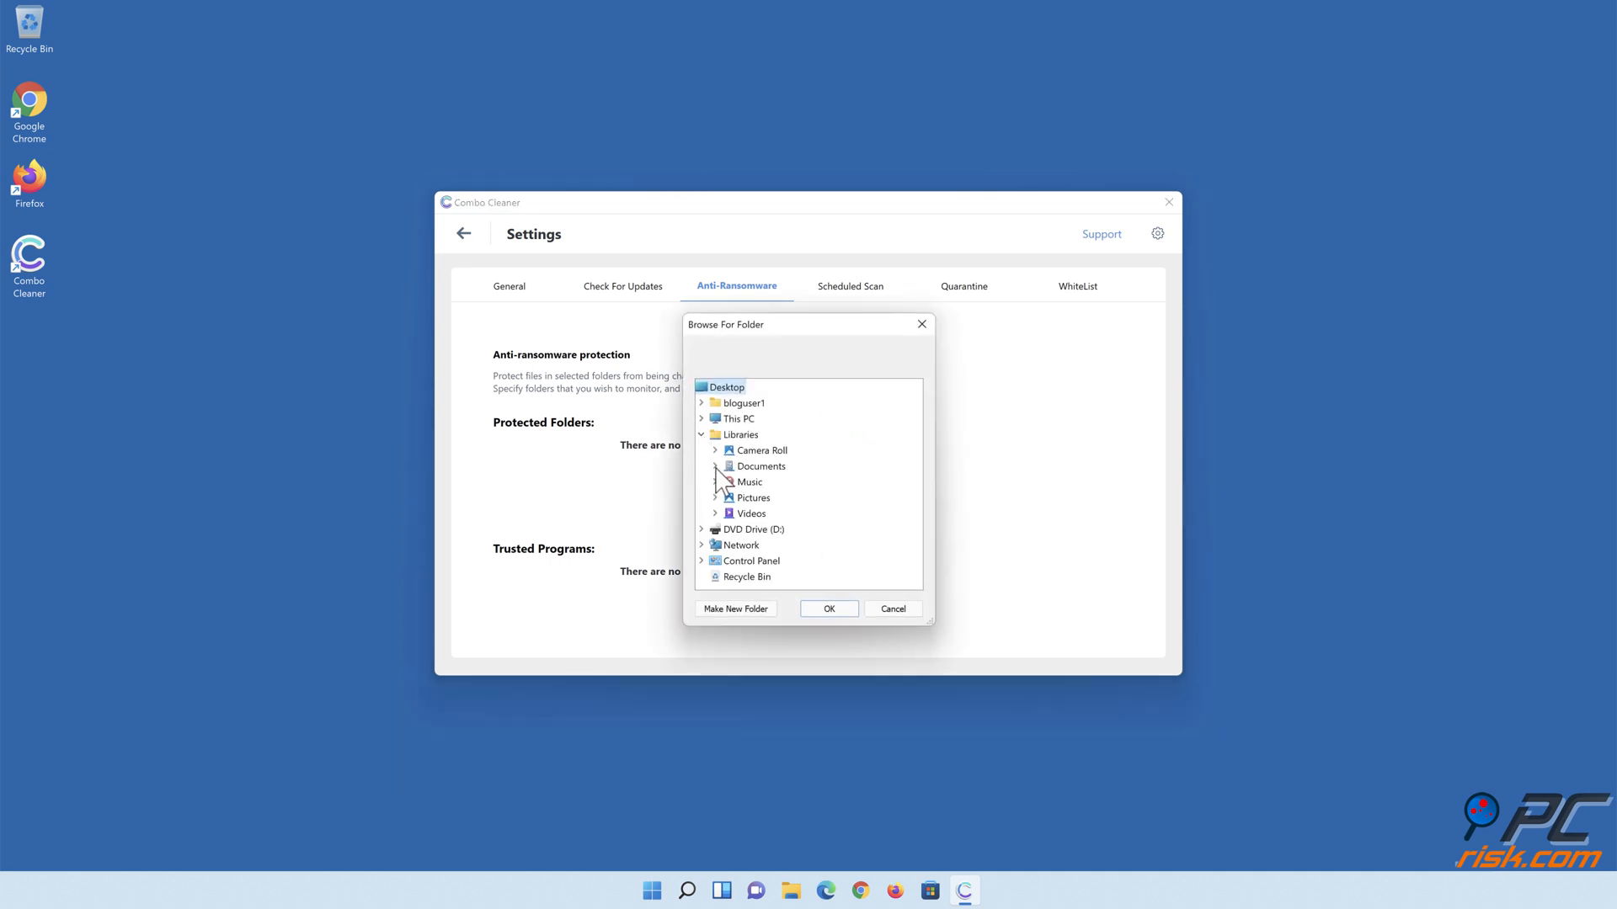
pyautogui.click(718, 466)
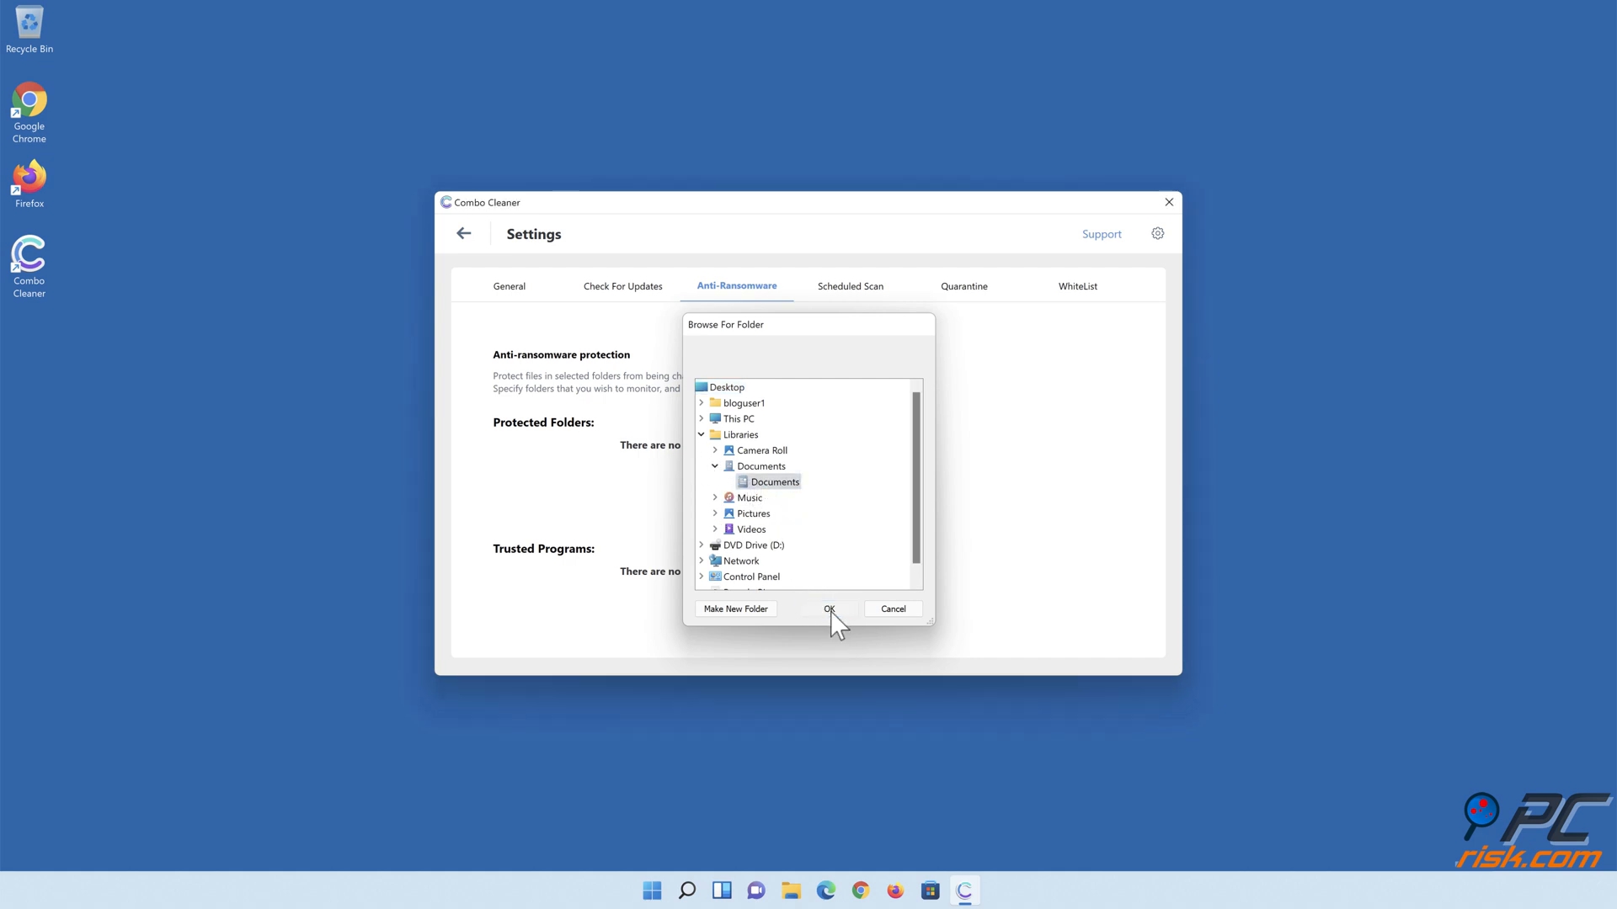
pyautogui.click(830, 607)
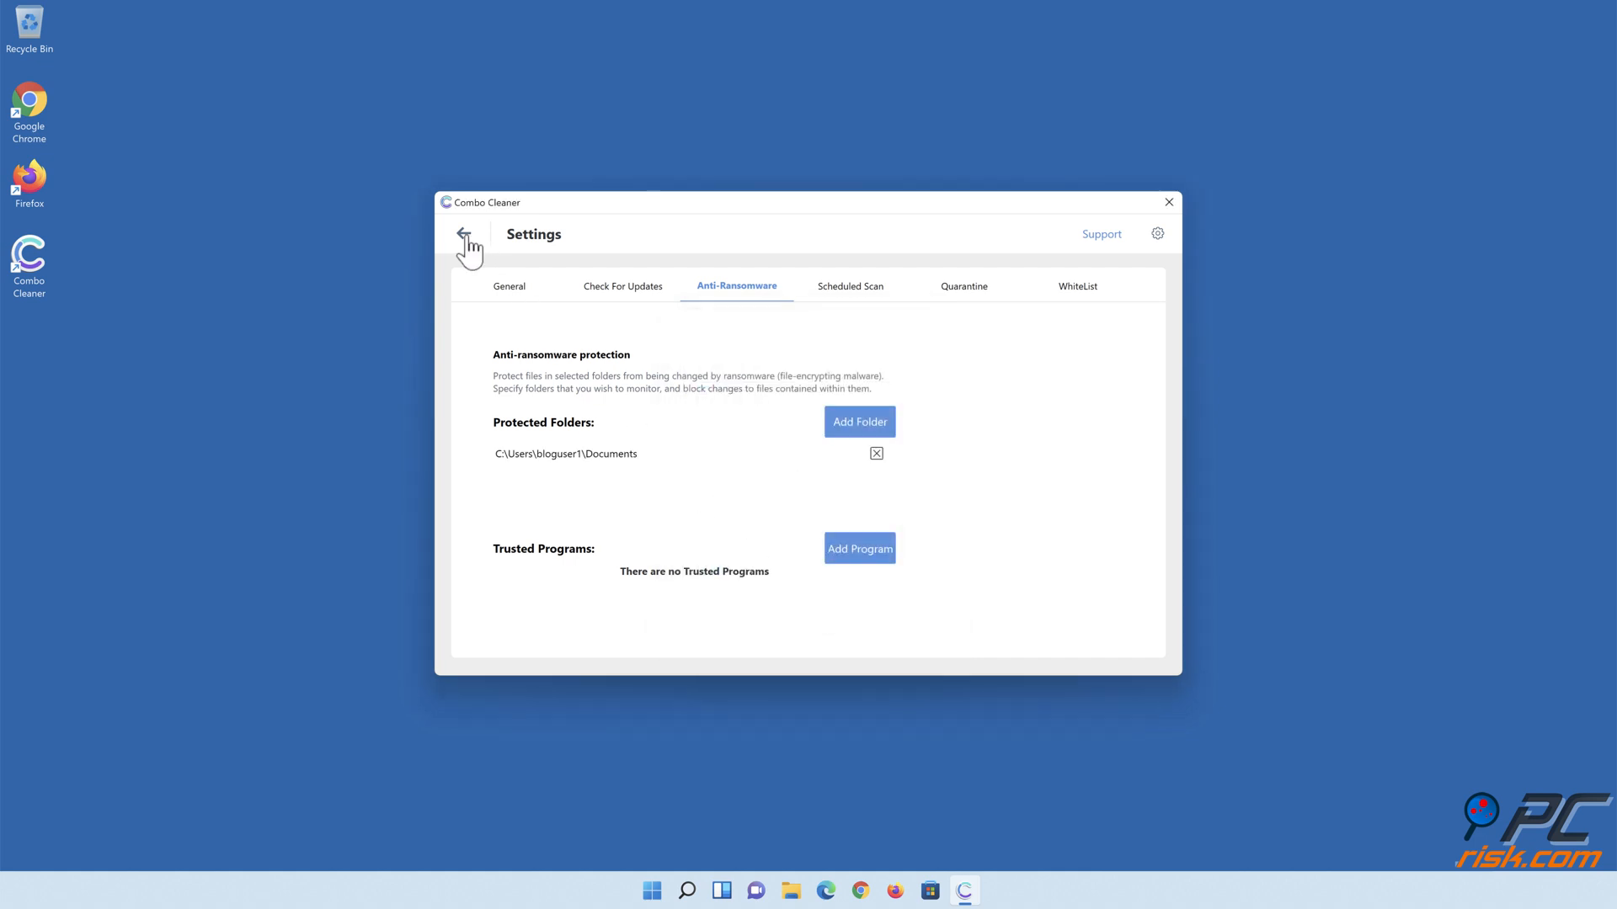
pyautogui.click(467, 238)
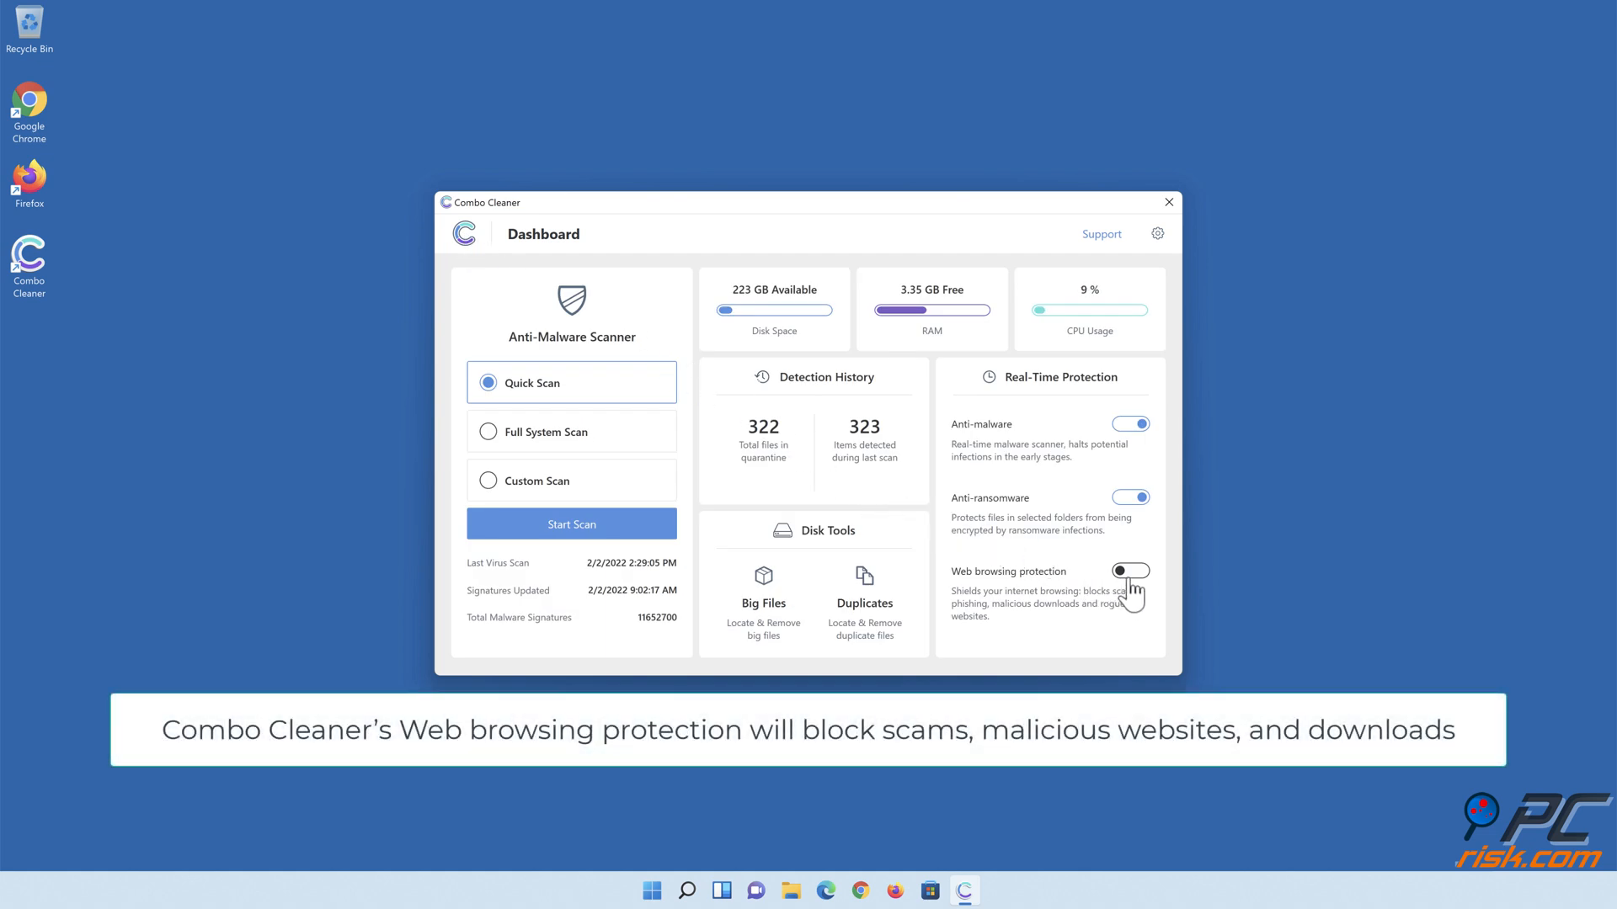
# Switch on web browsing protection and close Combo Cleaner
pyautogui.click(1130, 571)
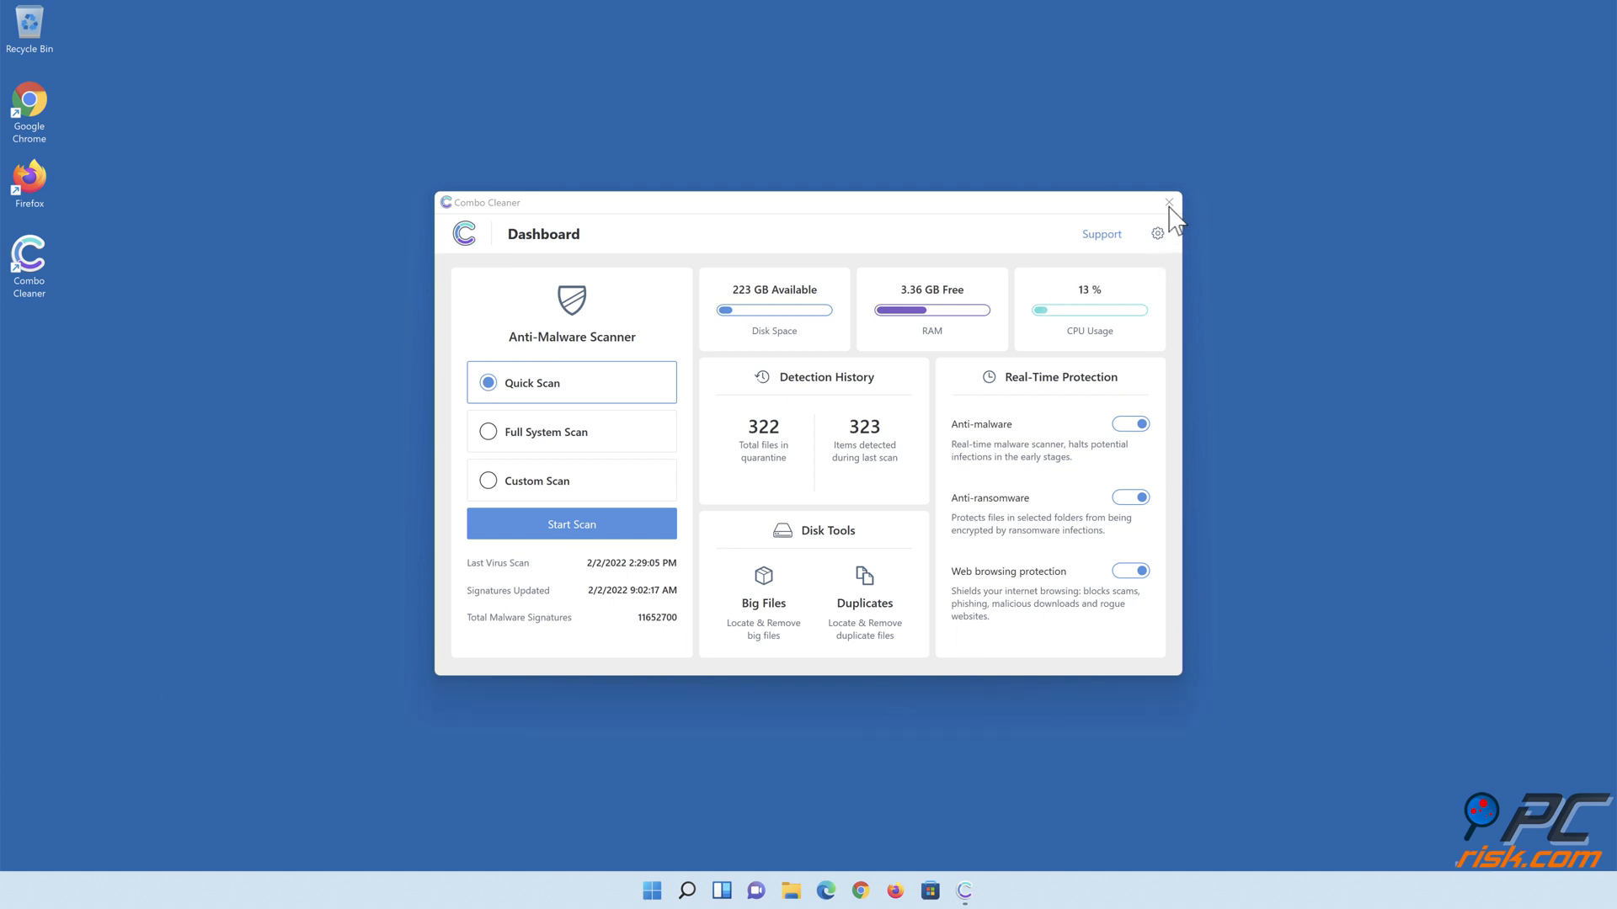
pyautogui.click(1168, 202)
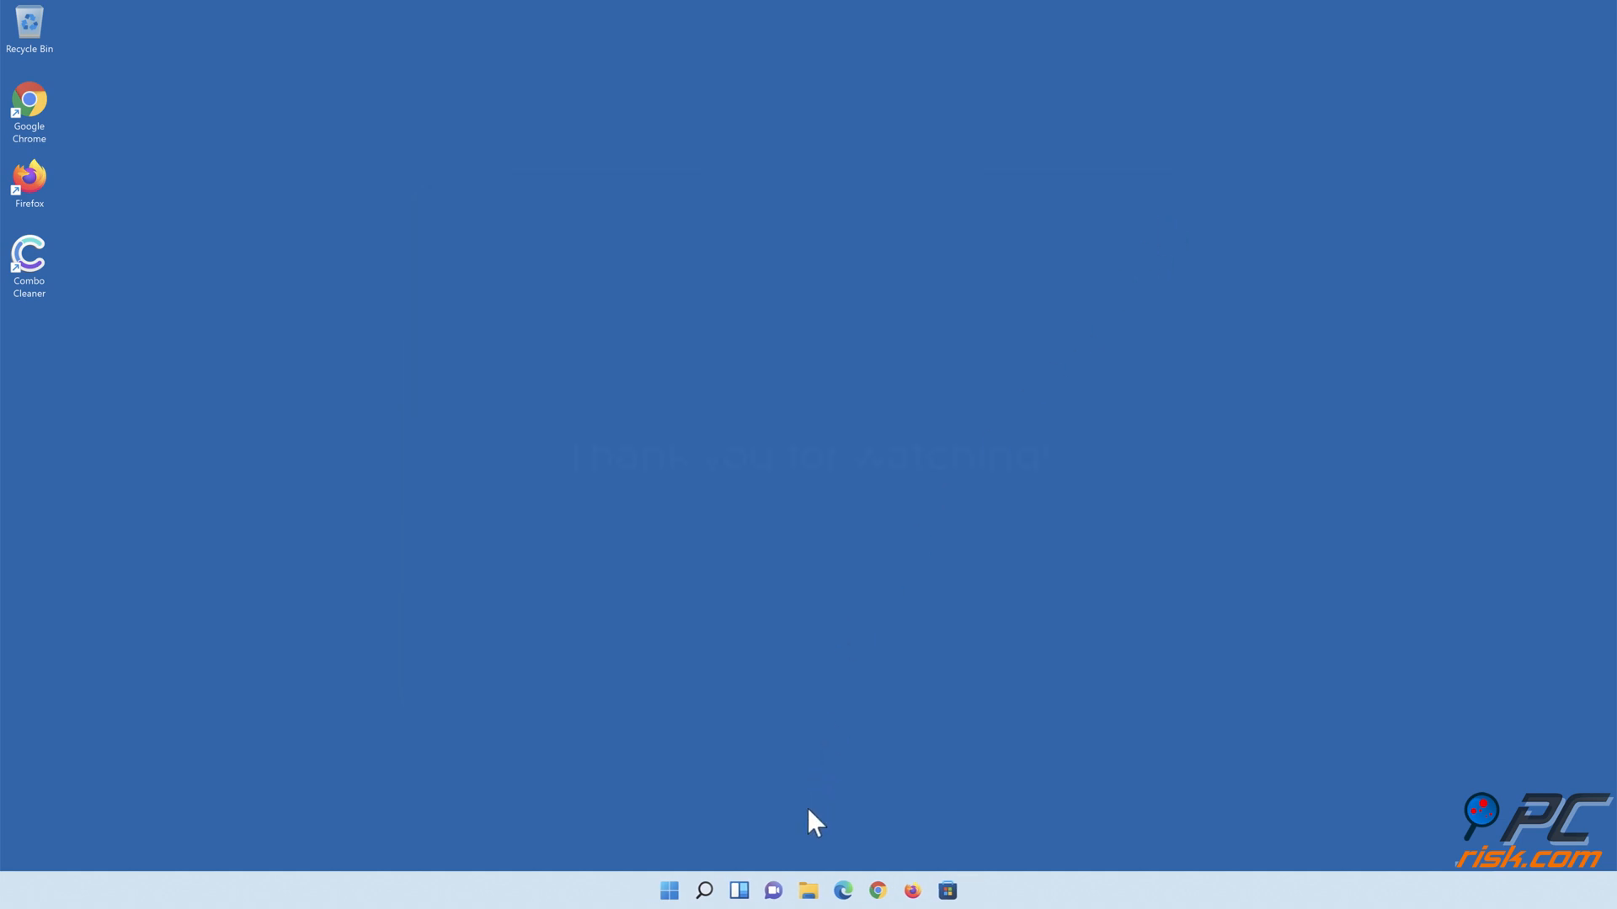